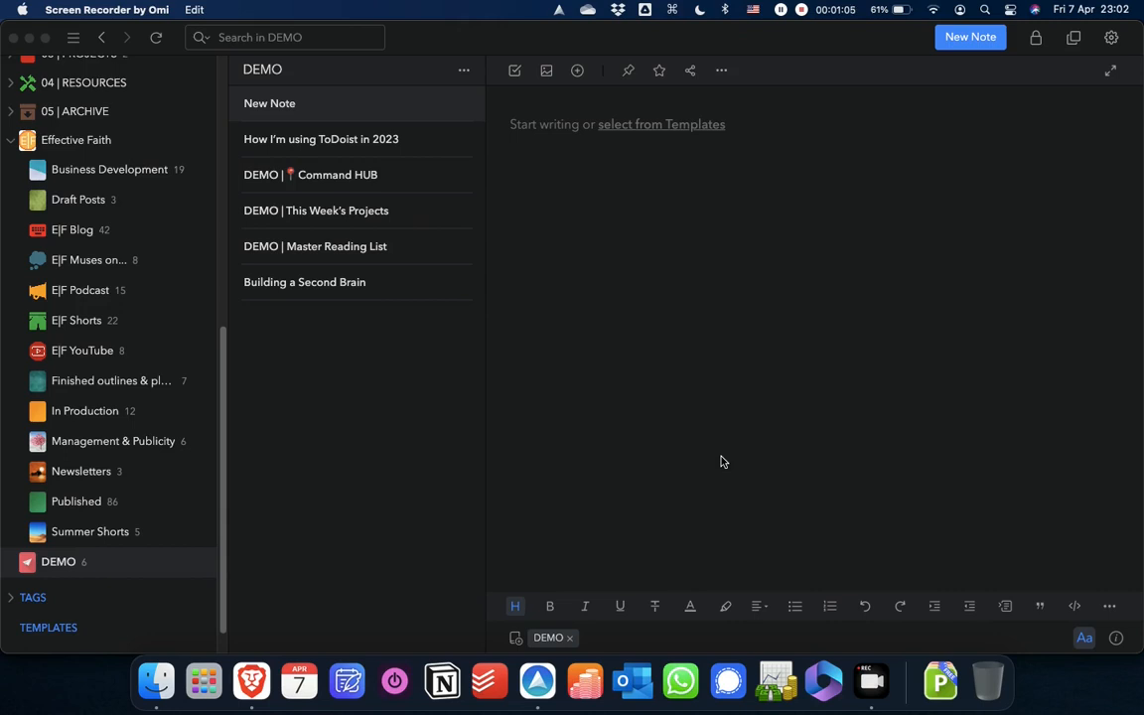
mouse_move(572, 410)
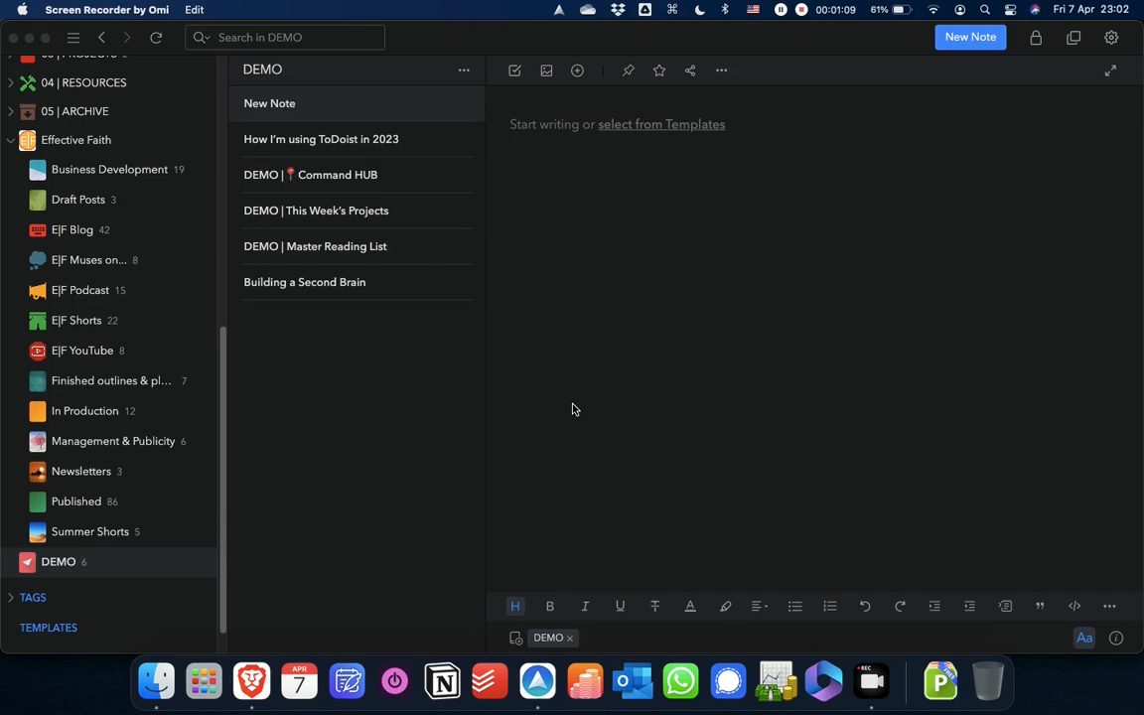
mouse_move(792, 270)
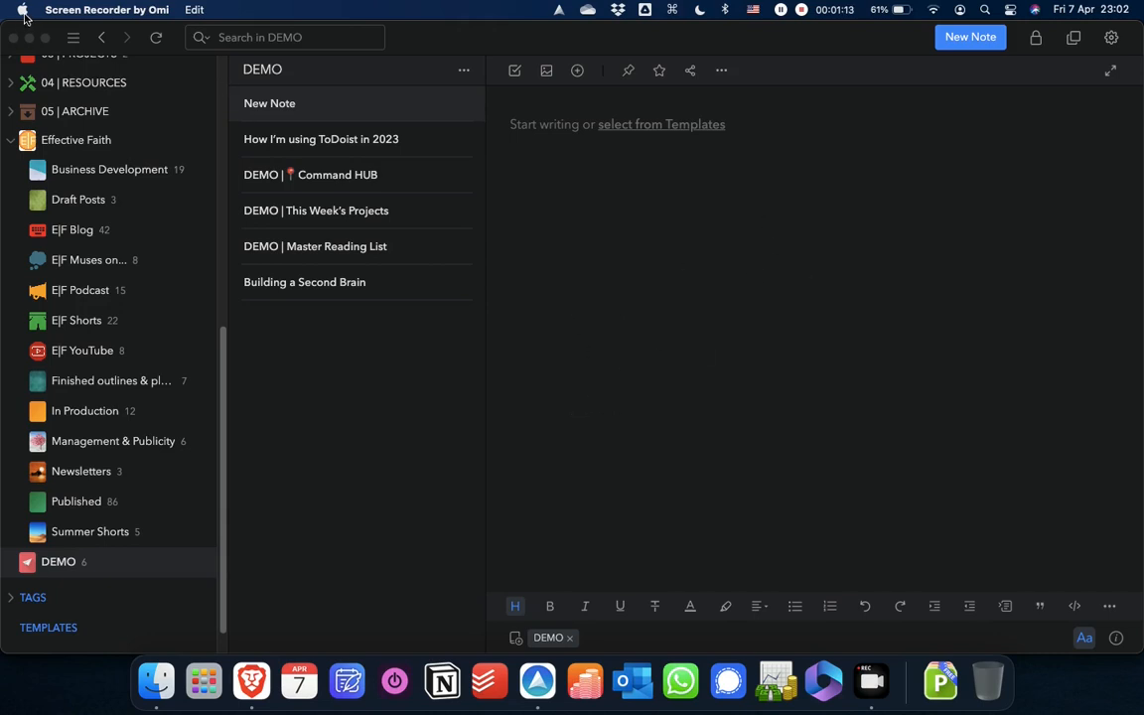
mouse_move(487, 360)
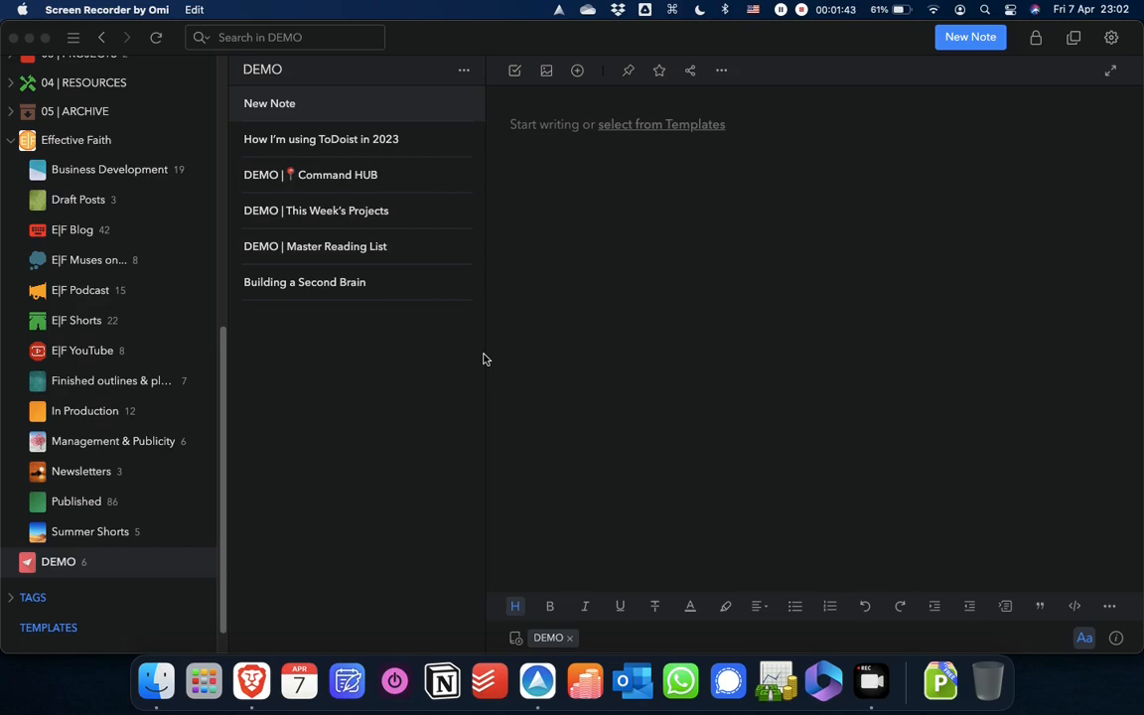
mouse_move(445, 415)
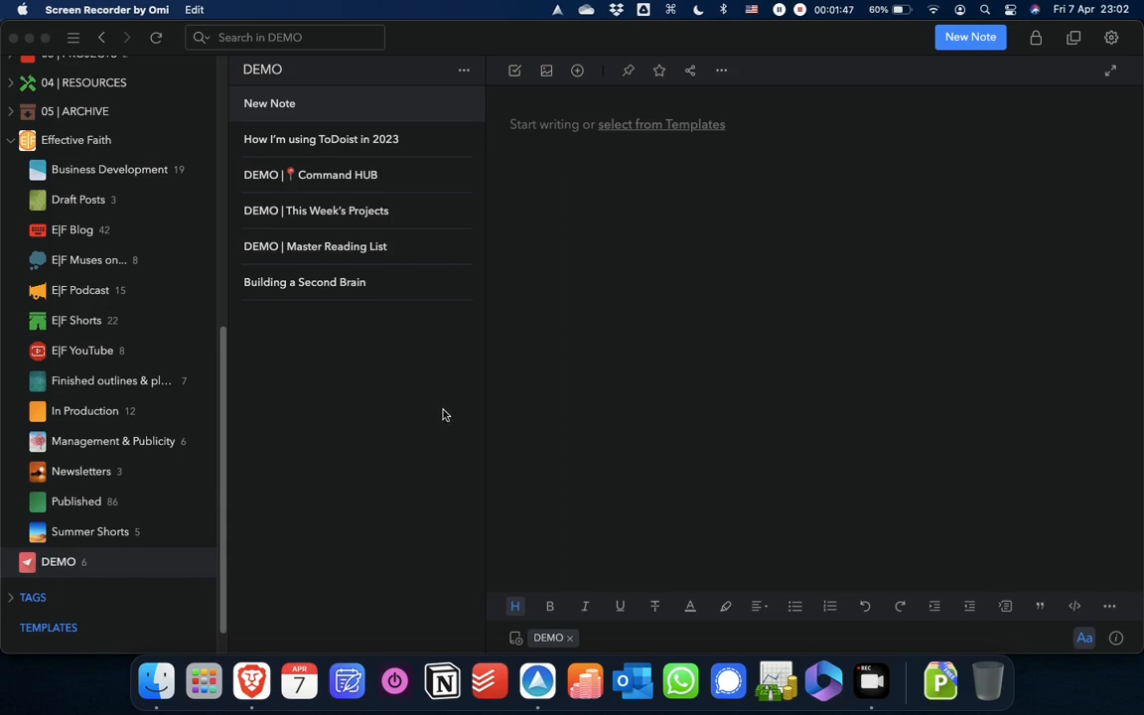
mouse_move(600, 262)
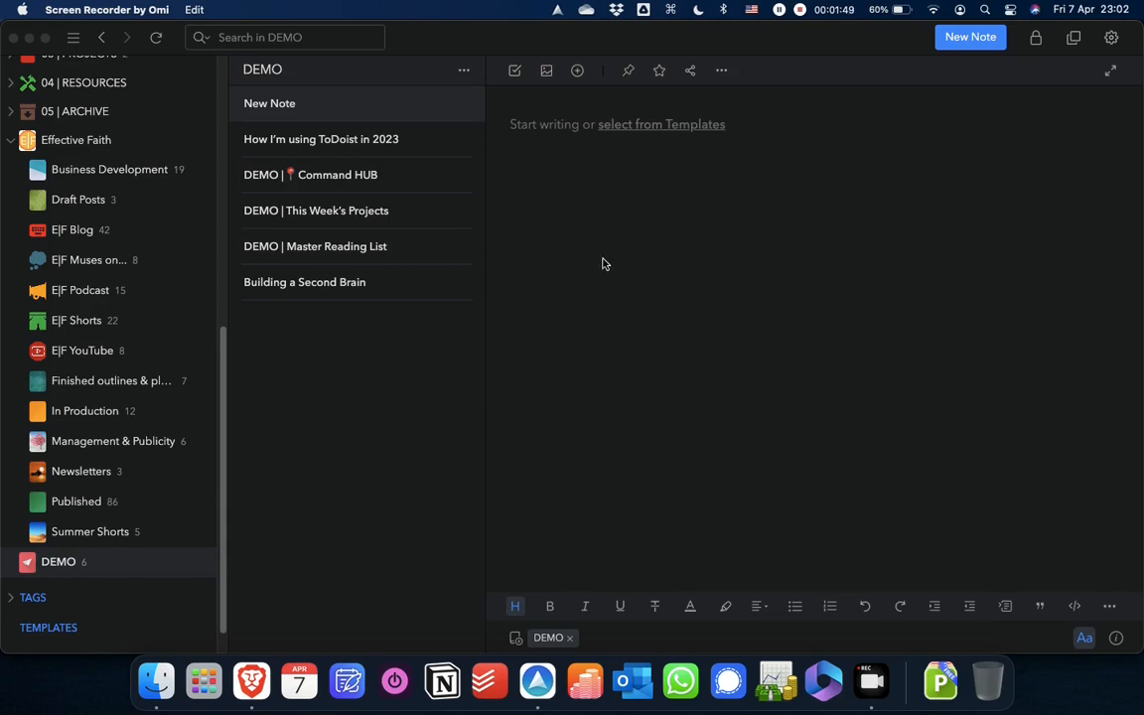
mouse_move(668, 251)
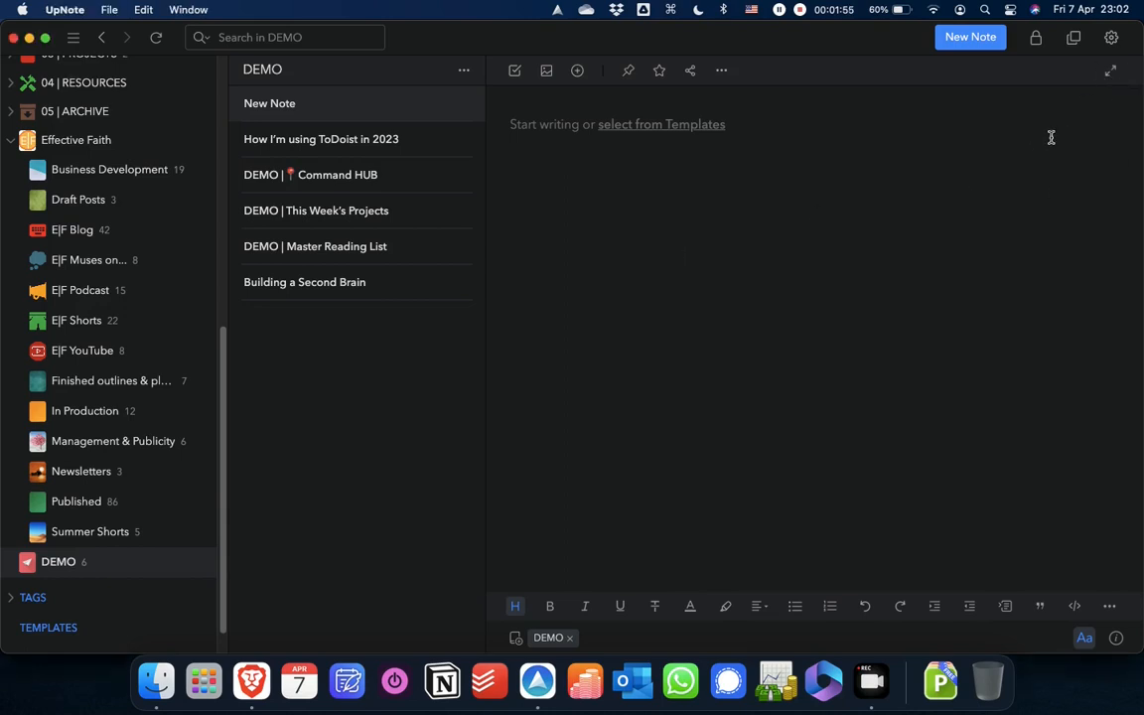
mouse_move(1113, 71)
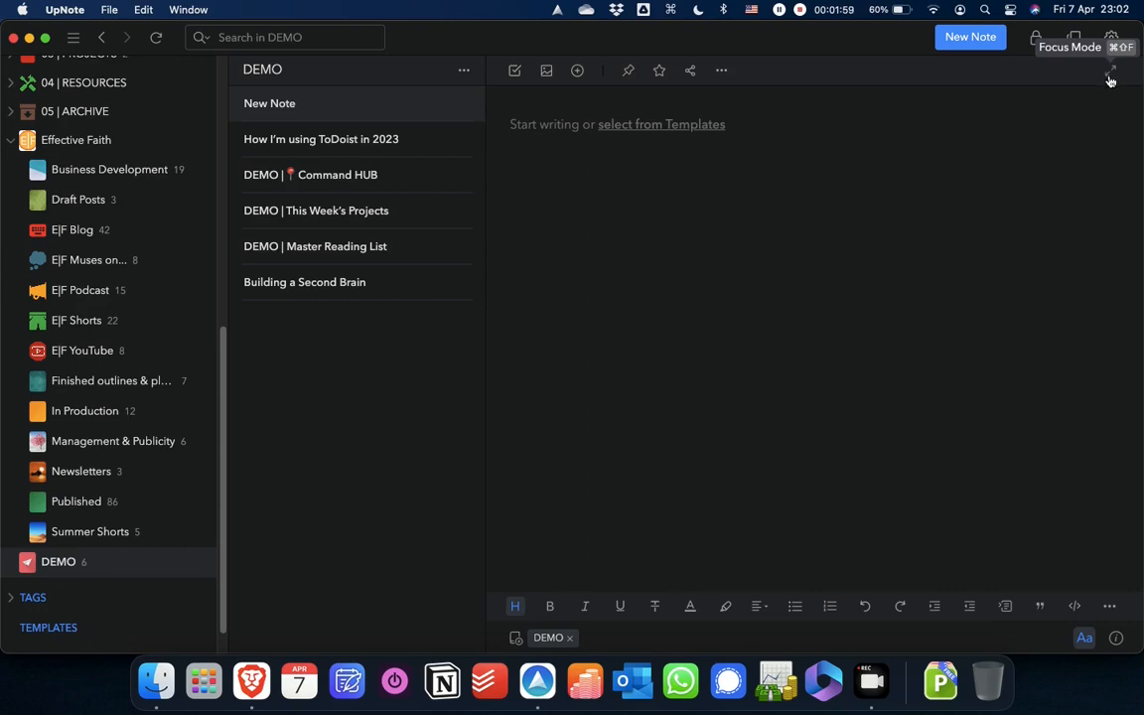
mouse_move(1013, 121)
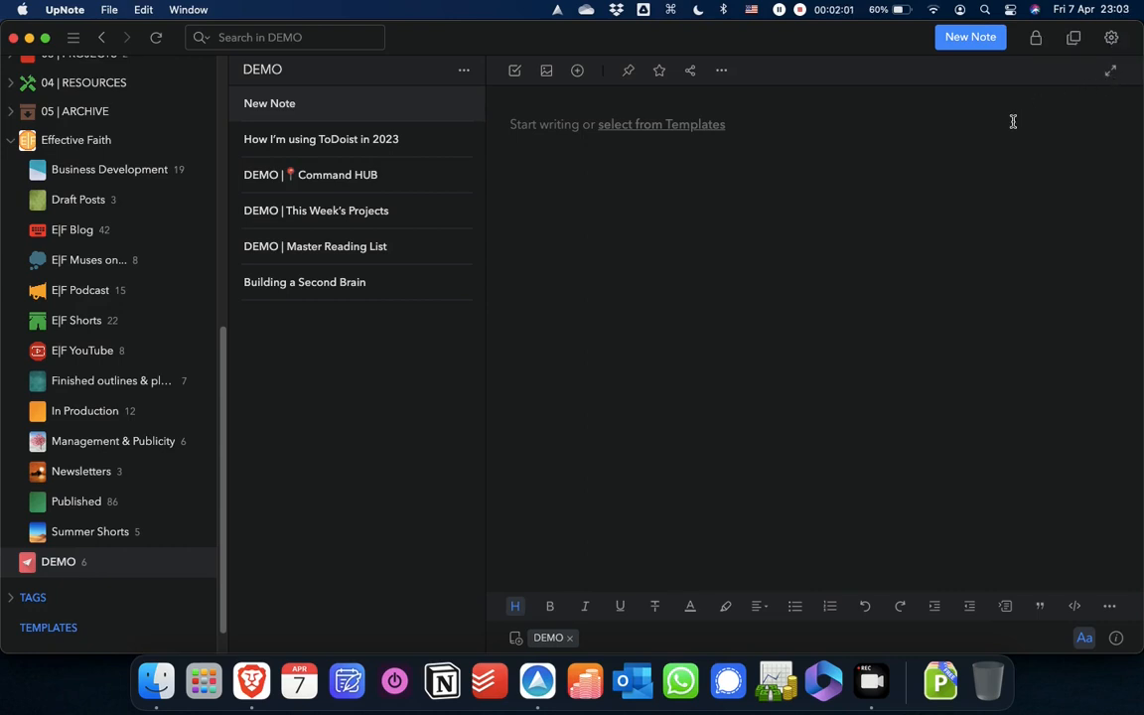
Enter focus mode on the empty DEMO note and bring up the Window menu.
click(1110, 72)
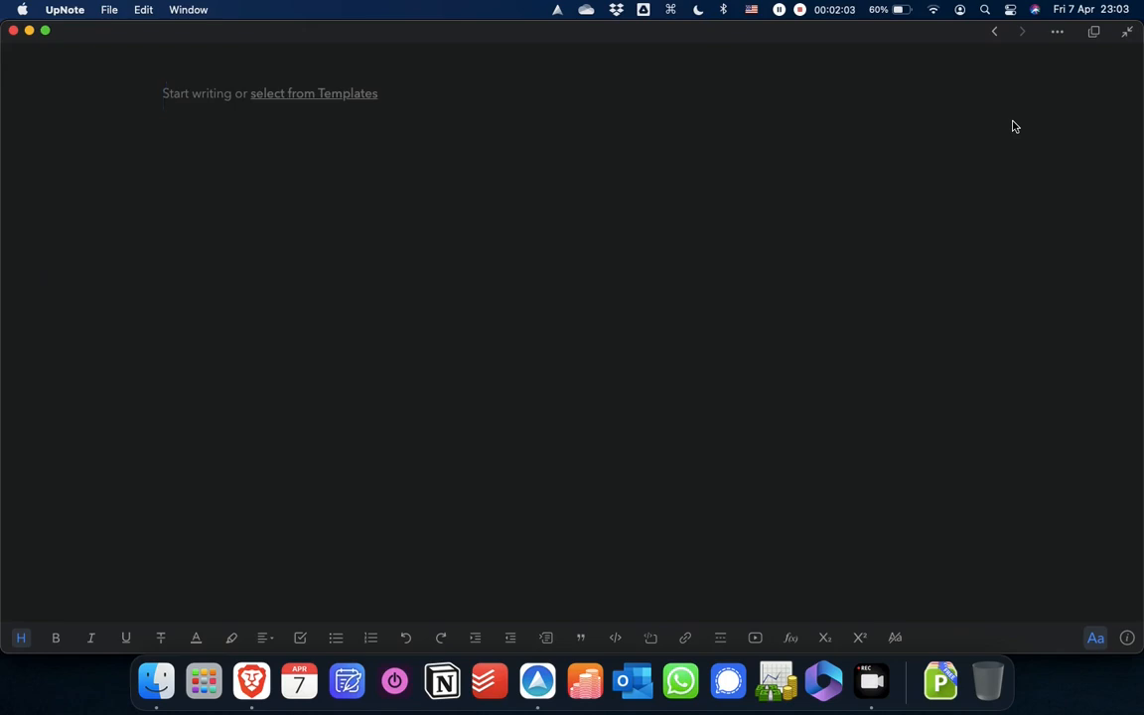
click(187, 8)
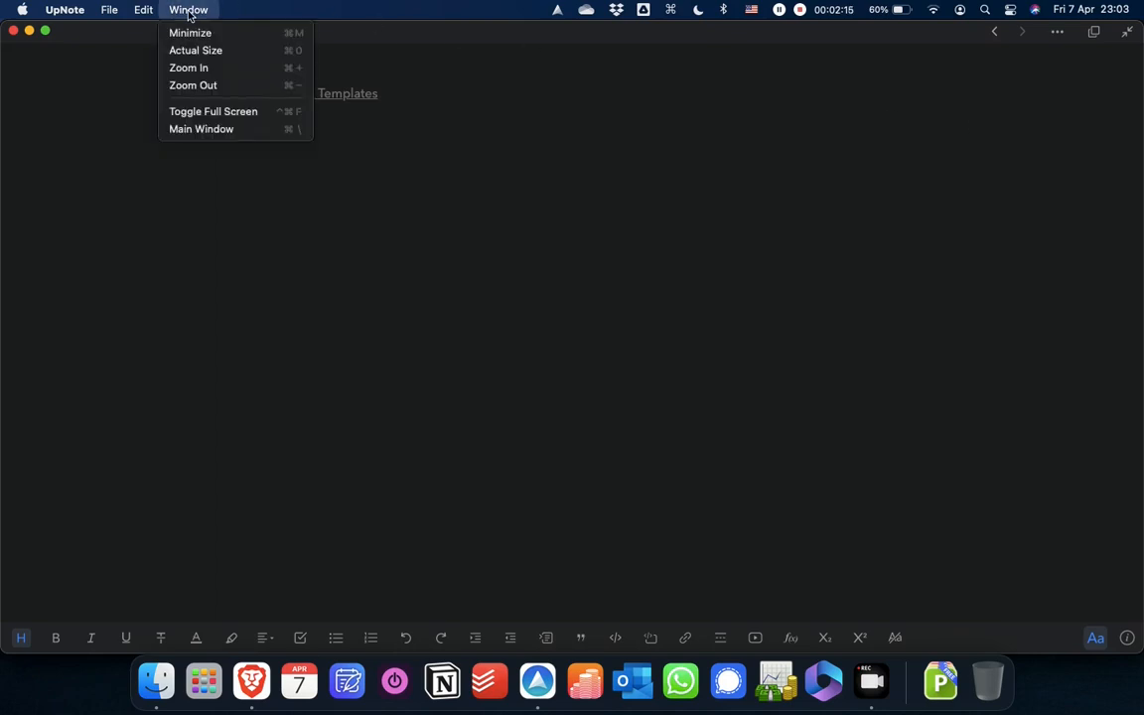
mouse_move(226, 112)
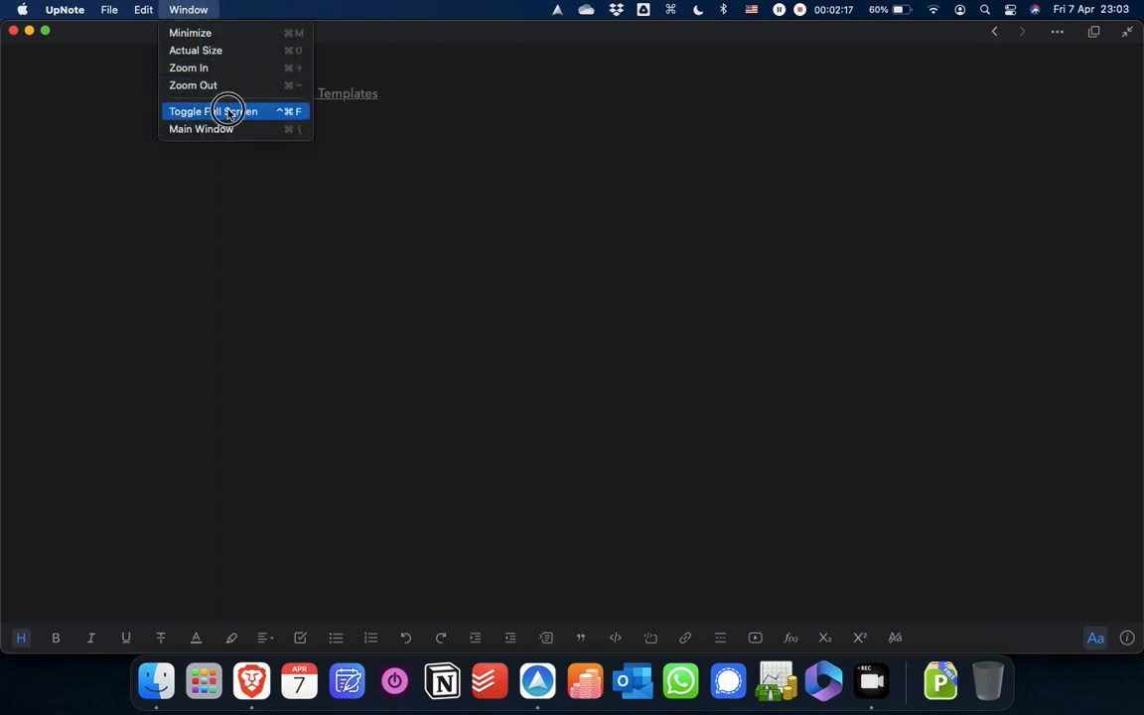
Toggle Full Screen so the focused note fills the display.
click(213, 112)
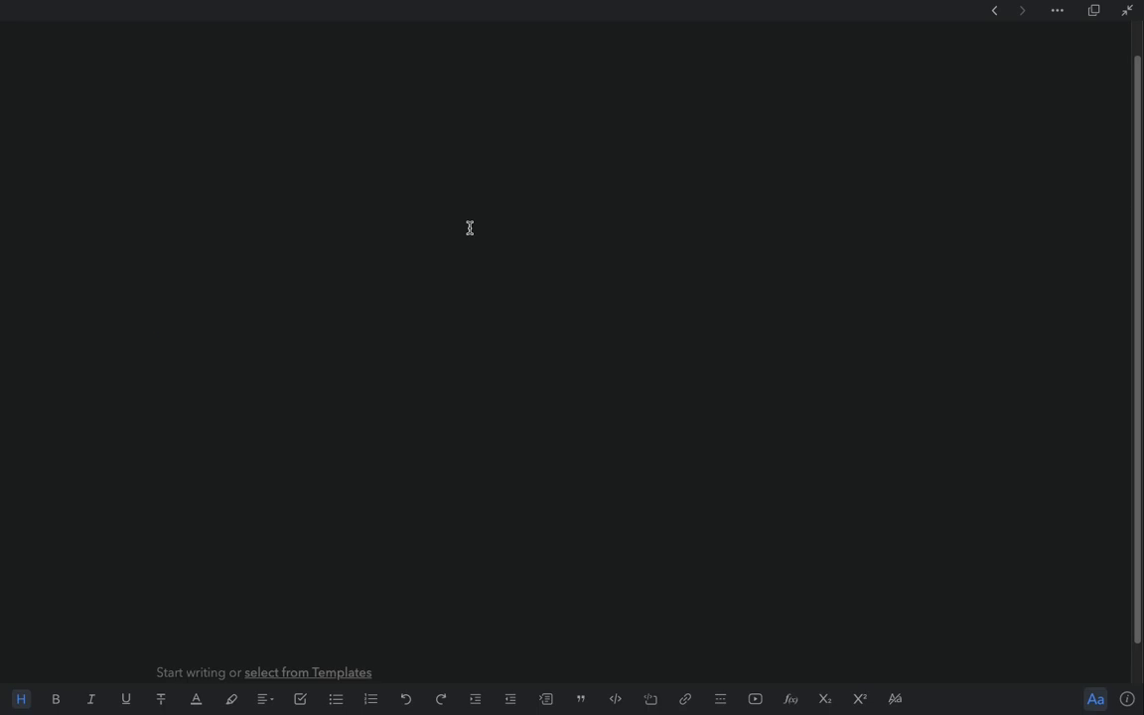
Give the note the heading 'This is where we type'.
text(This is where we type)
text(tha)
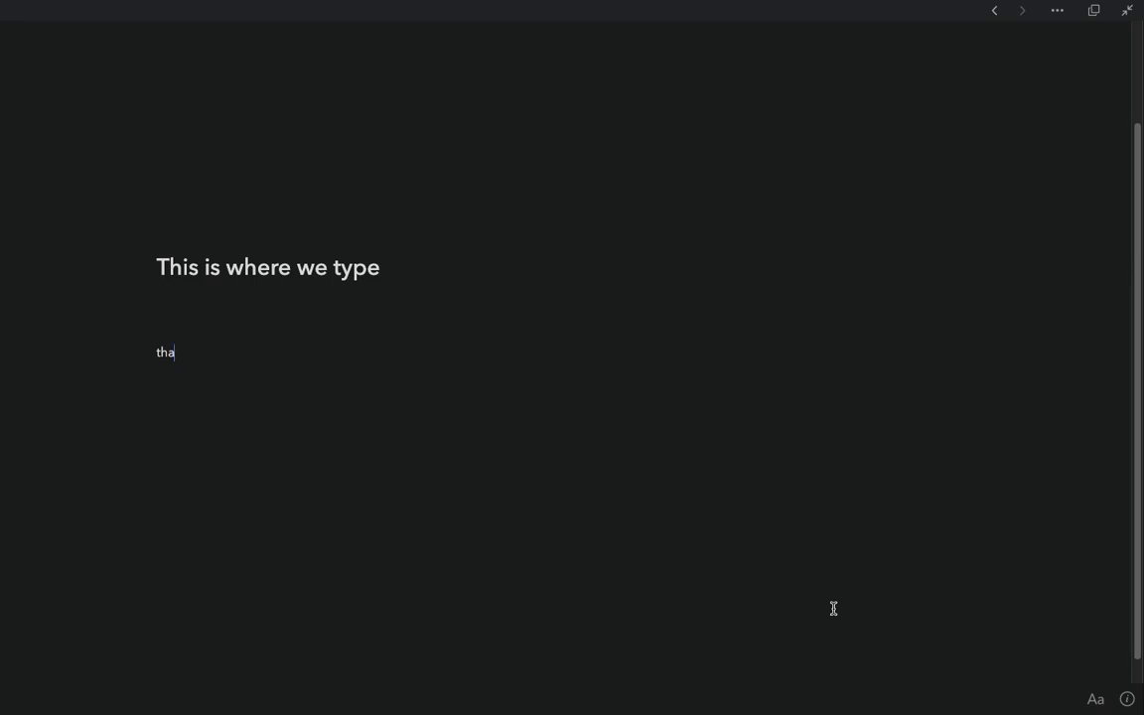
mouse_move(829, 602)
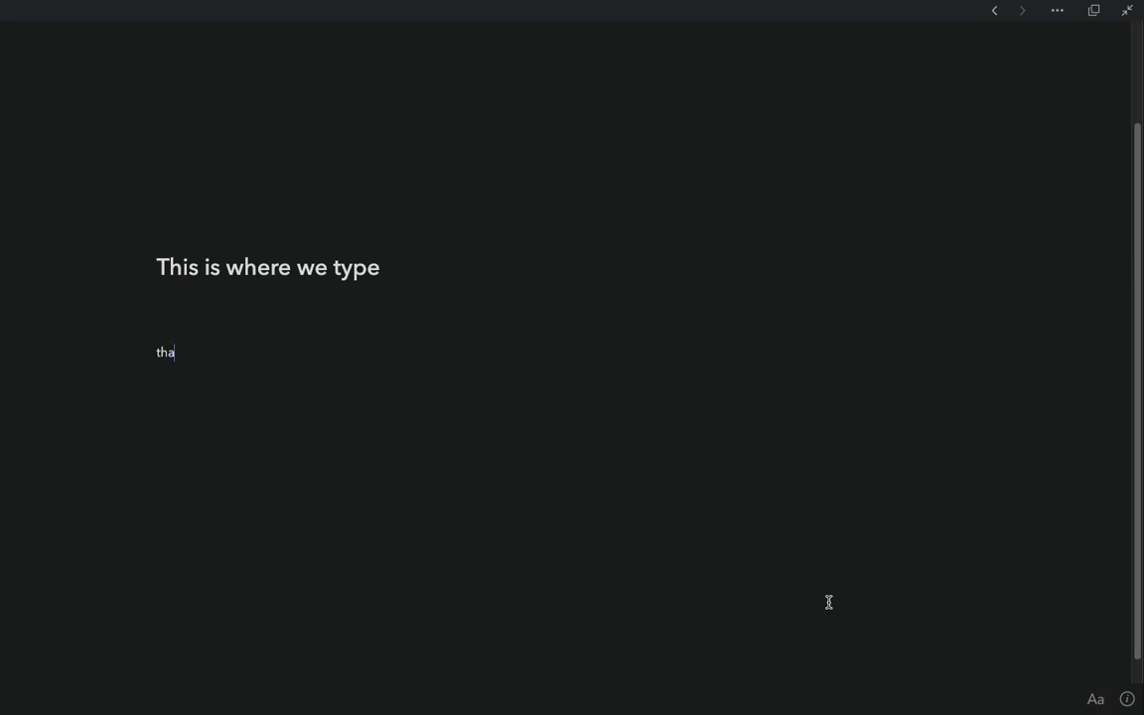
mouse_move(1093, 699)
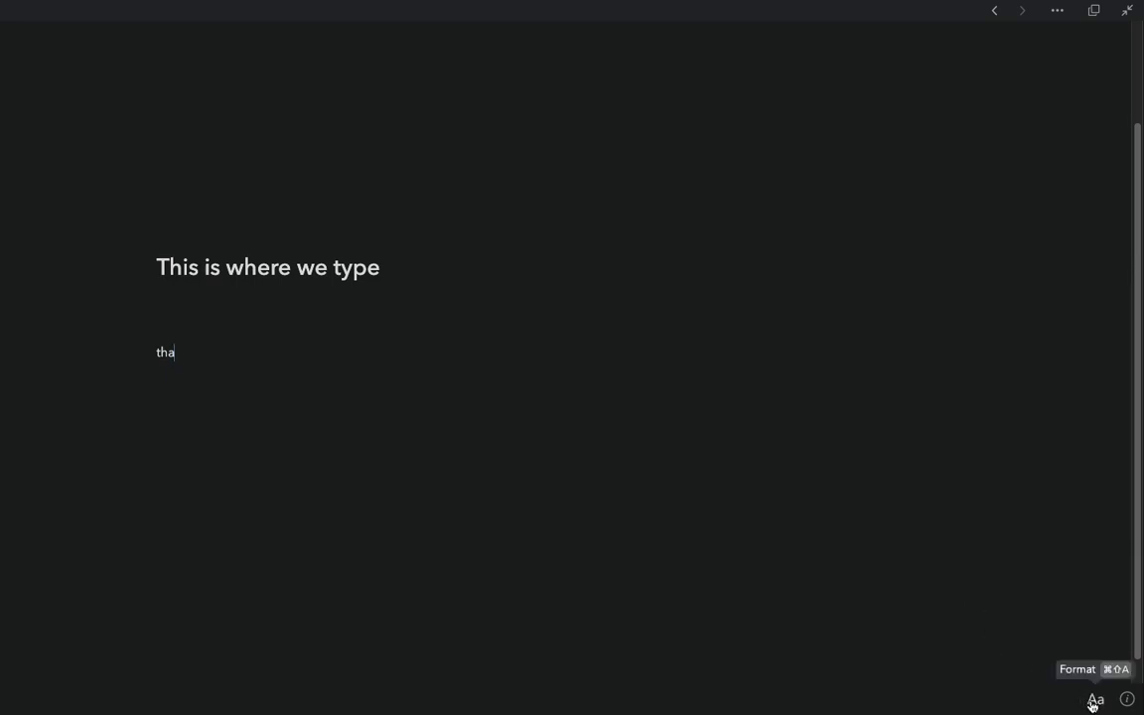
Show the Aa formatting toolbar and exit focus mode back to the full layout.
click(1093, 699)
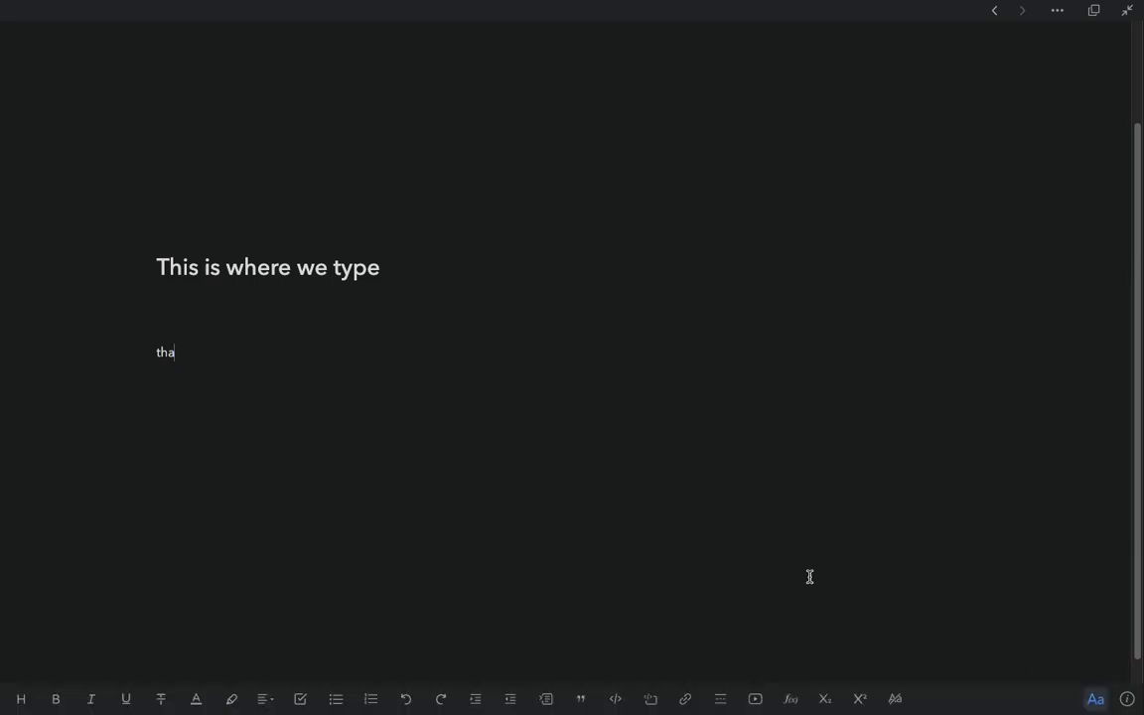
mouse_move(1113, 123)
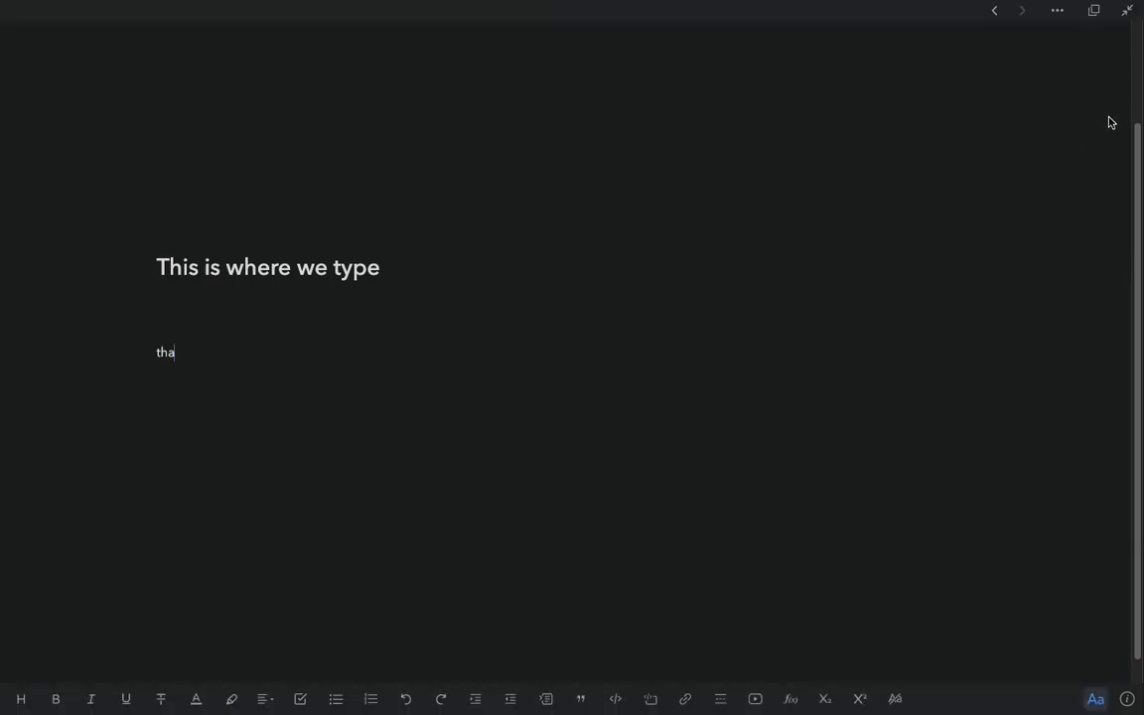
click(189, 7)
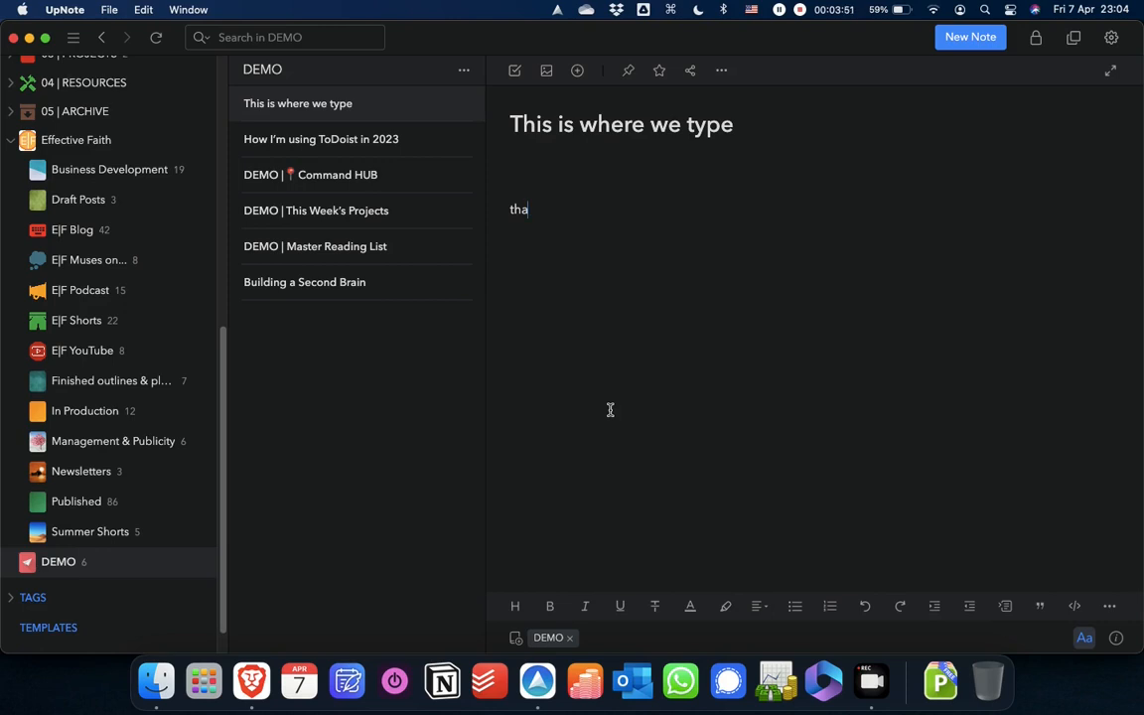
mouse_move(135, 521)
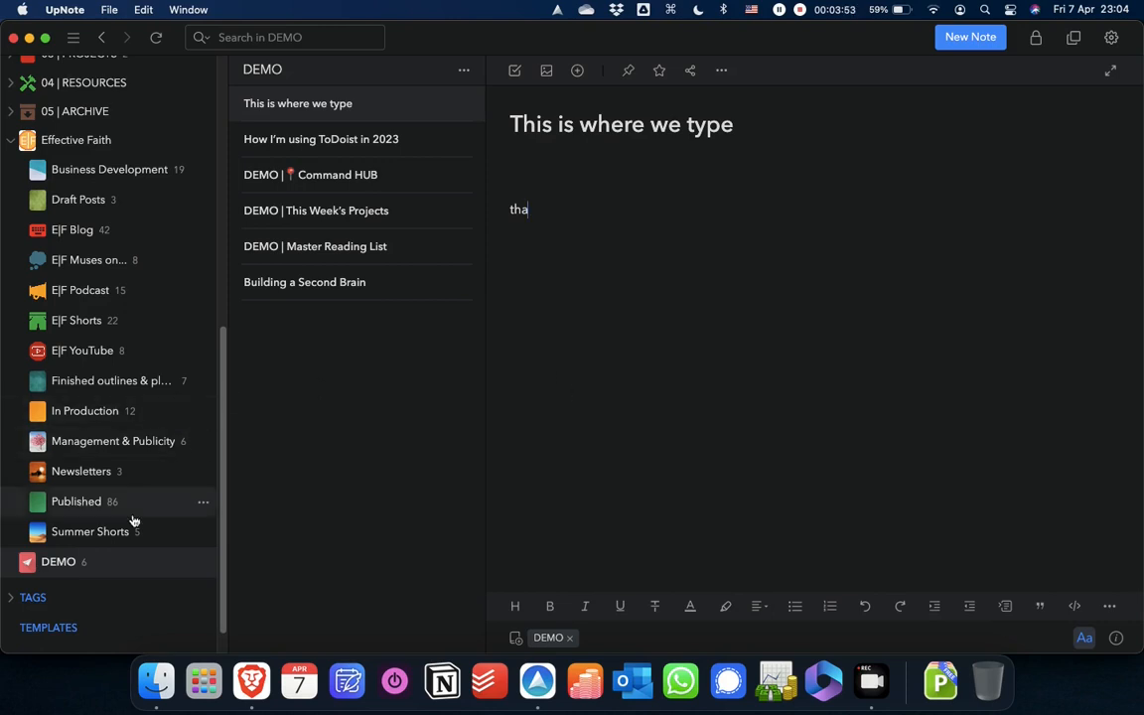
mouse_move(77, 199)
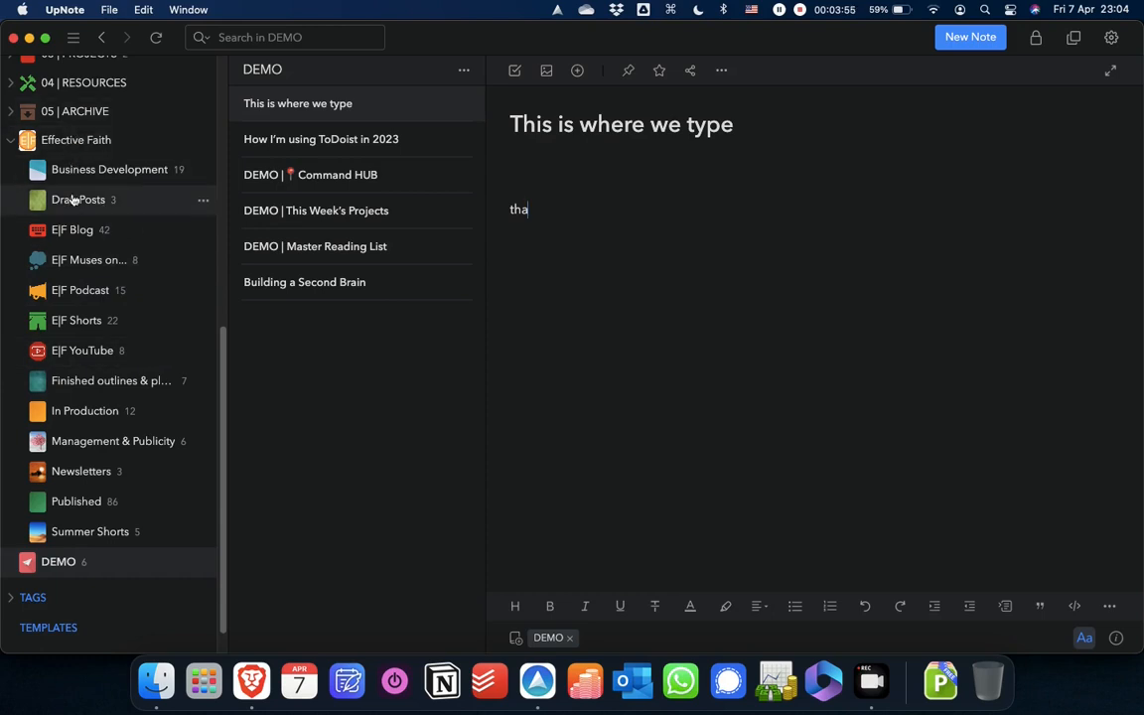
mouse_move(65, 180)
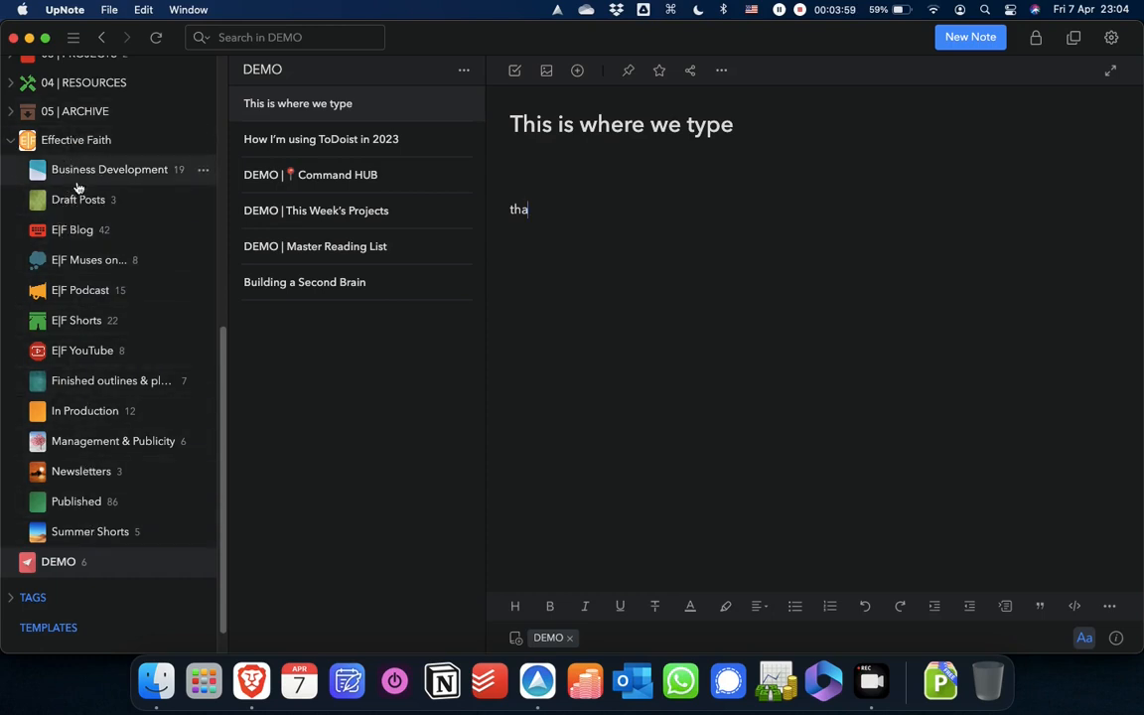
mouse_move(79, 290)
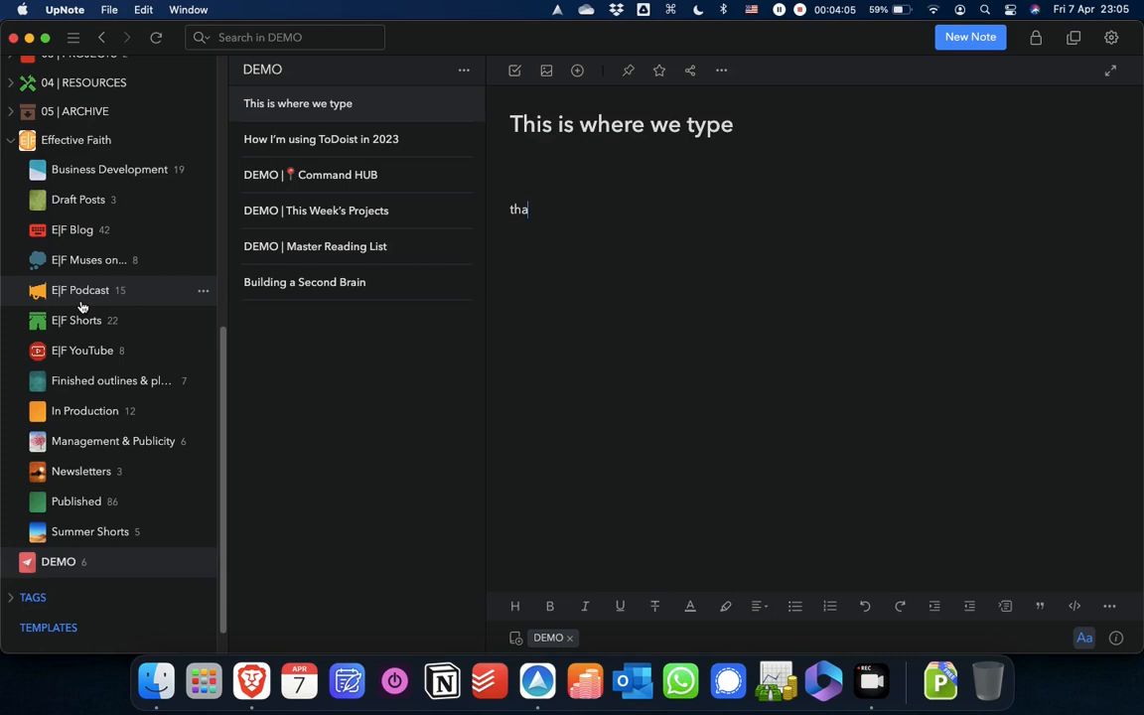
mouse_move(78, 198)
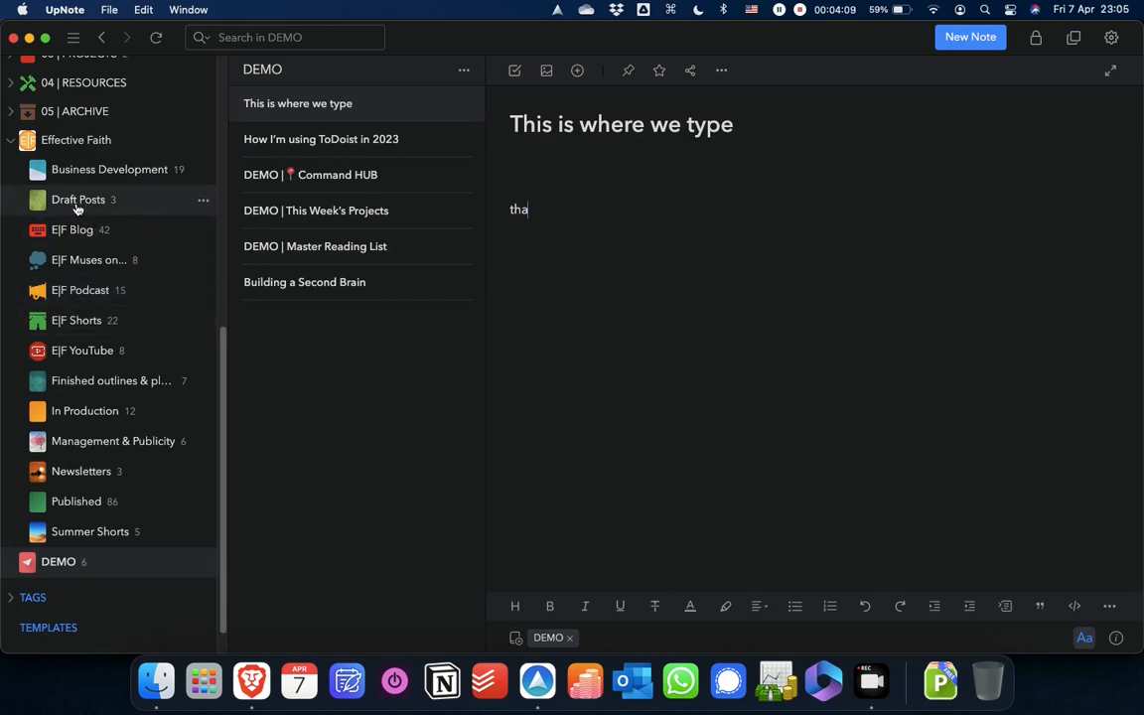
mouse_move(77, 199)
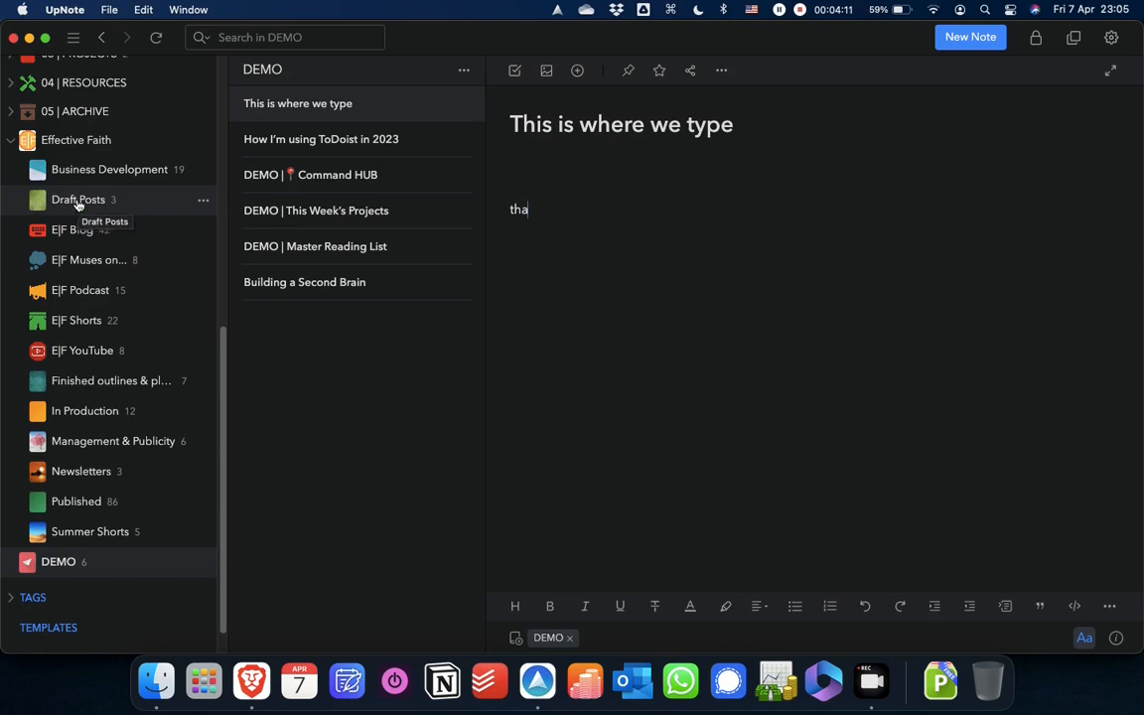
mouse_move(97, 349)
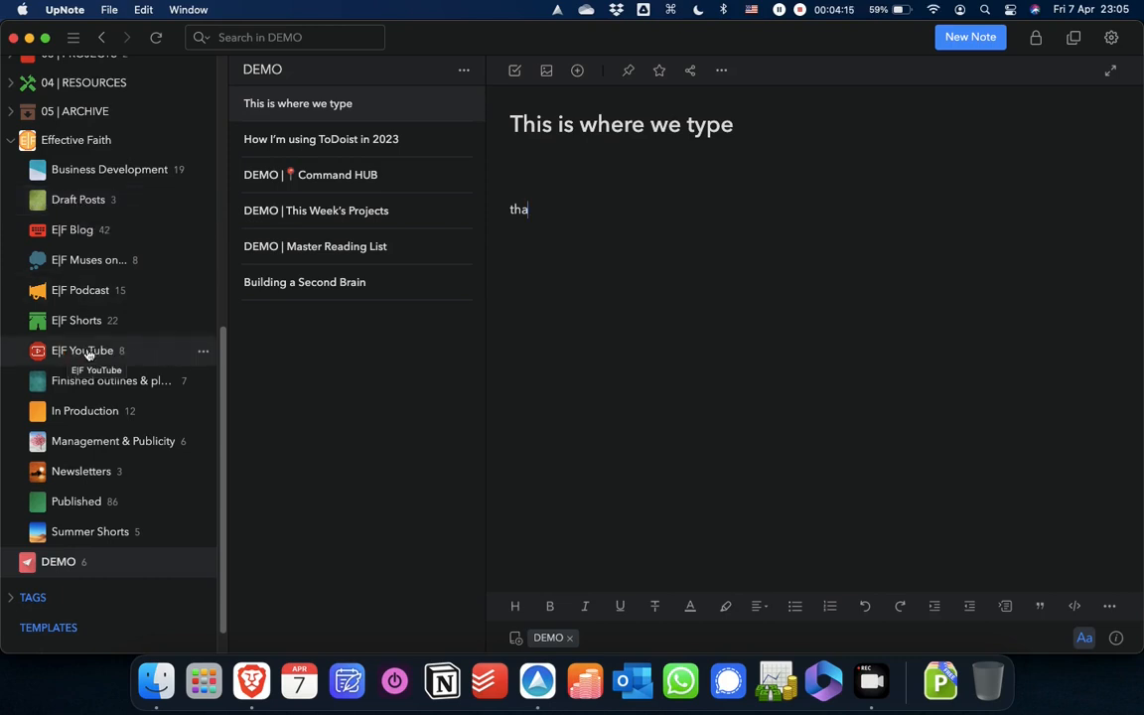
click(83, 350)
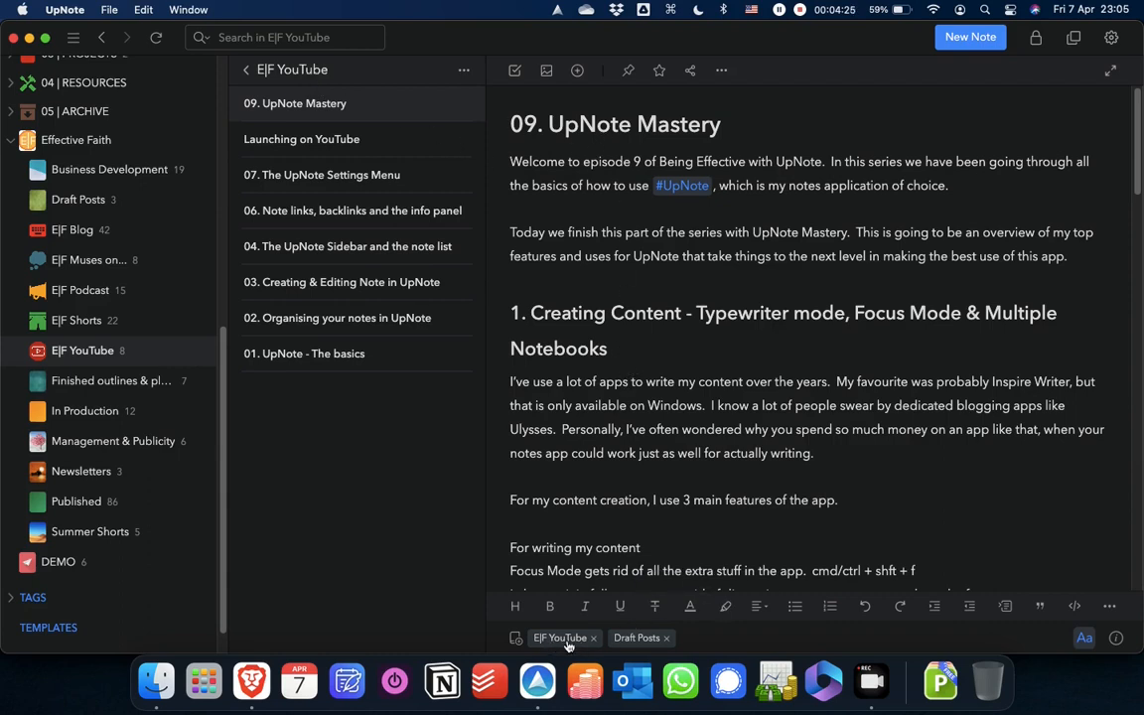
mouse_move(624, 647)
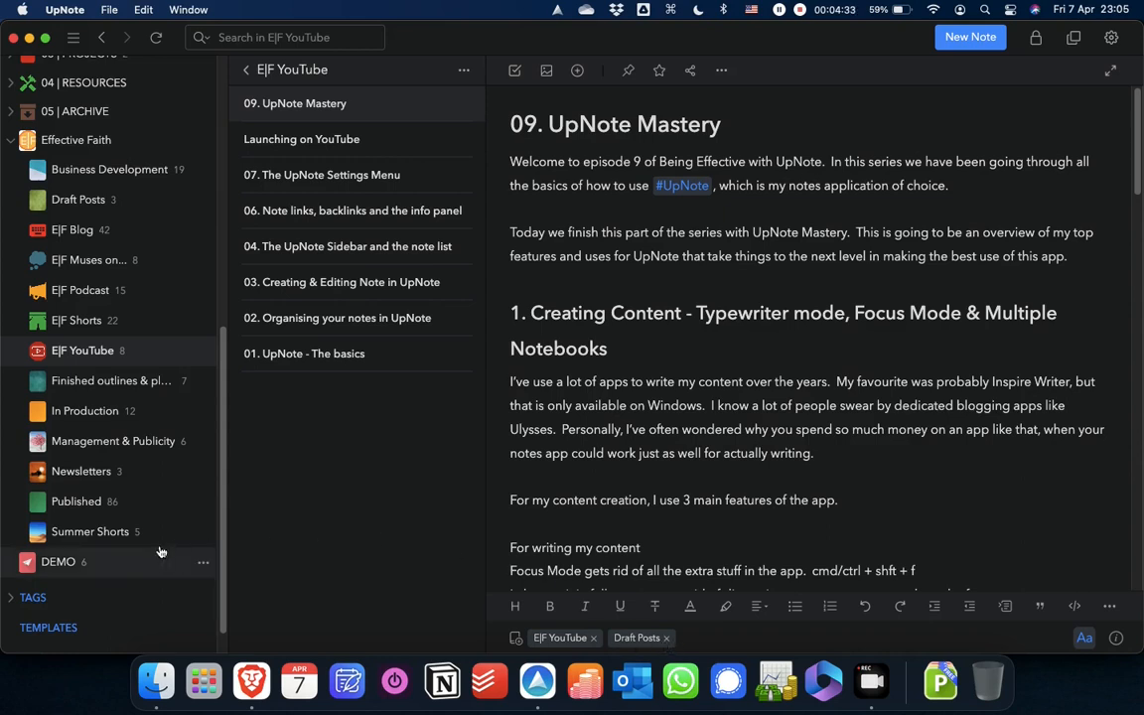
mouse_move(94, 507)
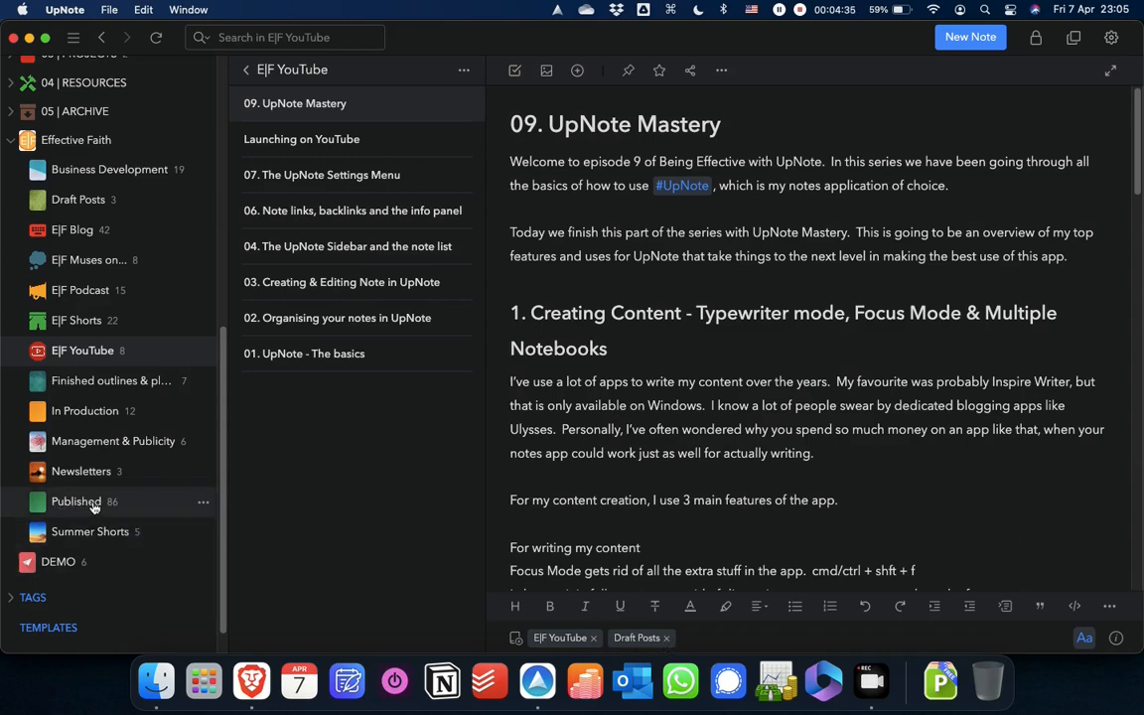
mouse_move(159, 510)
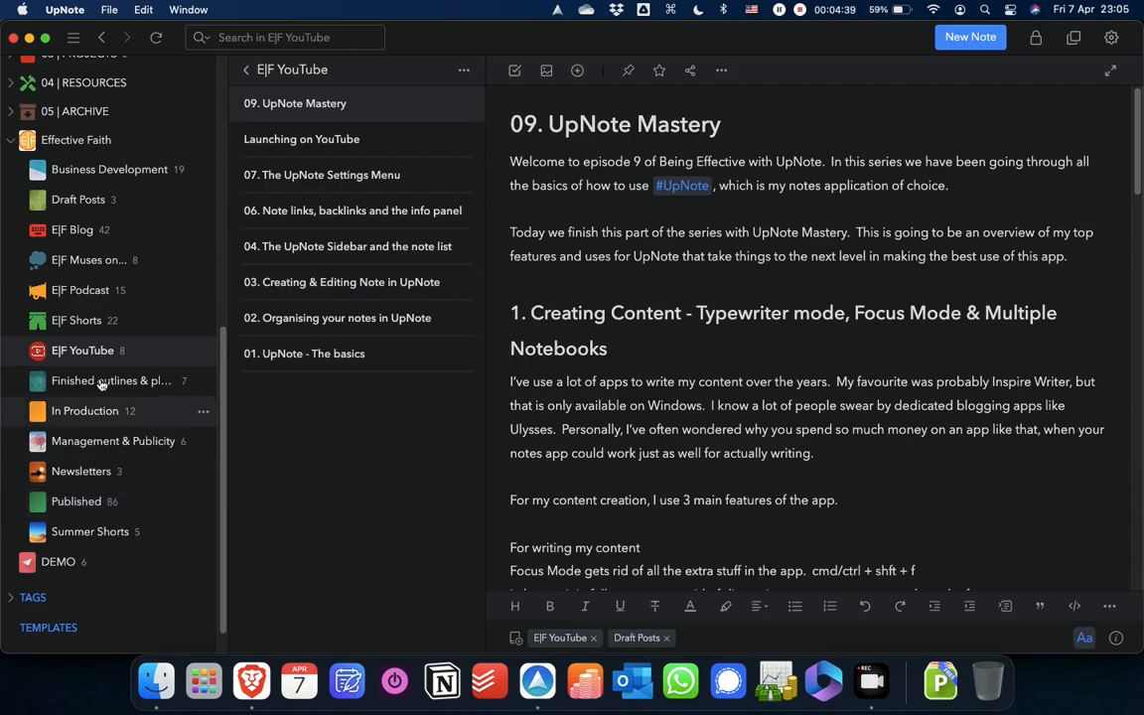
mouse_move(111, 387)
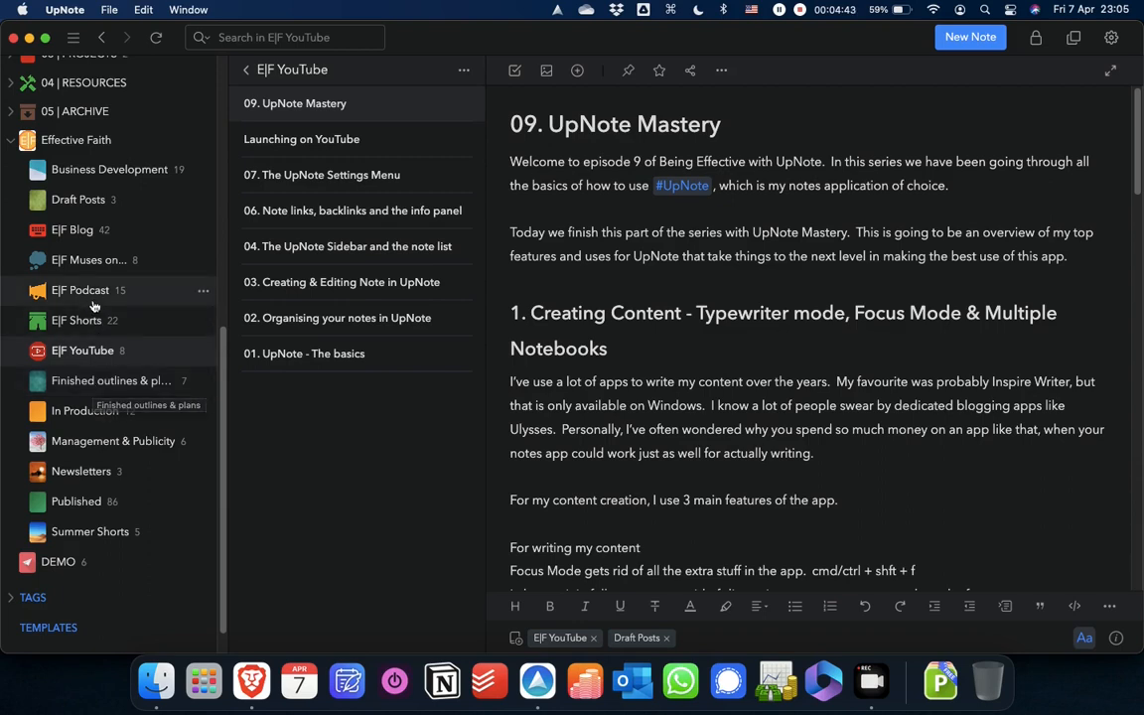
mouse_move(83, 410)
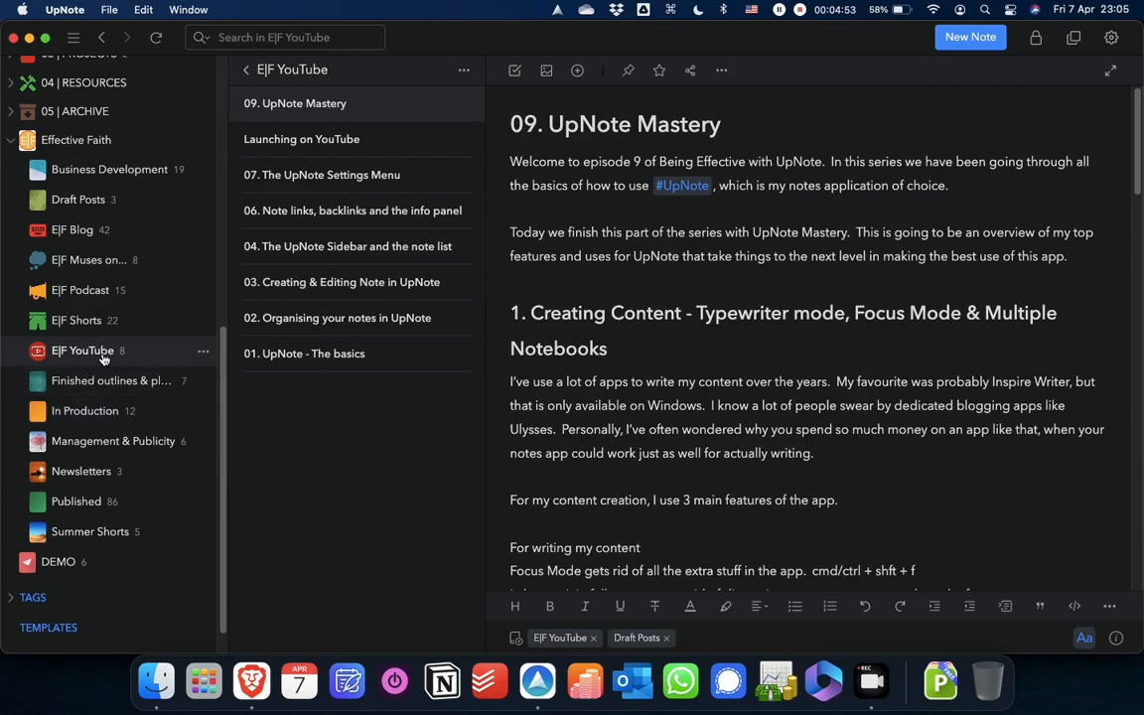
mouse_move(79, 290)
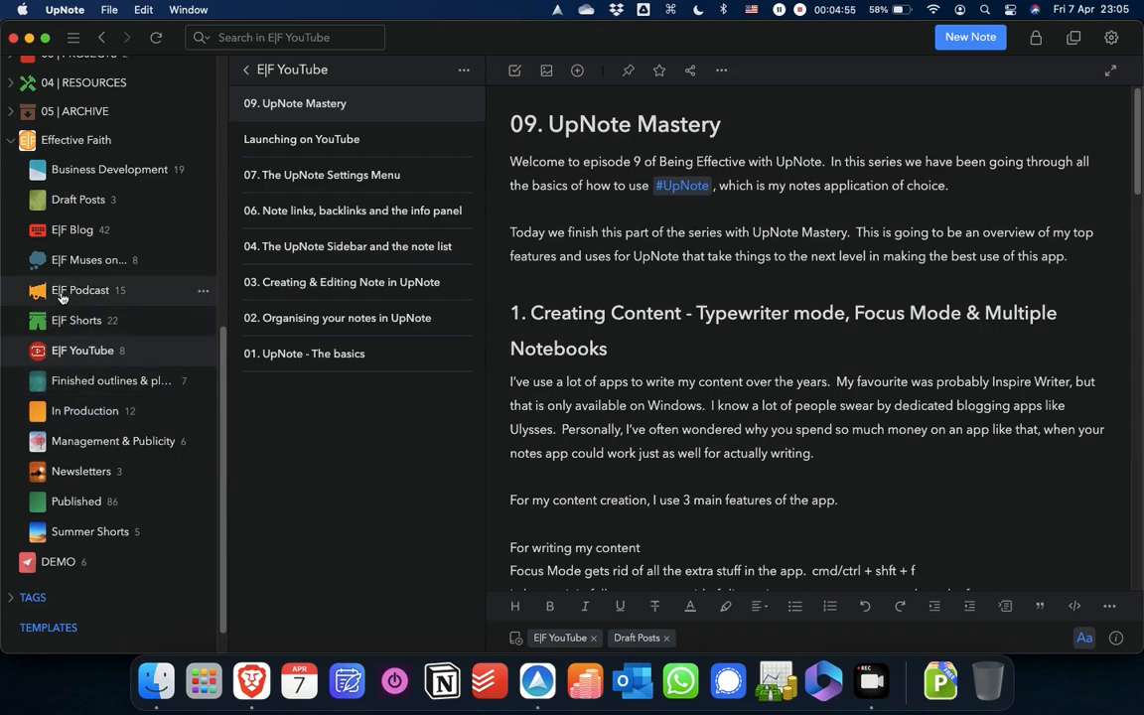
mouse_move(75, 260)
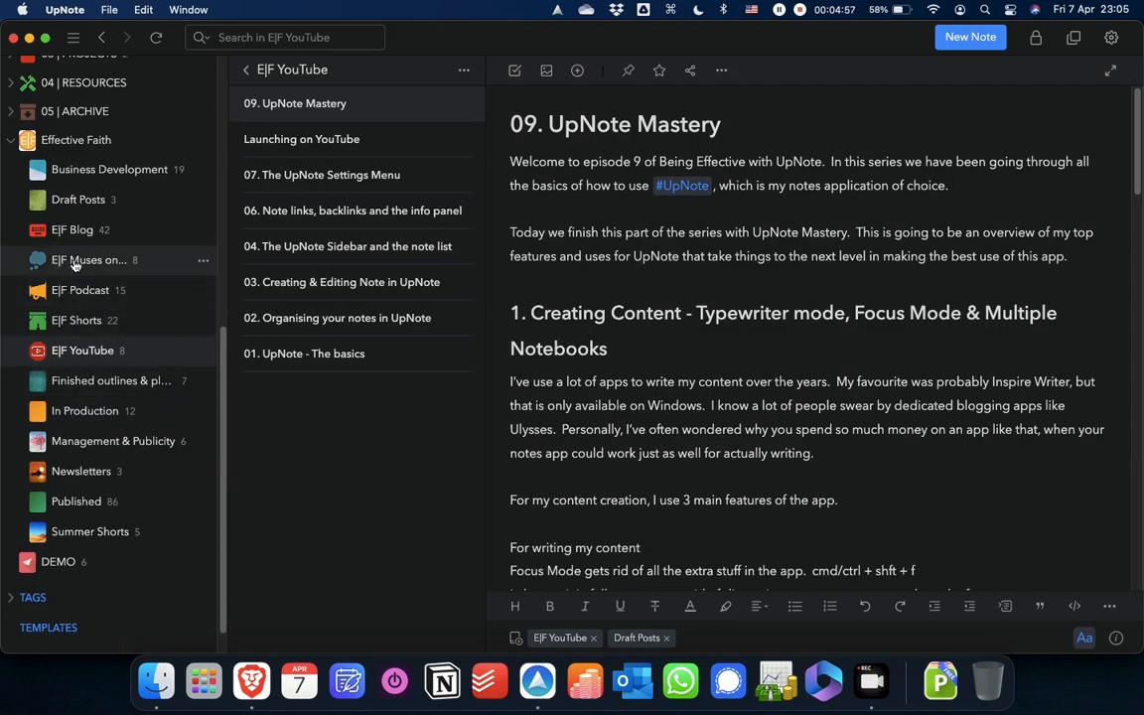
mouse_move(72, 260)
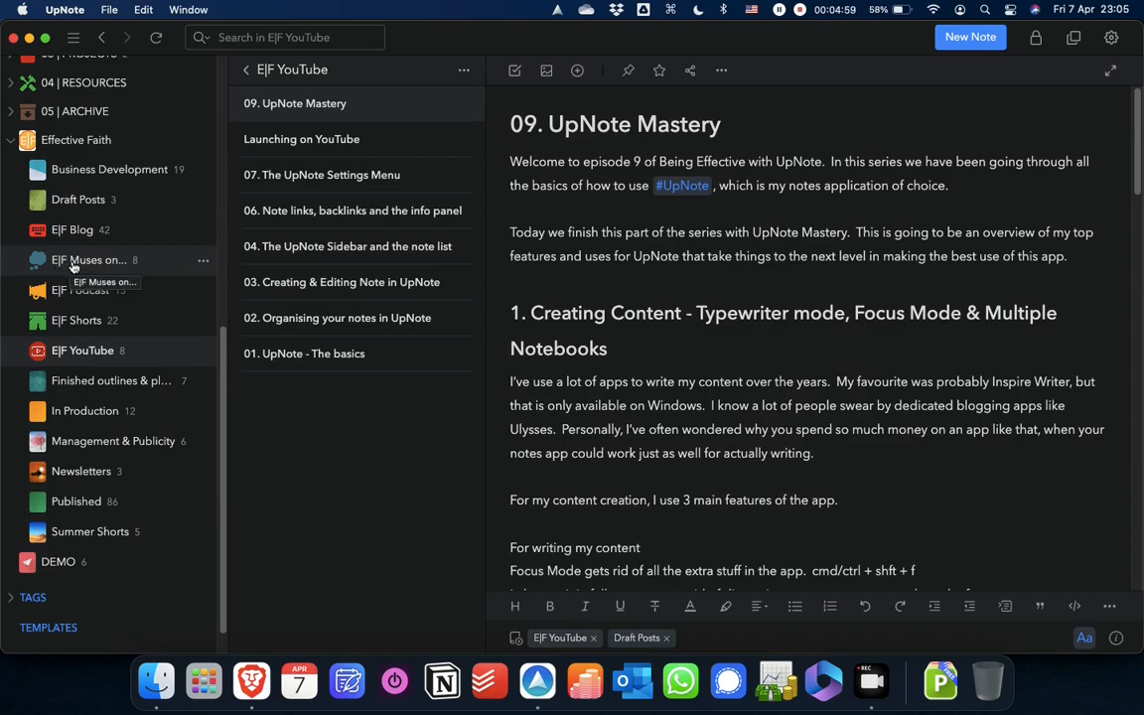
mouse_move(79, 238)
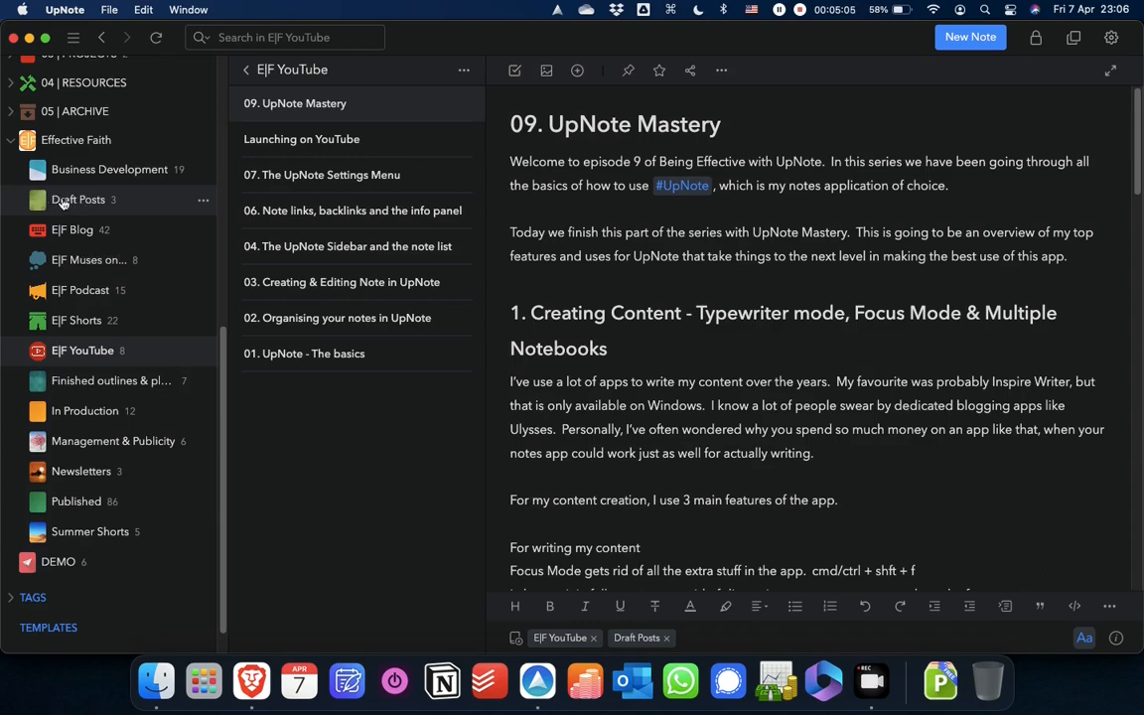
mouse_move(139, 513)
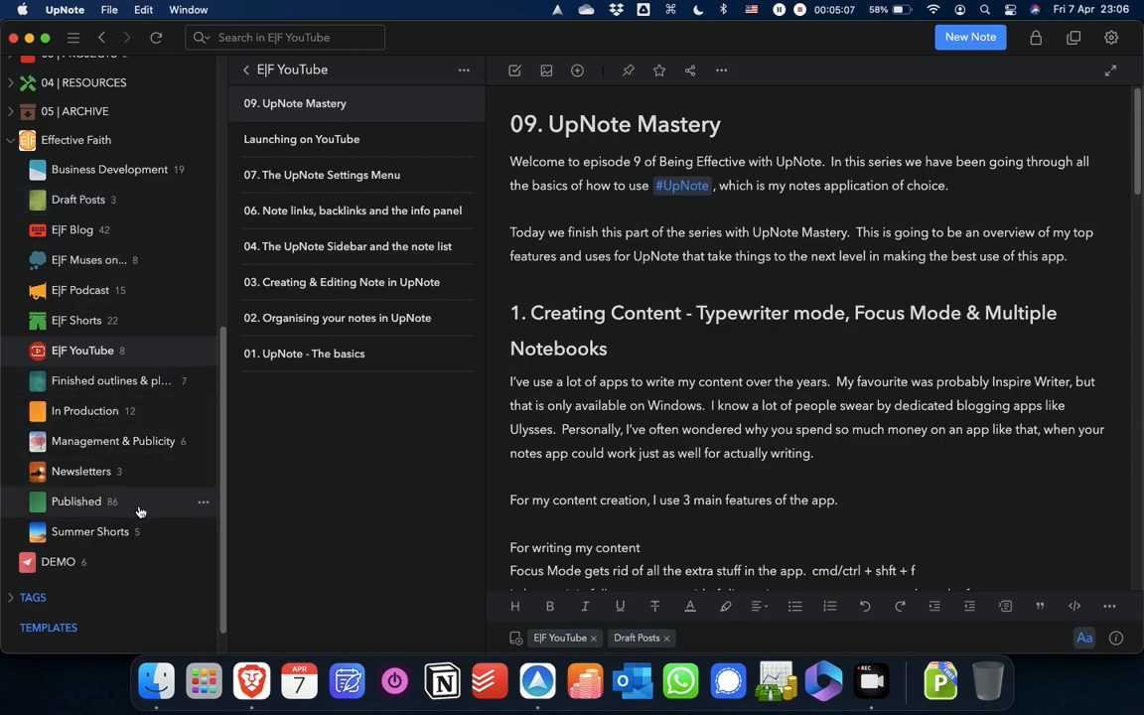
mouse_move(195, 497)
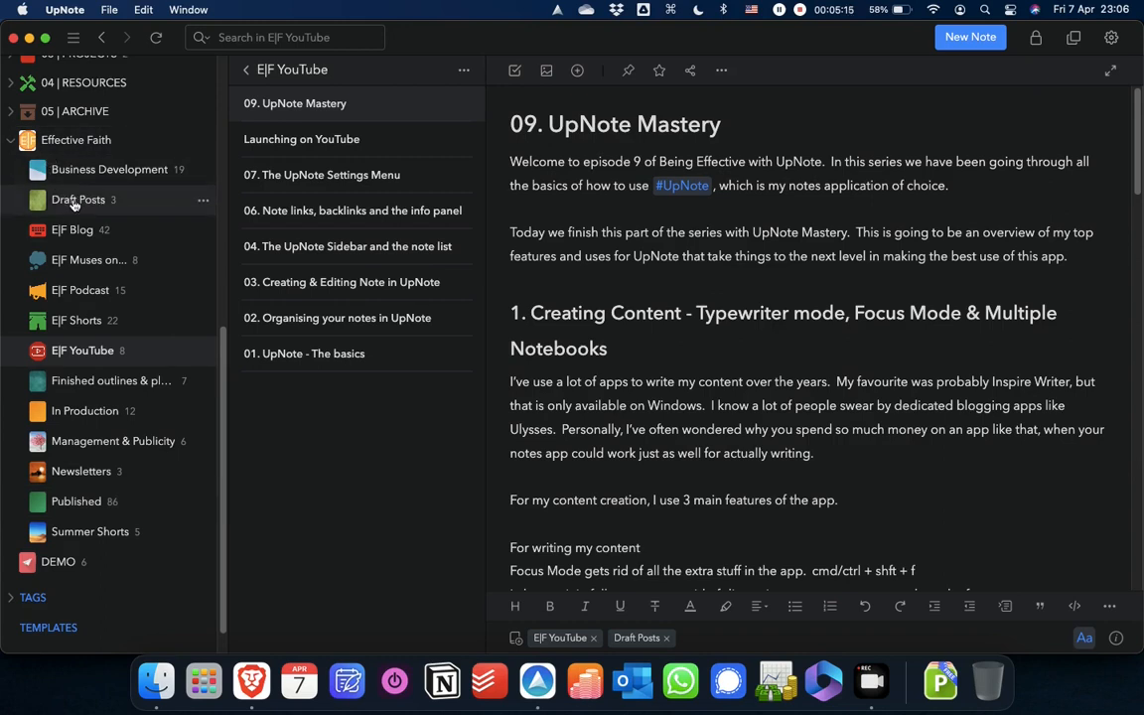
mouse_move(78, 198)
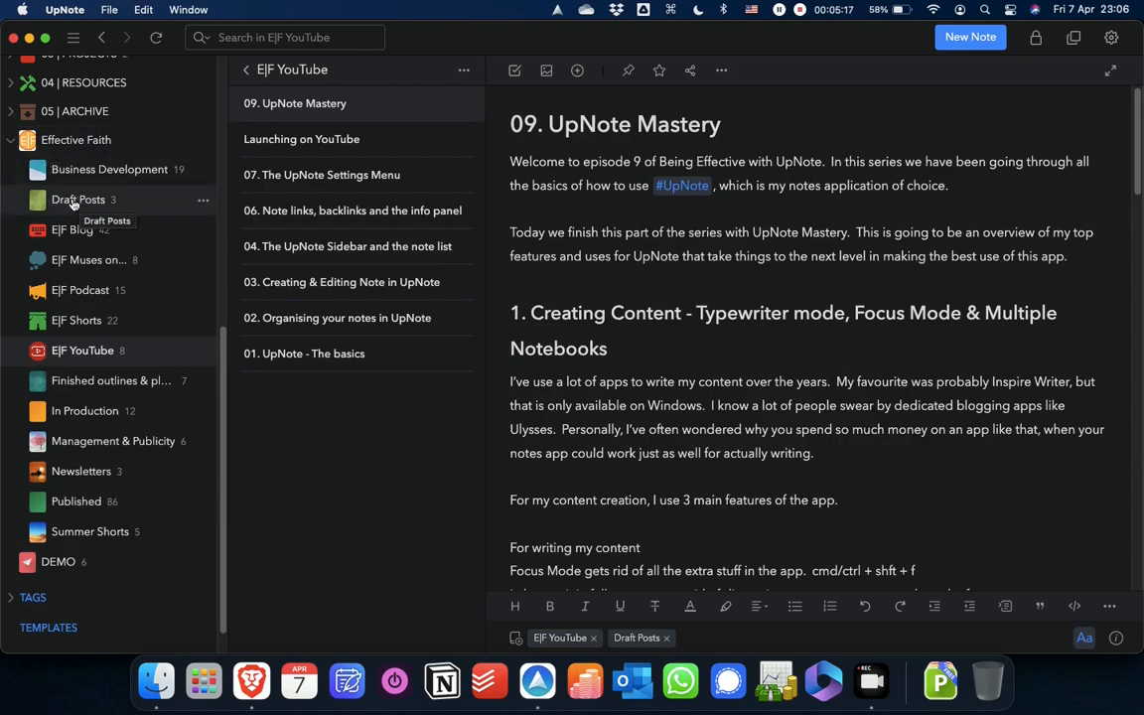
mouse_move(357, 449)
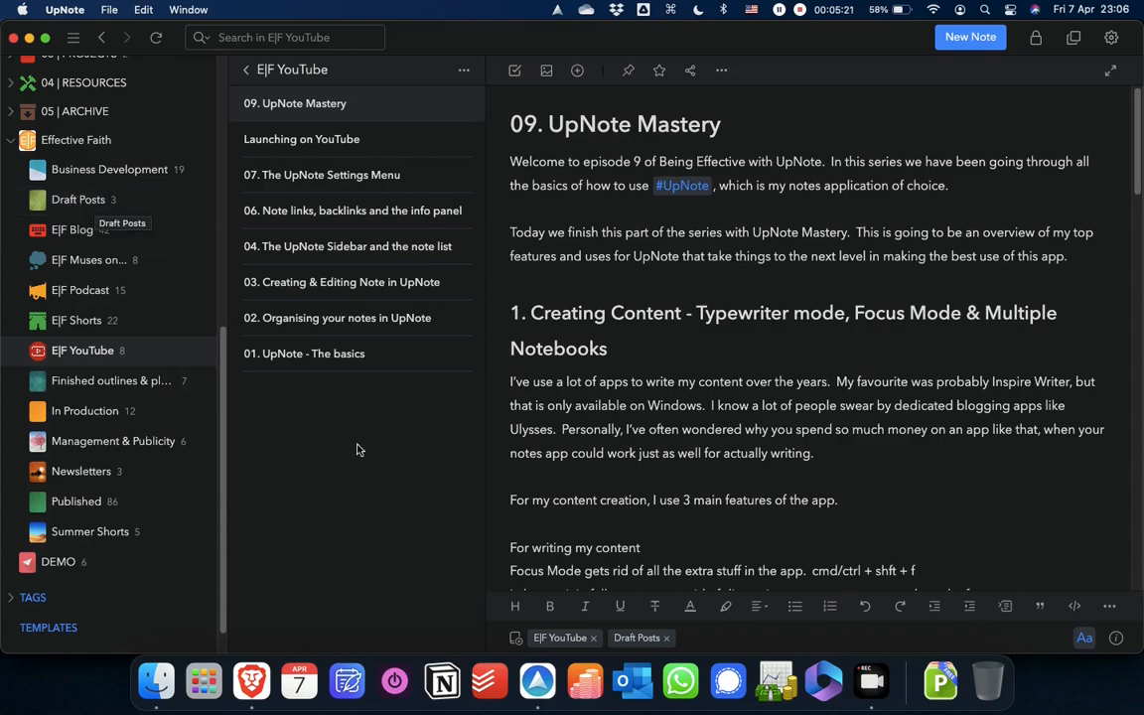
mouse_move(109, 358)
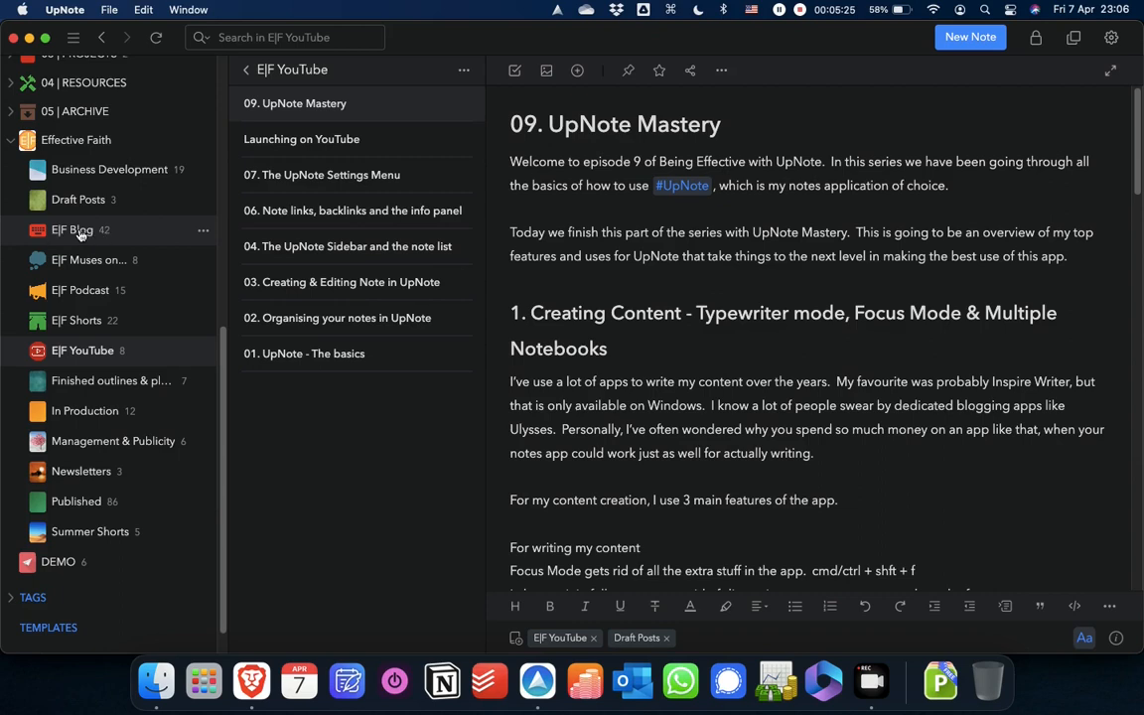
mouse_move(76, 501)
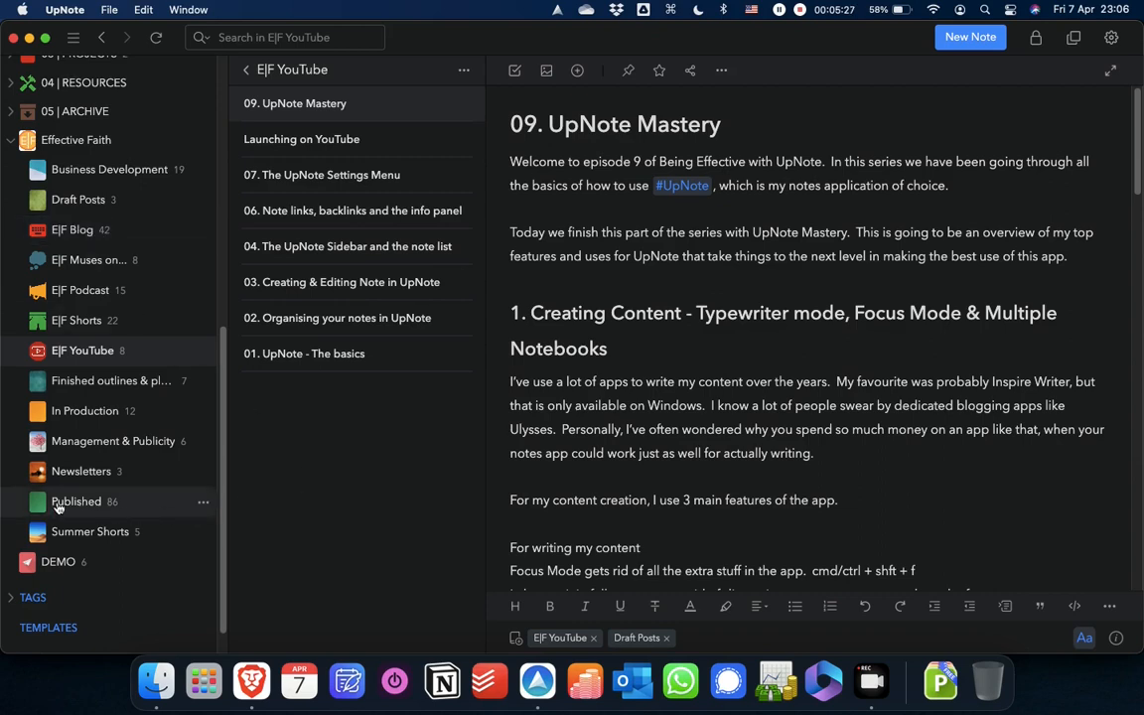
mouse_move(75, 500)
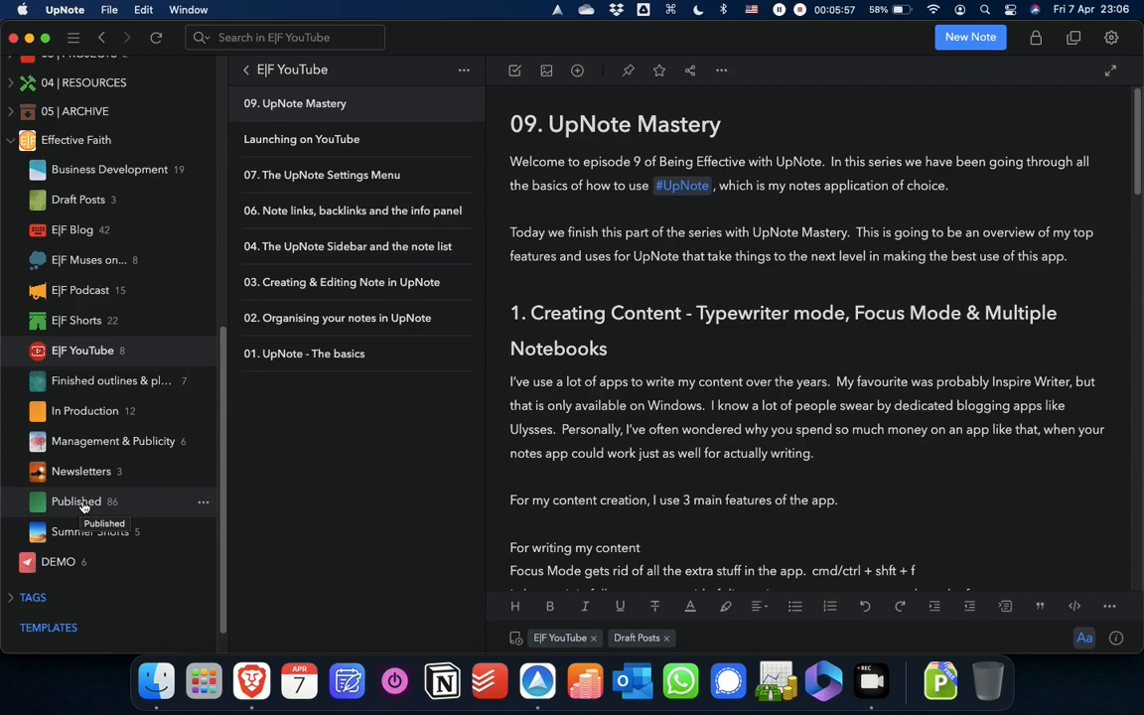
mouse_move(68, 569)
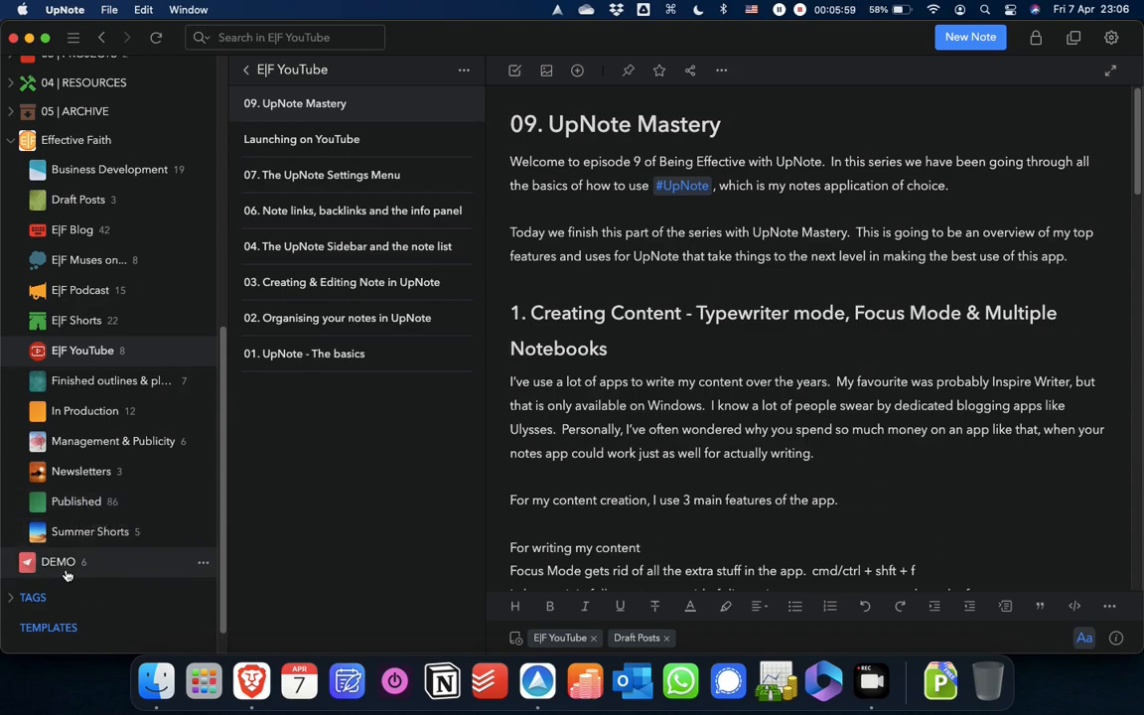
Reopen the DEMO note 'This is where we type' and clear the stray body text.
click(58, 561)
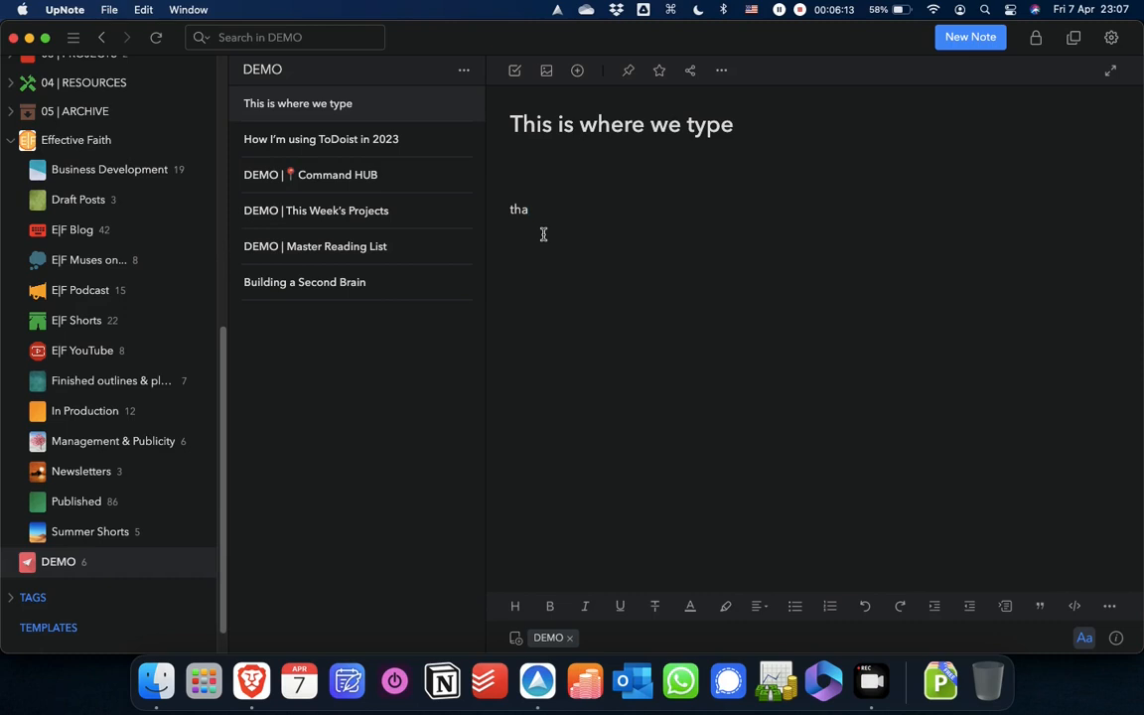
key(backspace)
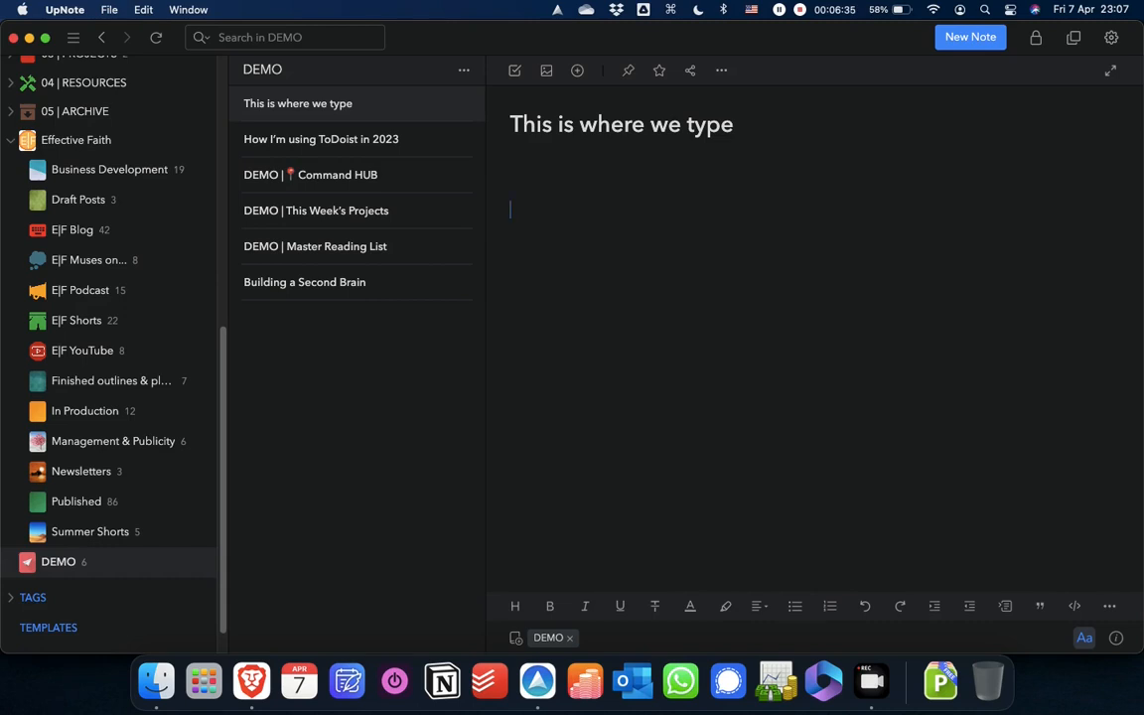
Write markdown sample lines: '# heading 1', 'heading 2', '**bold' and '*italic*'.
text(#)
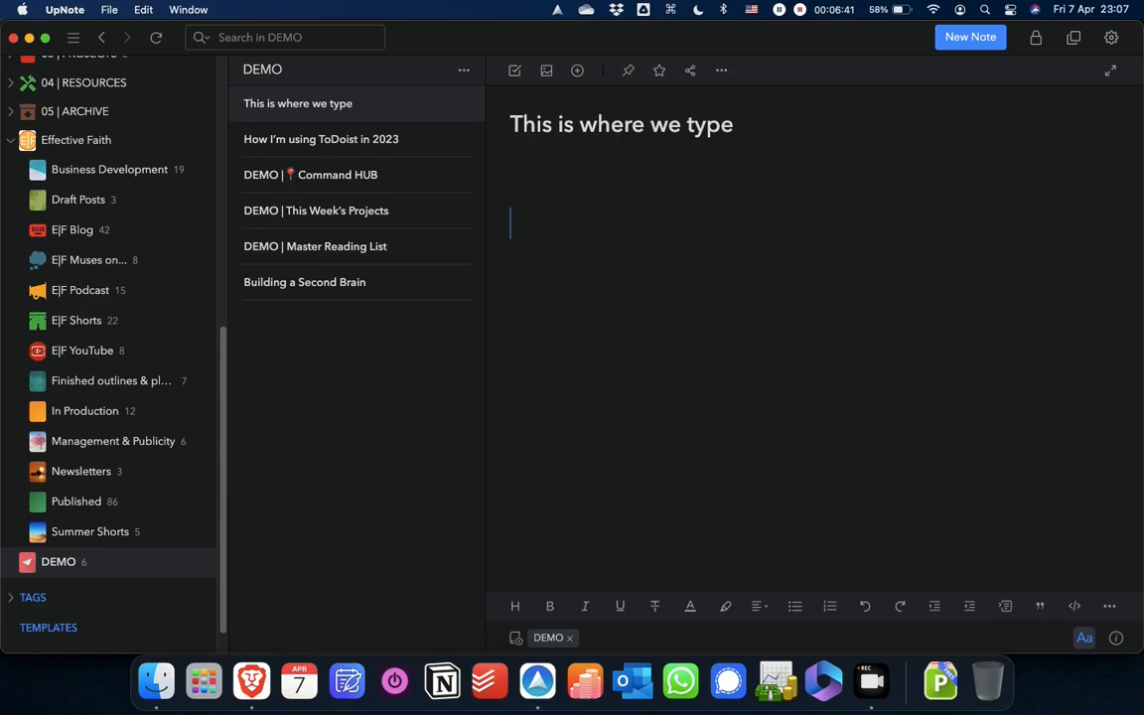
text(headin)
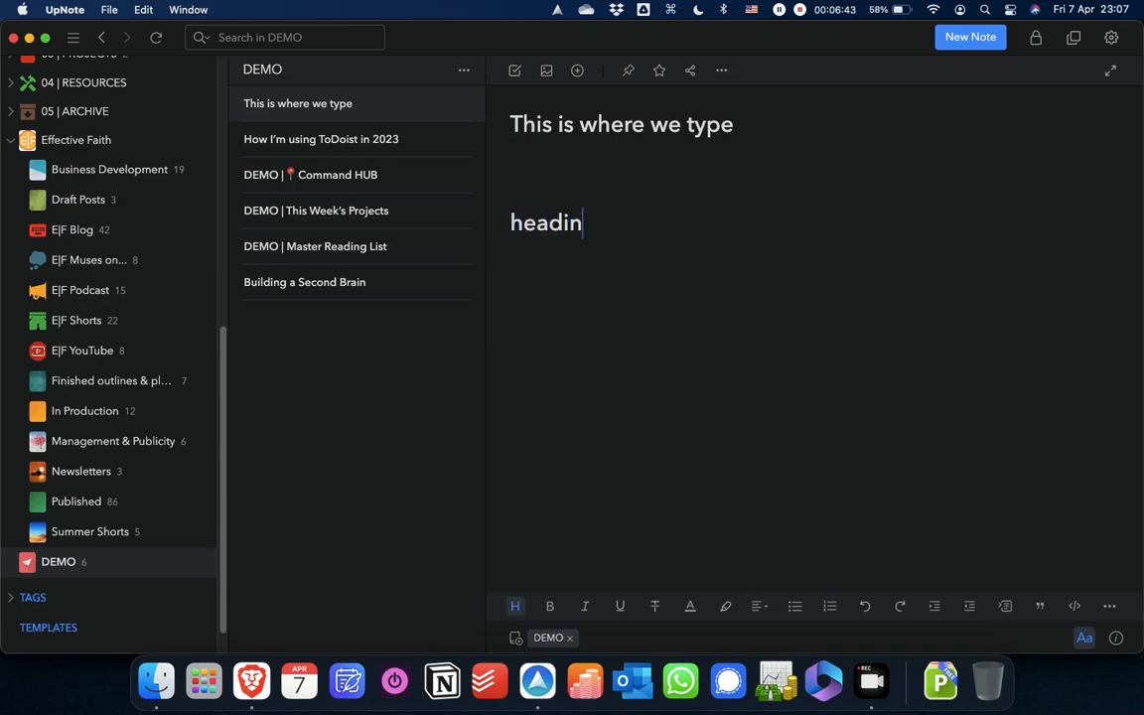
text(g 1)
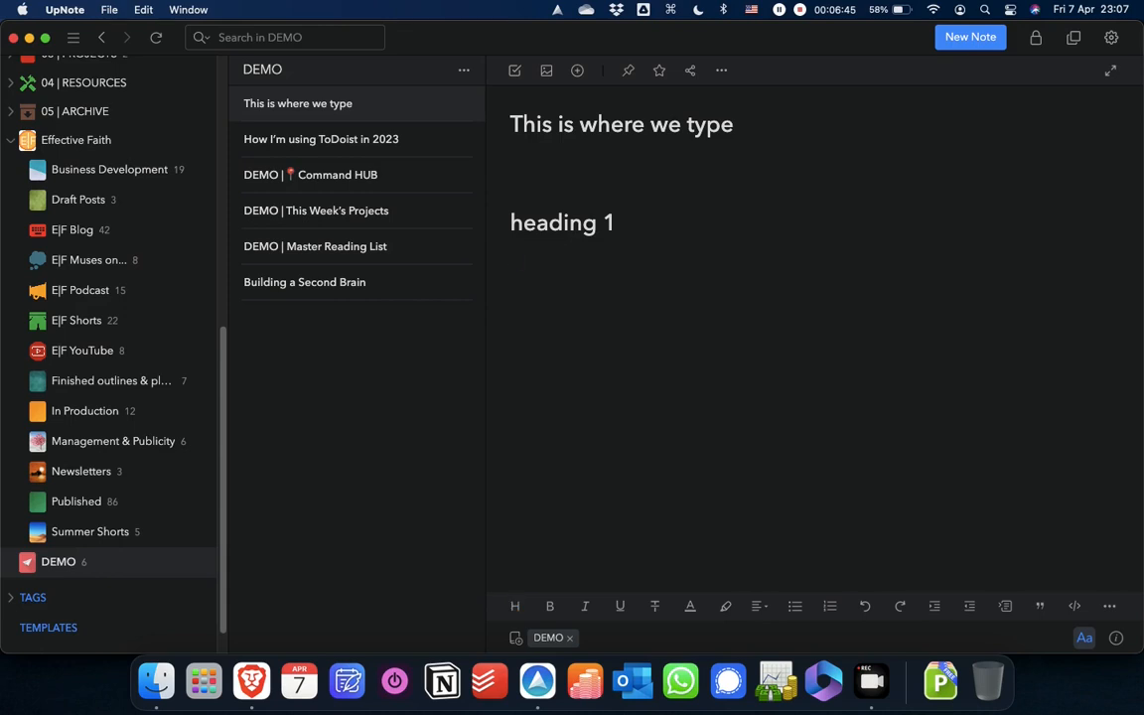
text(head)
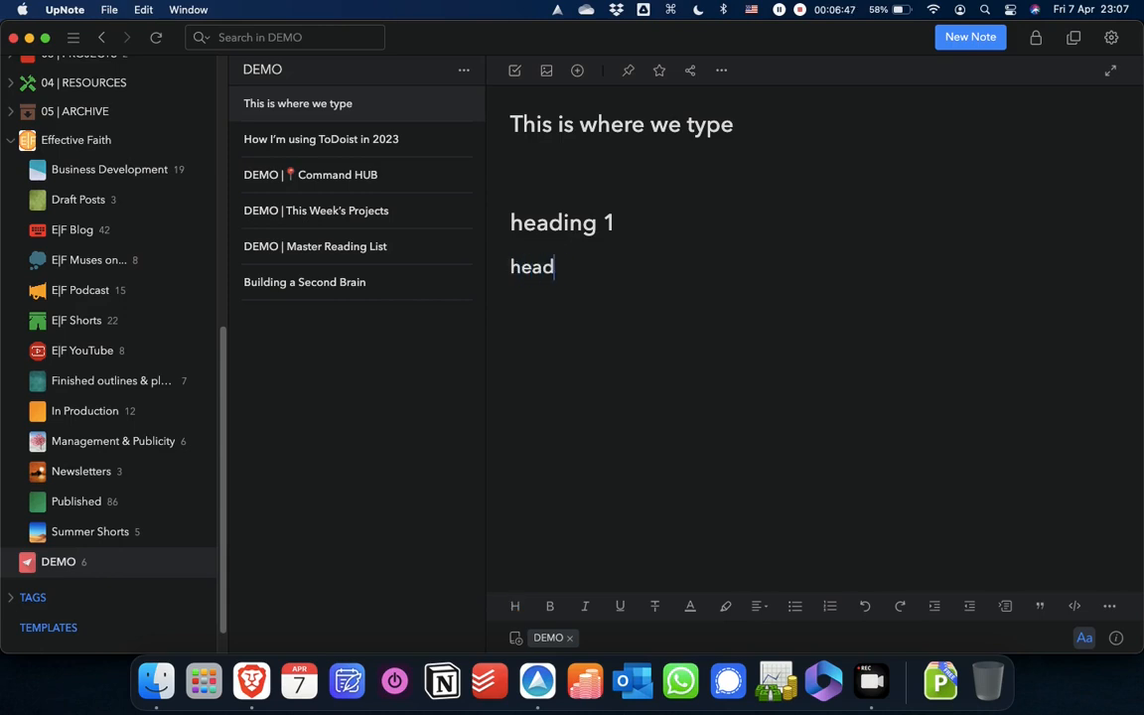
text(ing)
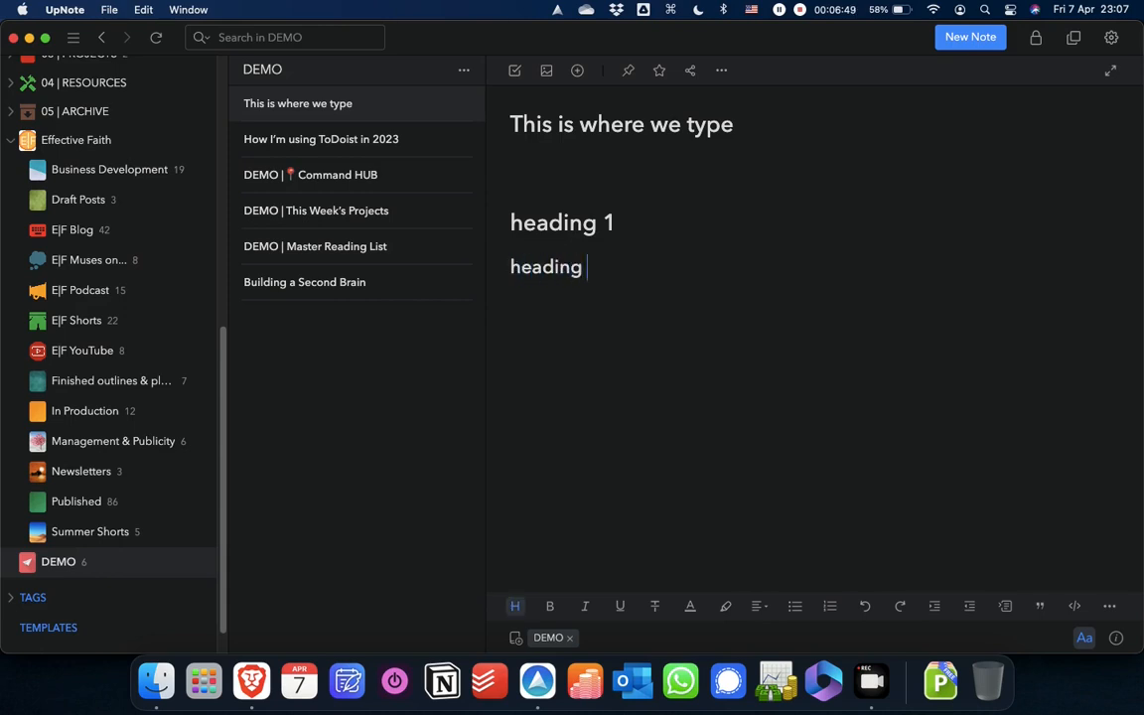
text(2)
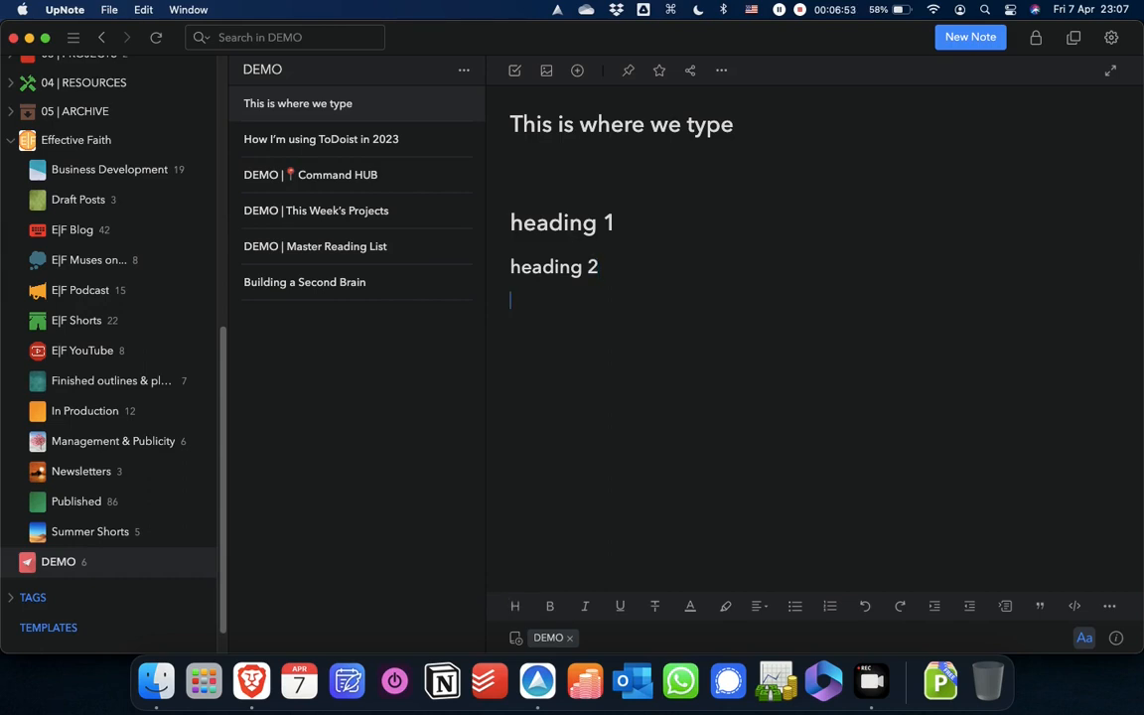
text(**bold)
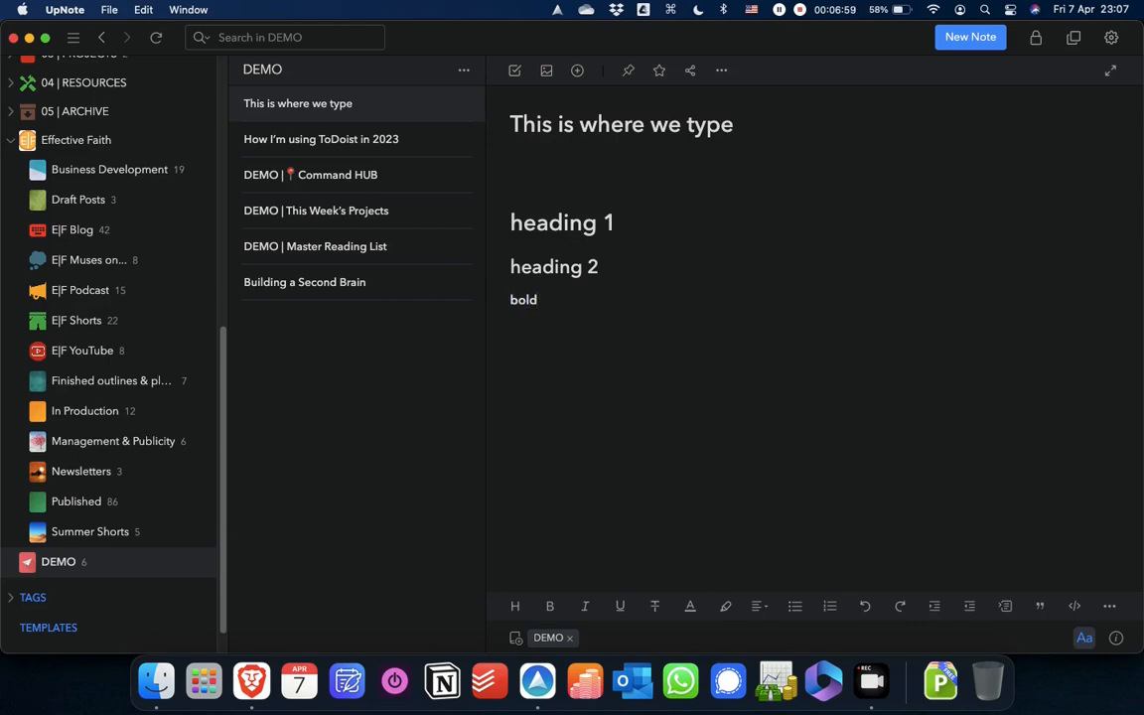
text(*)
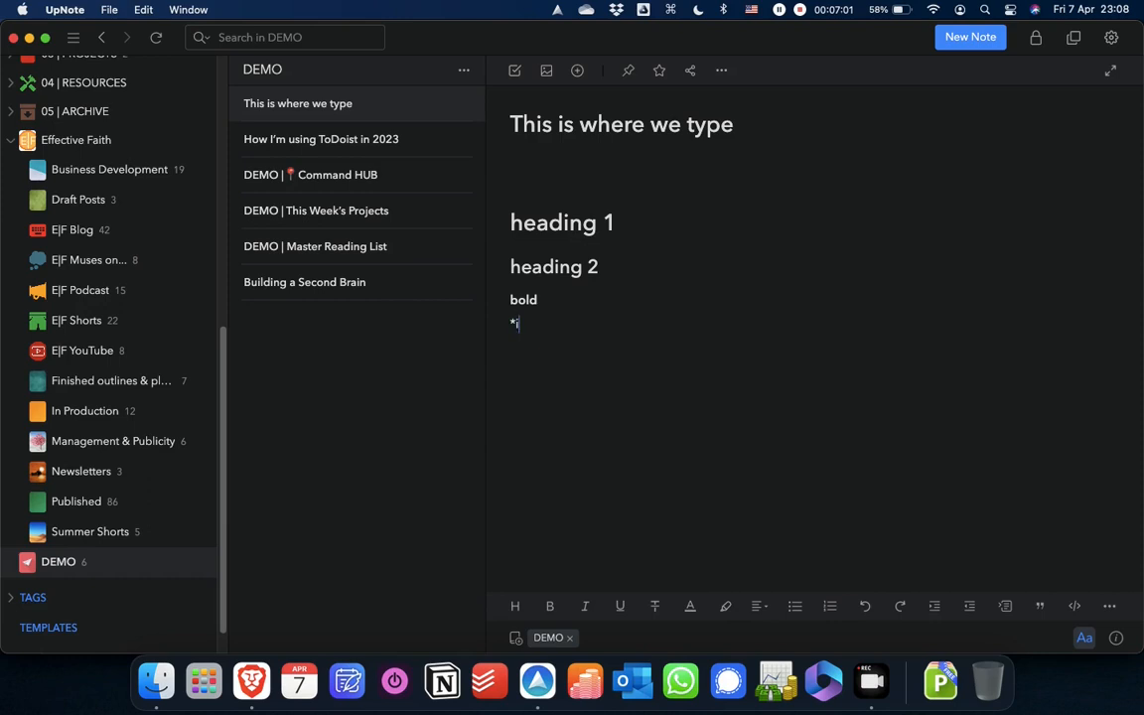
text(italic*)
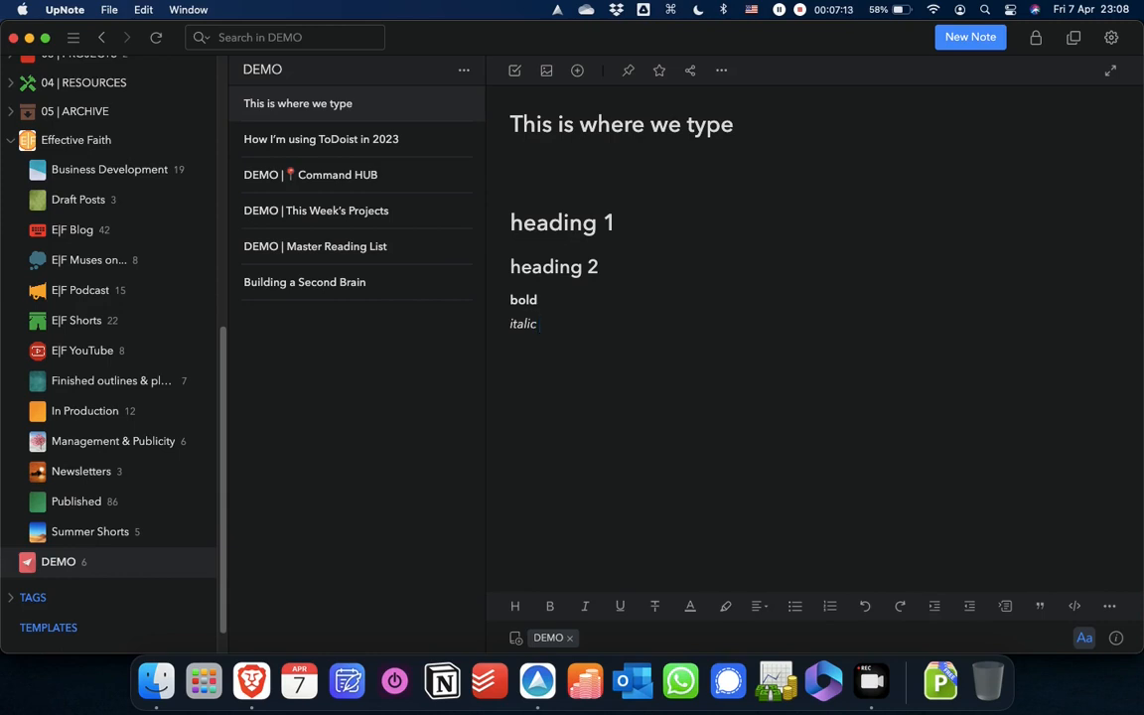
mouse_move(771, 262)
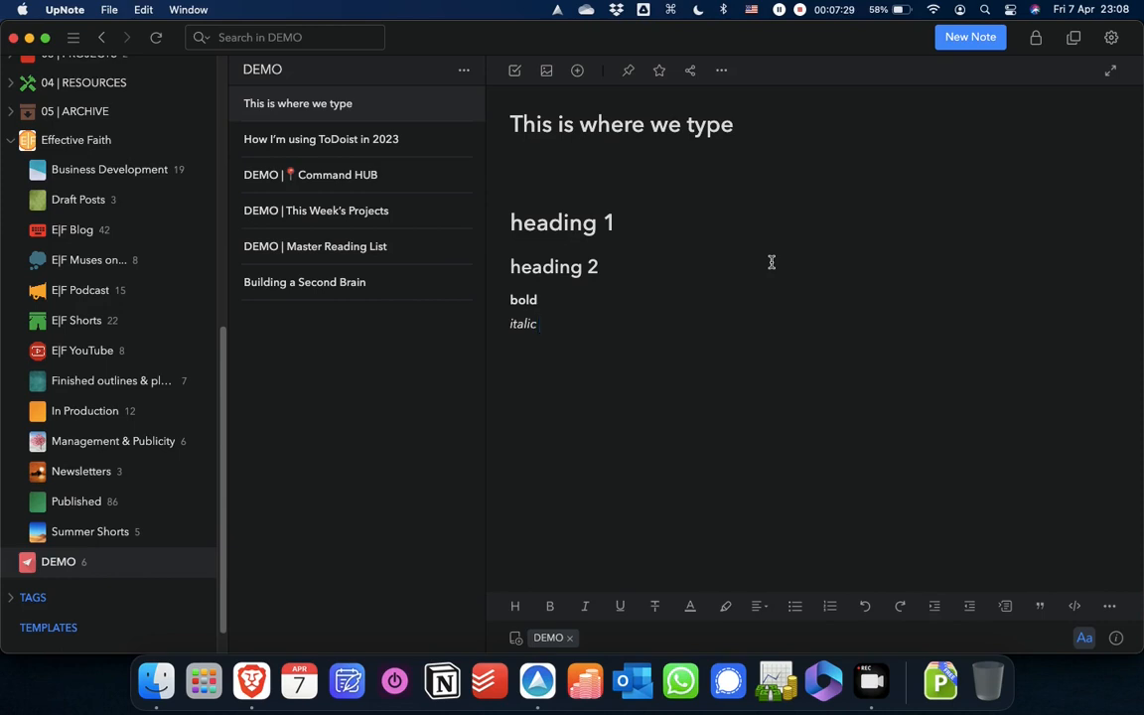
mouse_move(487, 600)
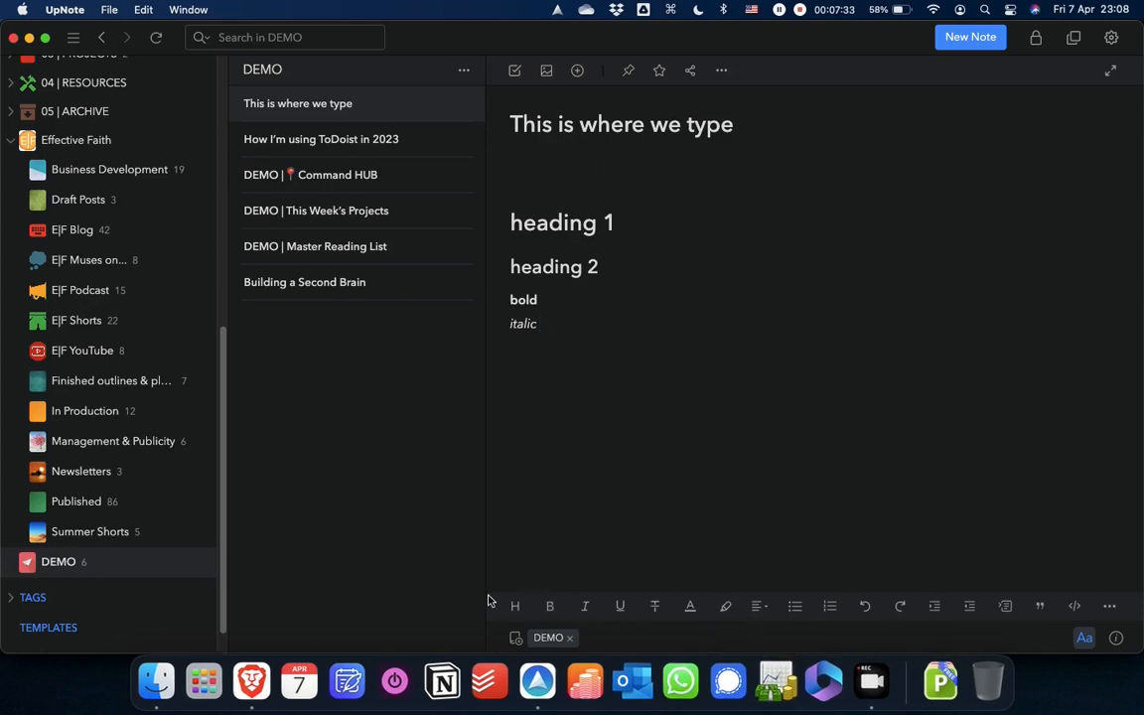
mouse_move(544, 608)
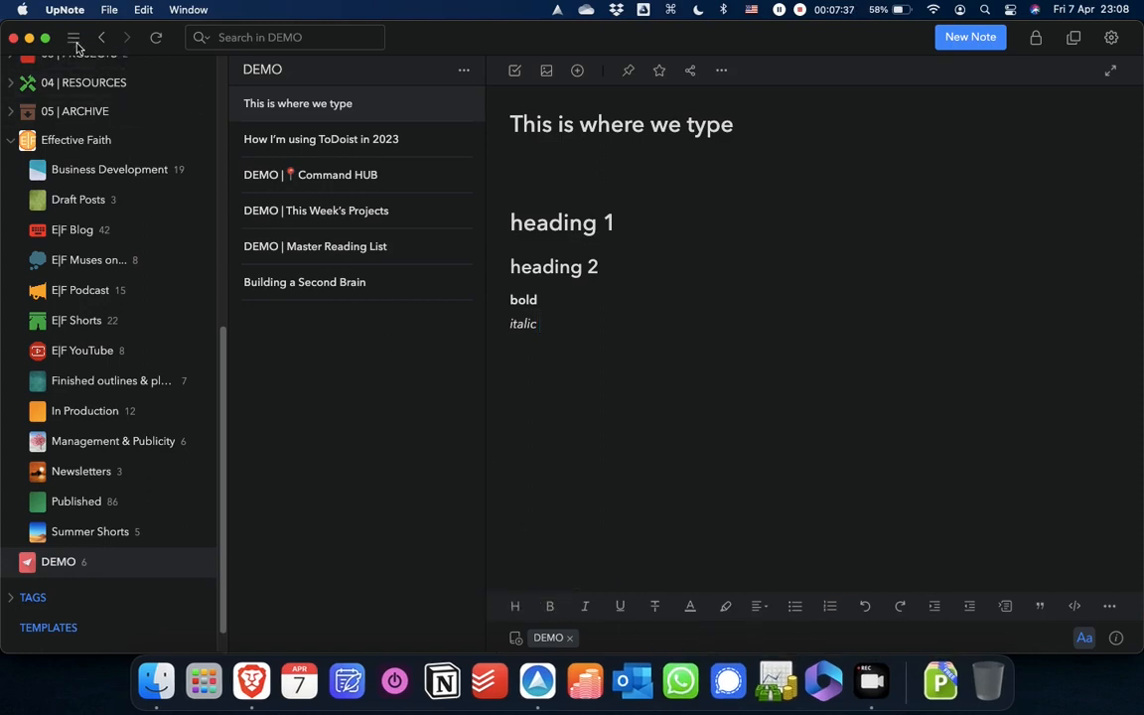
Hide the notebook sidebar, then peek at the Text Color menu without choosing a colour.
click(73, 36)
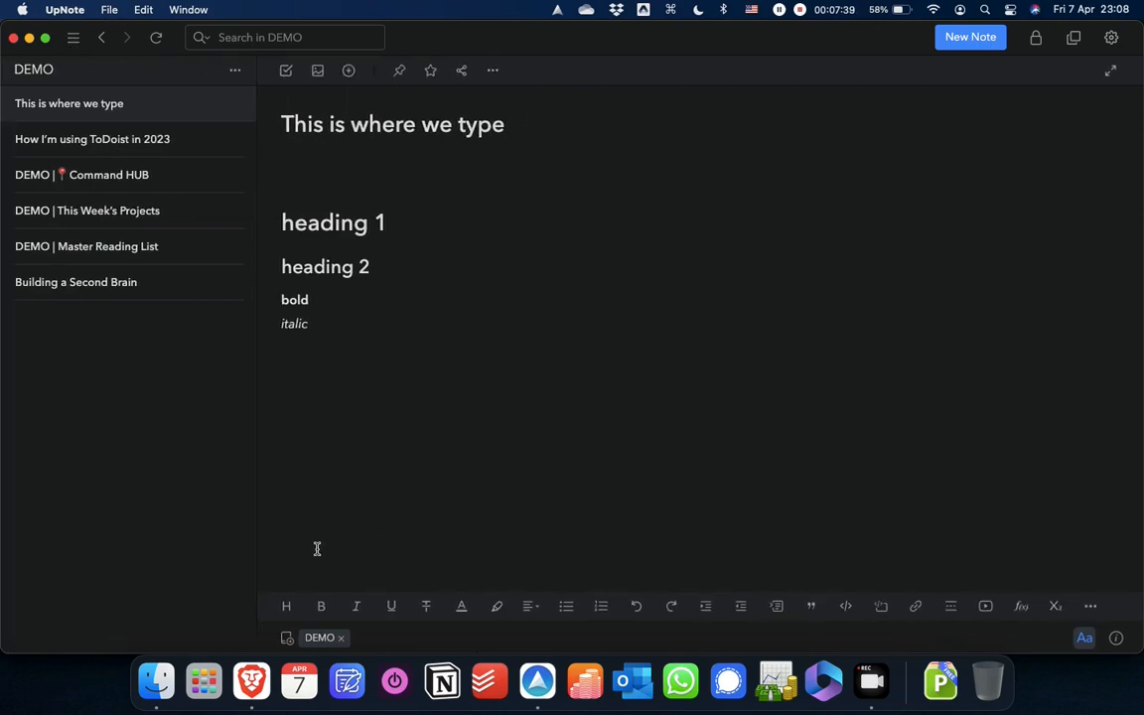
mouse_move(286, 606)
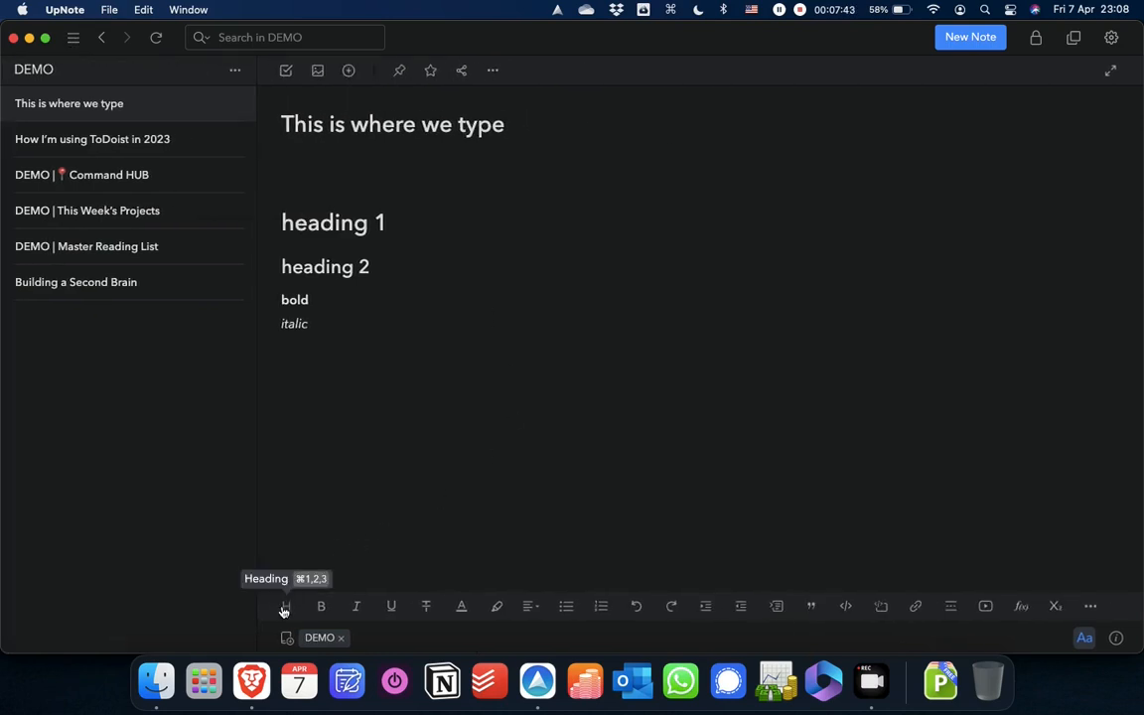
mouse_move(322, 606)
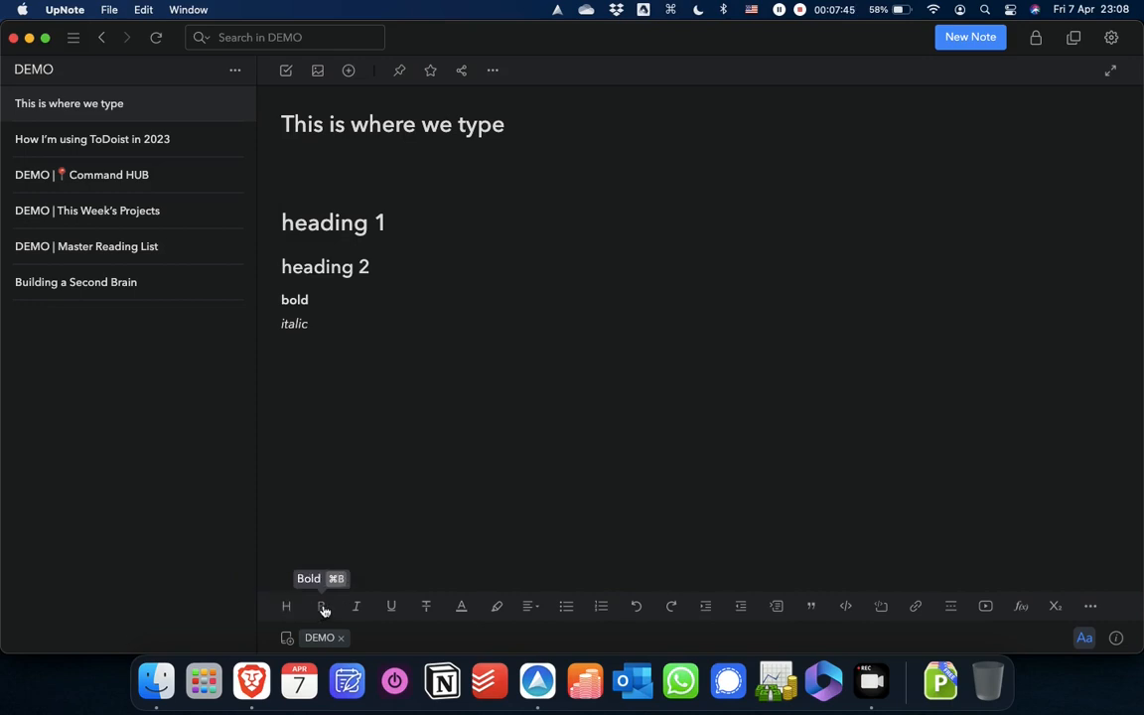
mouse_move(391, 606)
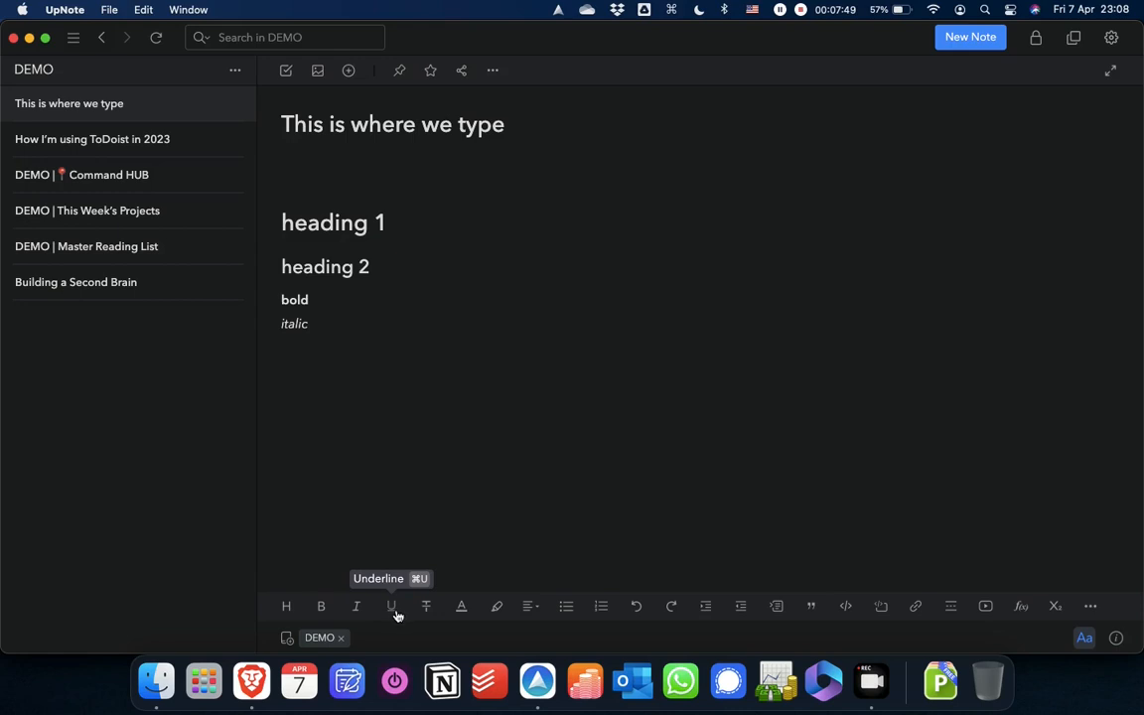
mouse_move(461, 606)
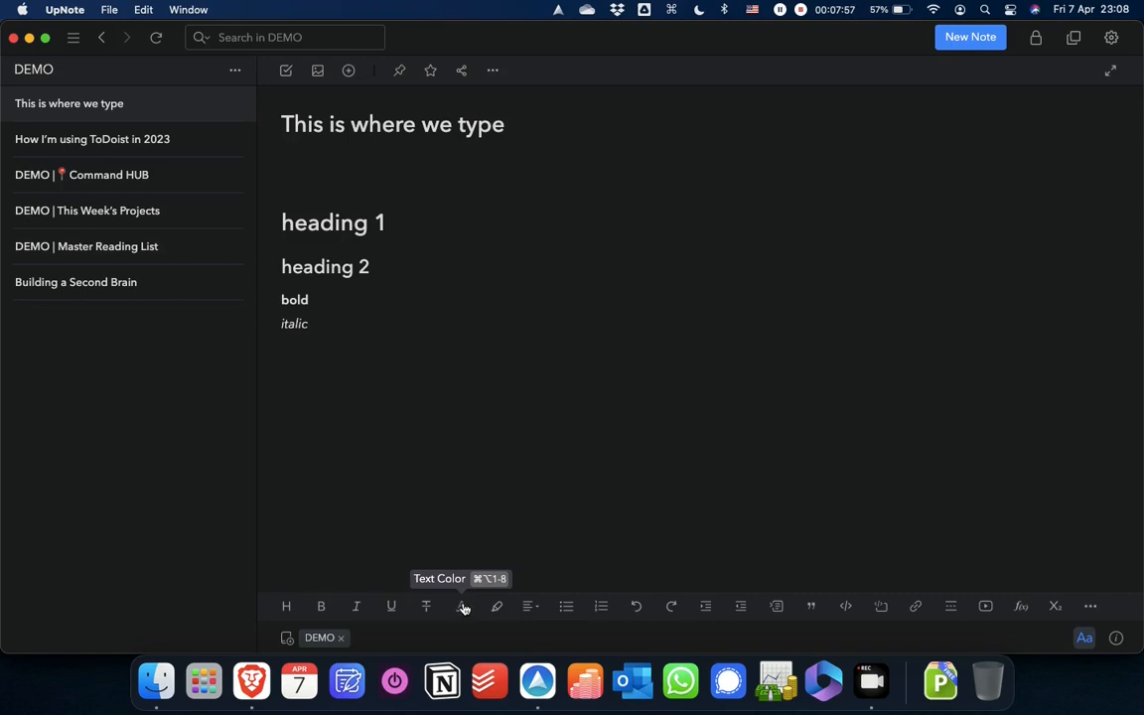
click(462, 607)
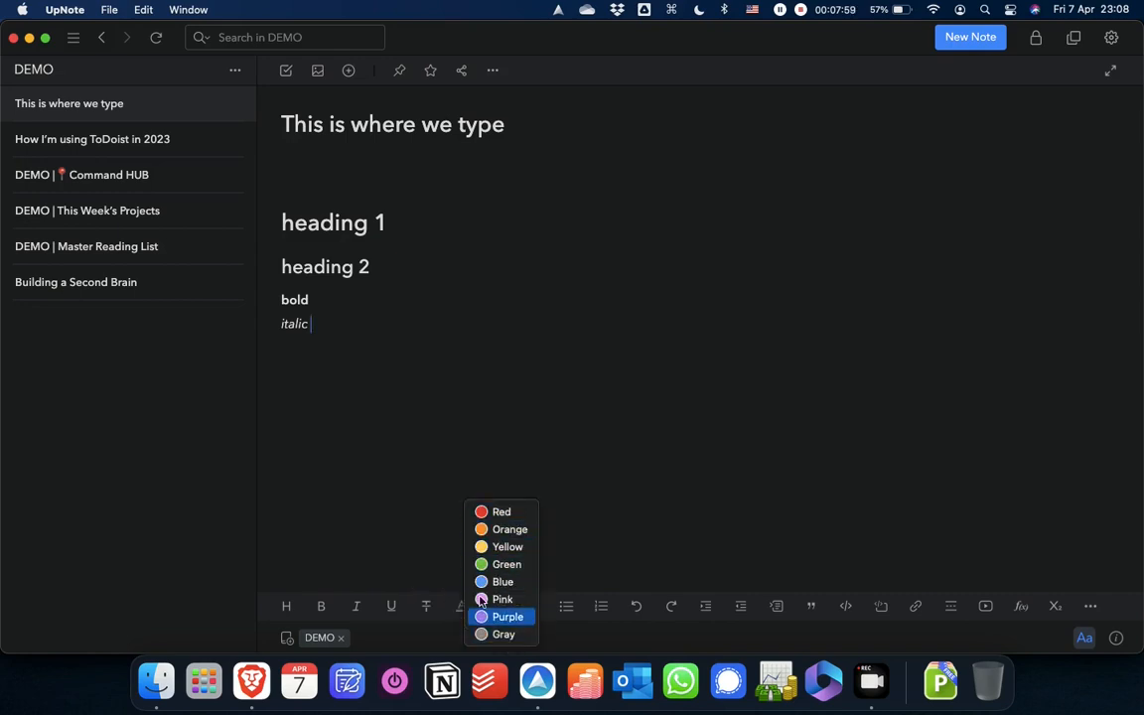
click(497, 606)
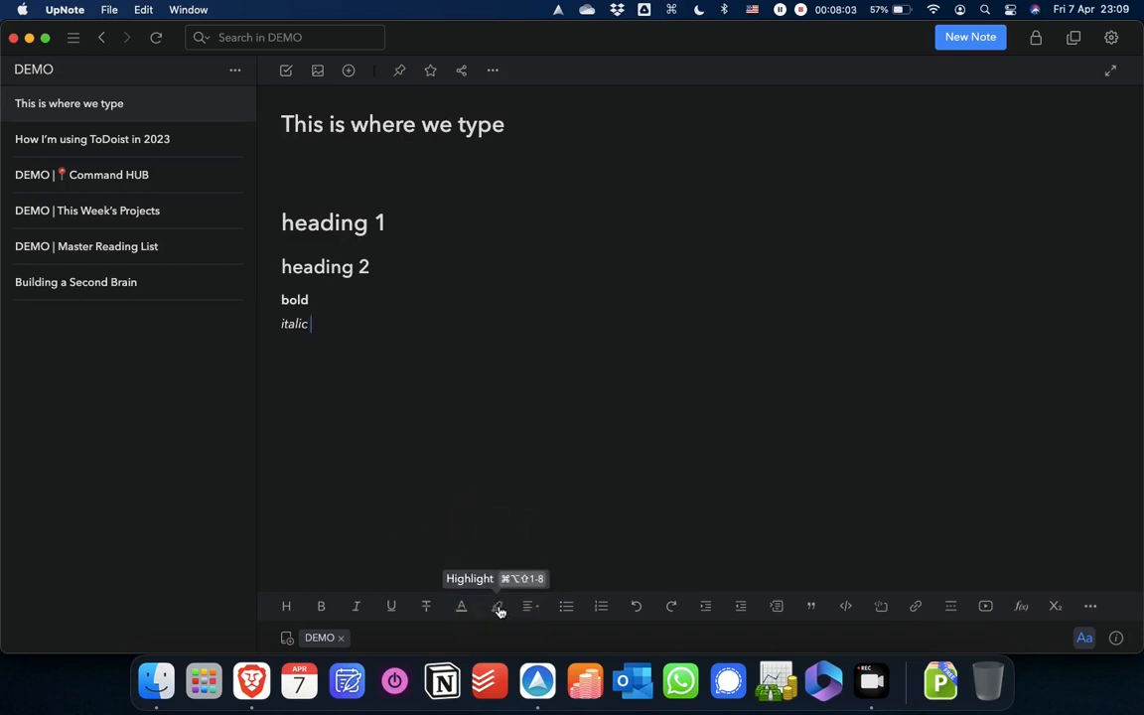
mouse_move(513, 592)
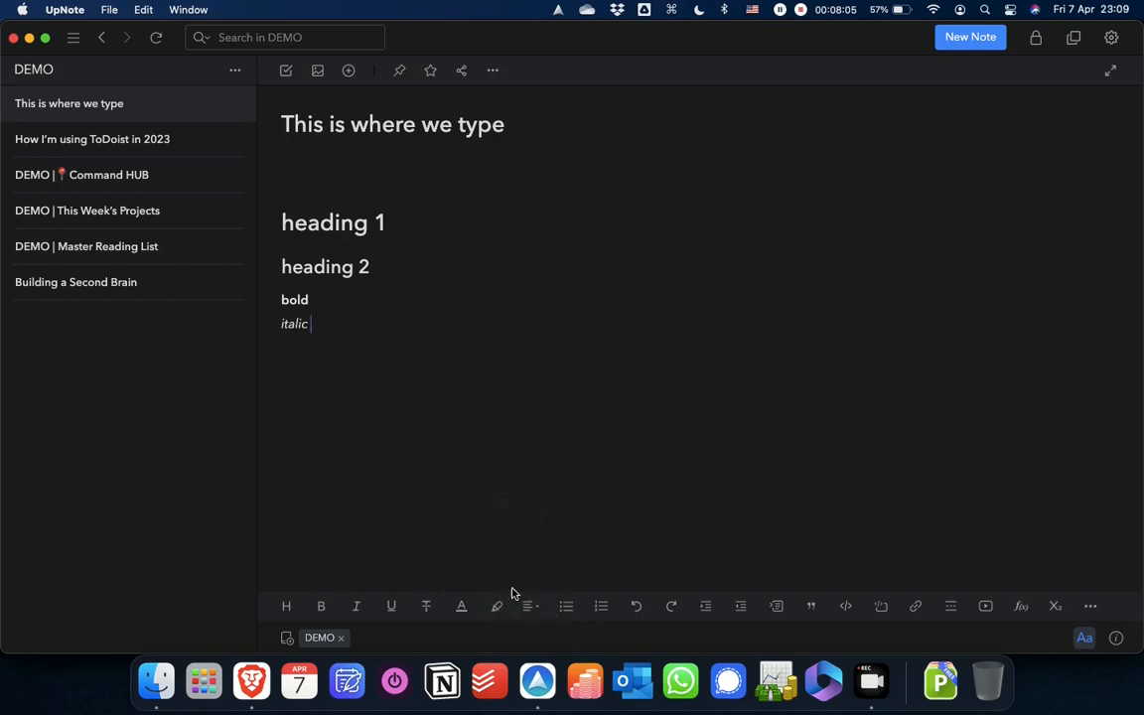
mouse_move(529, 606)
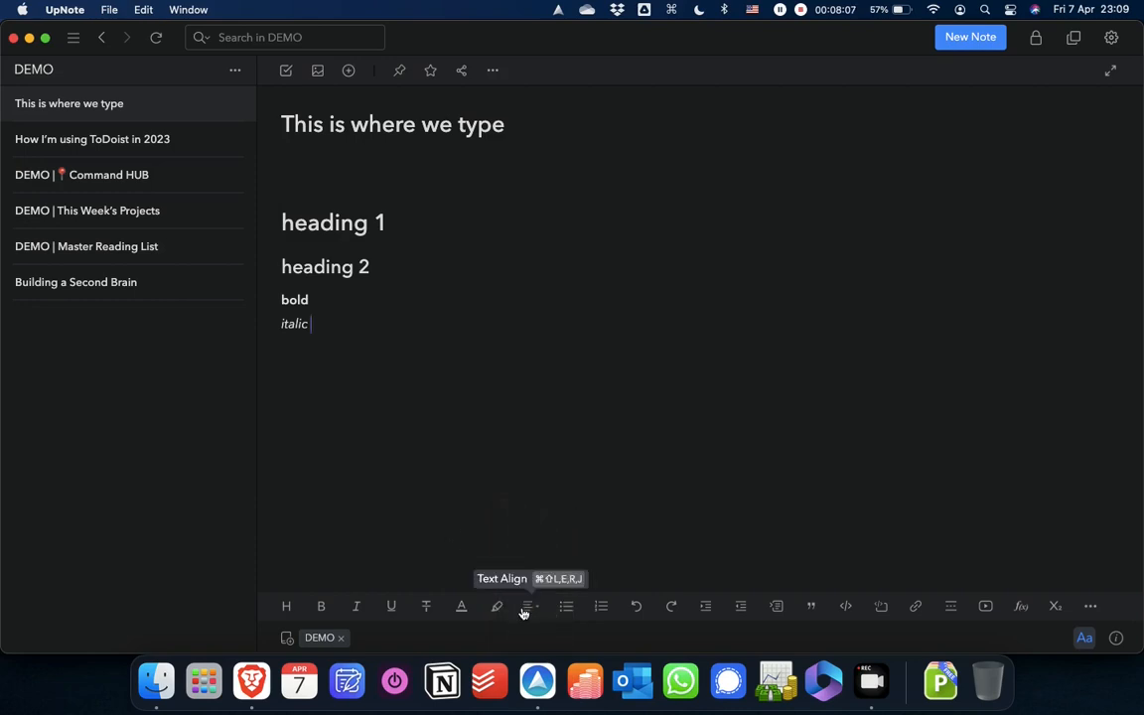
mouse_move(759, 620)
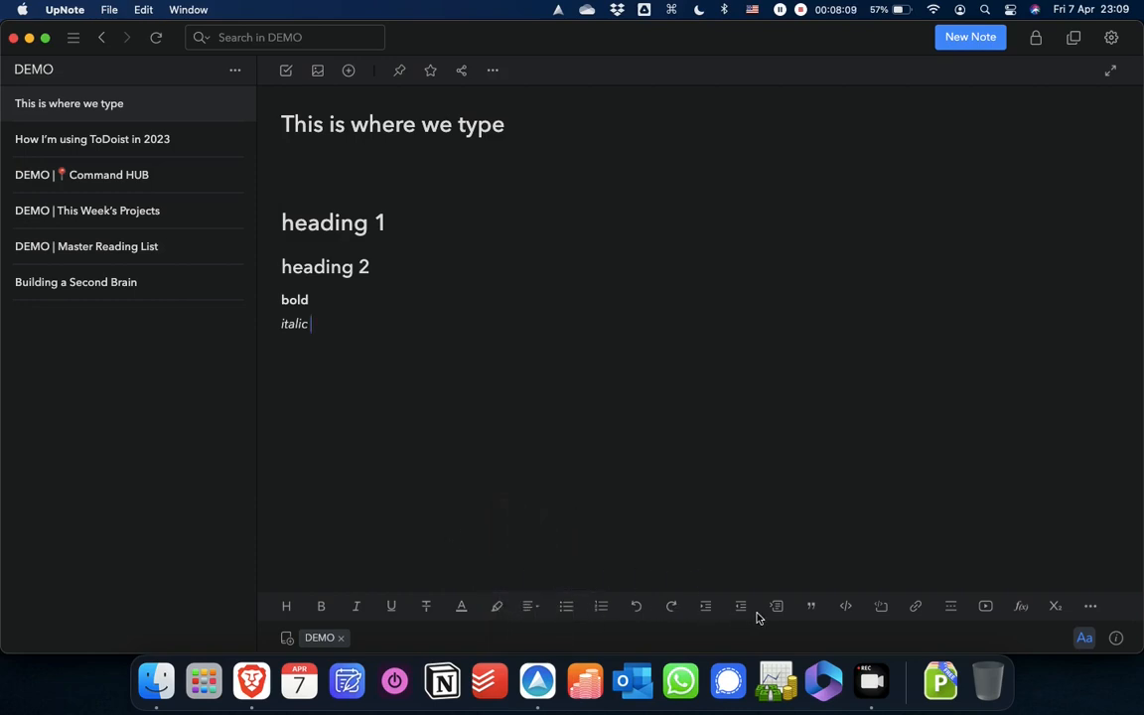
mouse_move(777, 606)
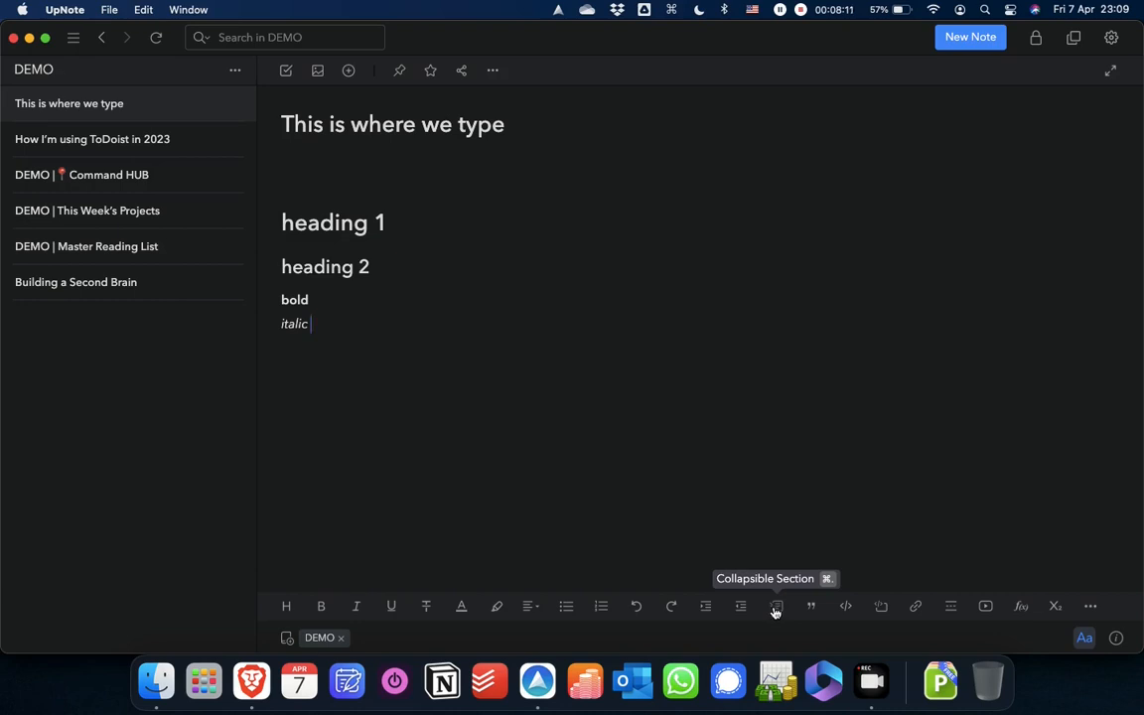
mouse_move(355, 337)
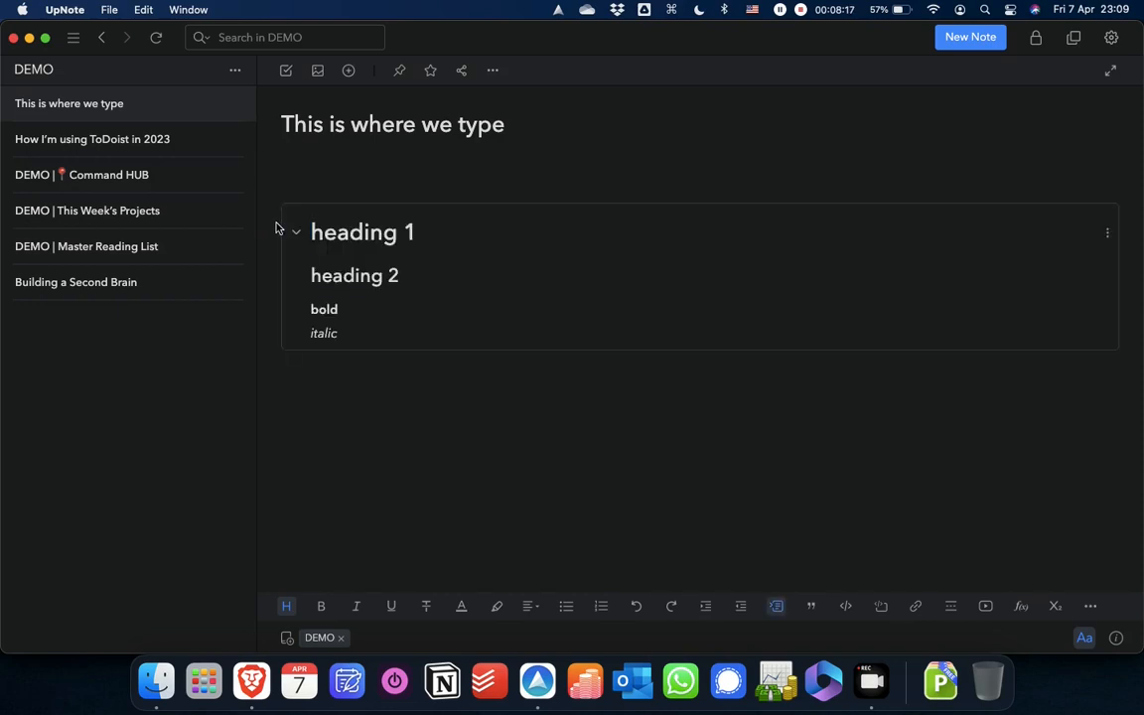
mouse_move(306, 254)
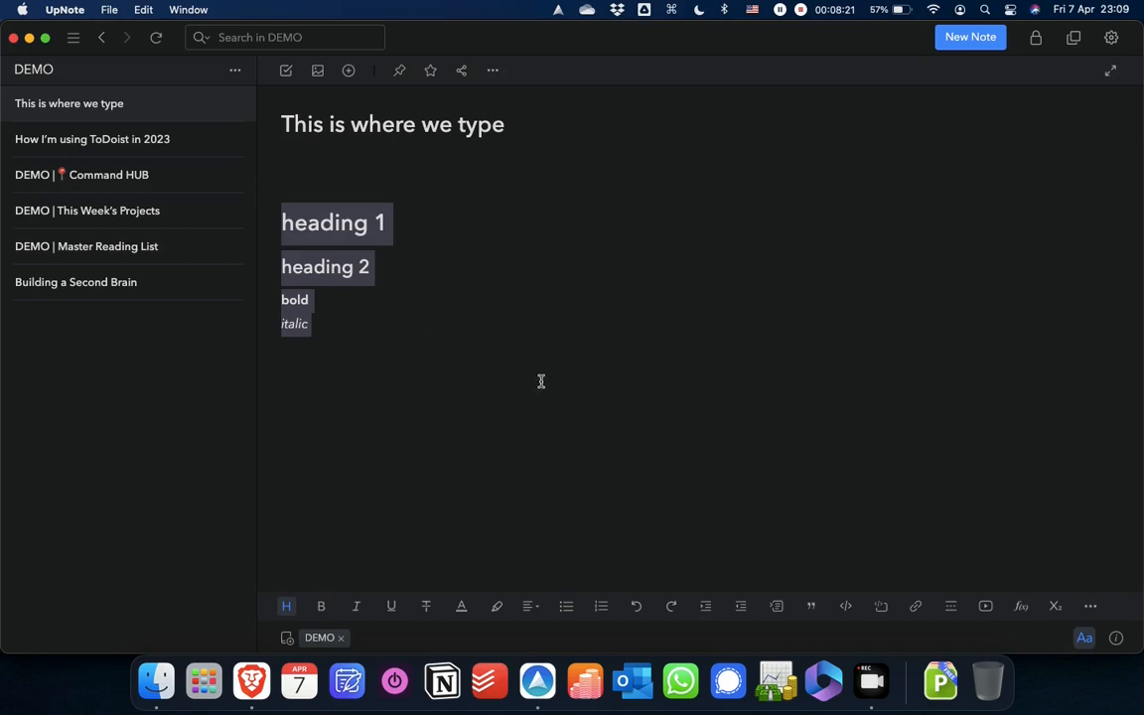
mouse_move(882, 608)
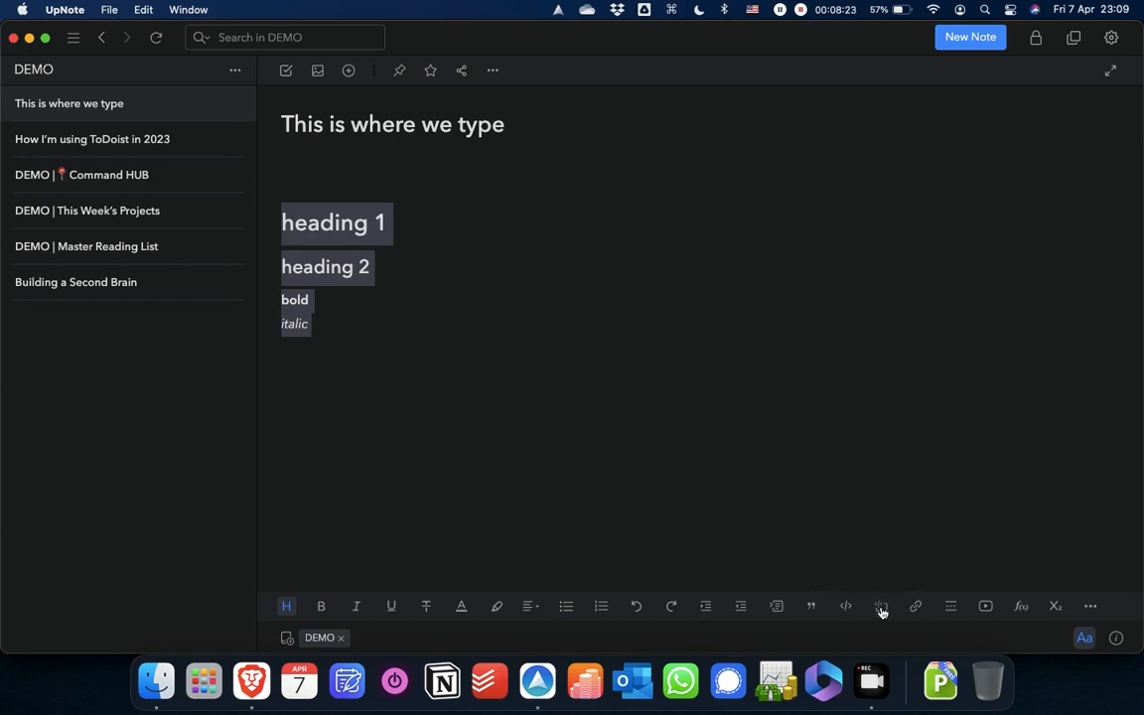
mouse_move(986, 606)
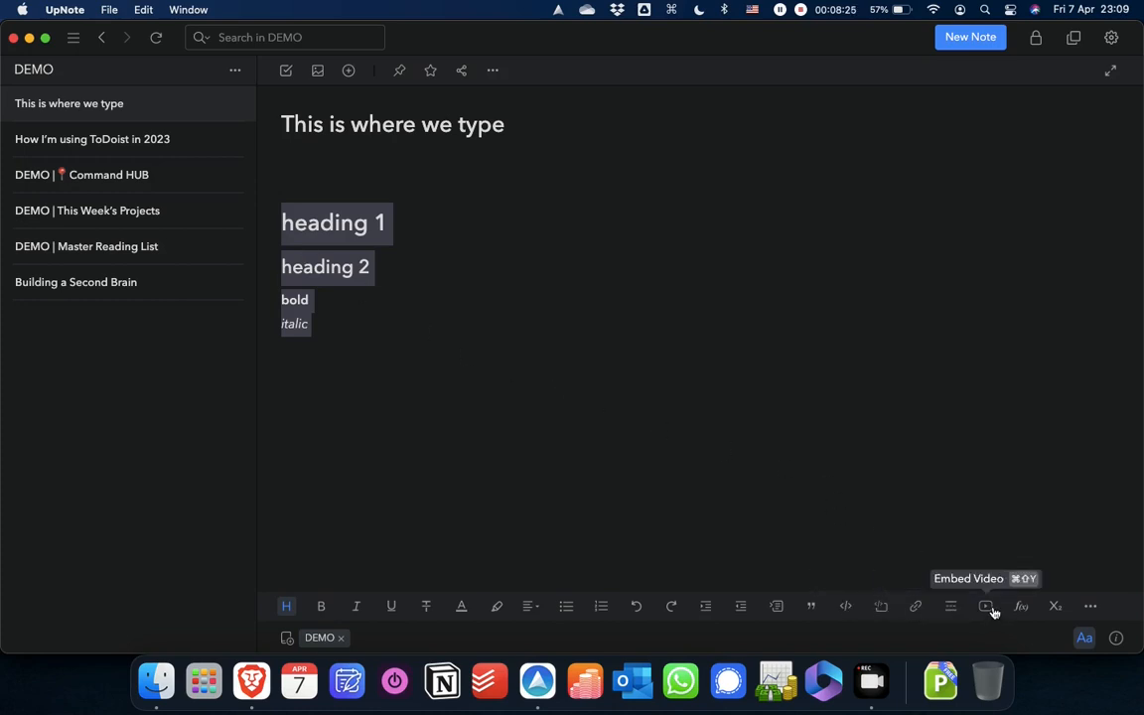
click(1091, 606)
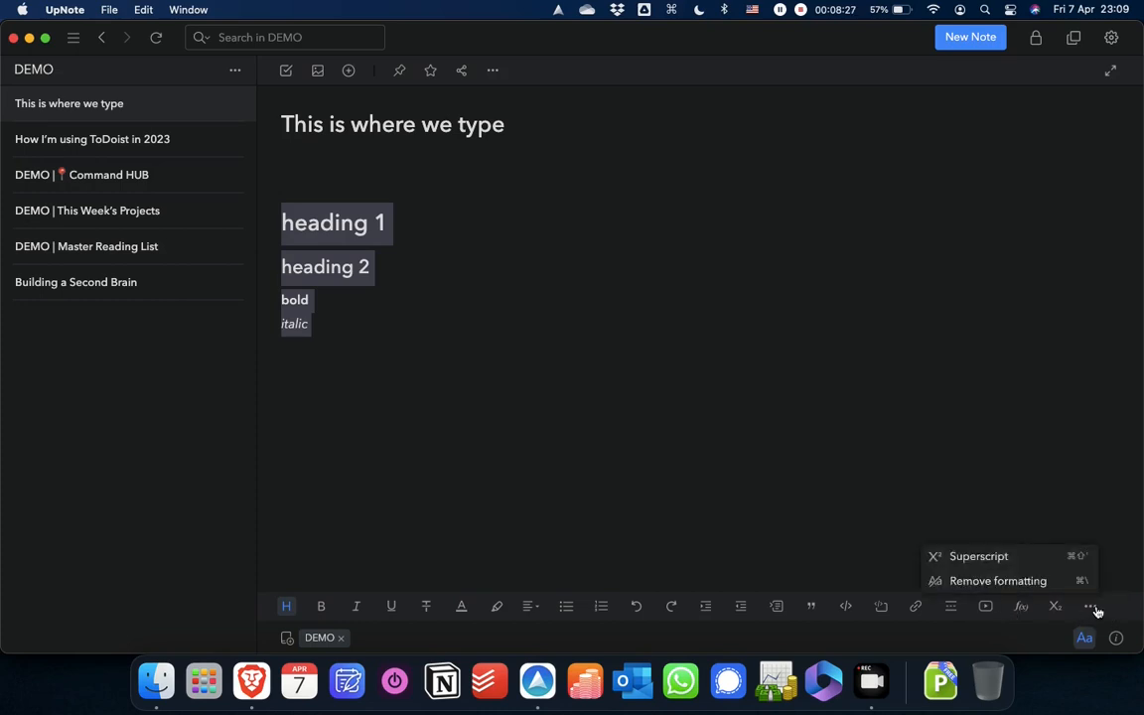
click(457, 386)
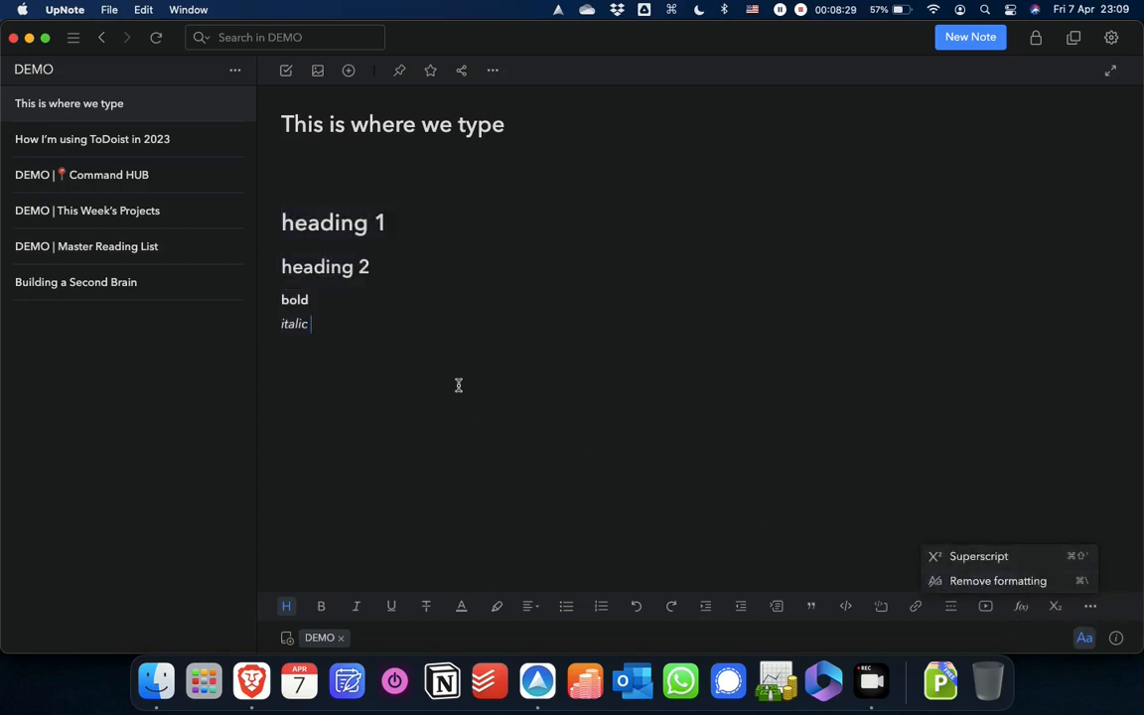
click(338, 336)
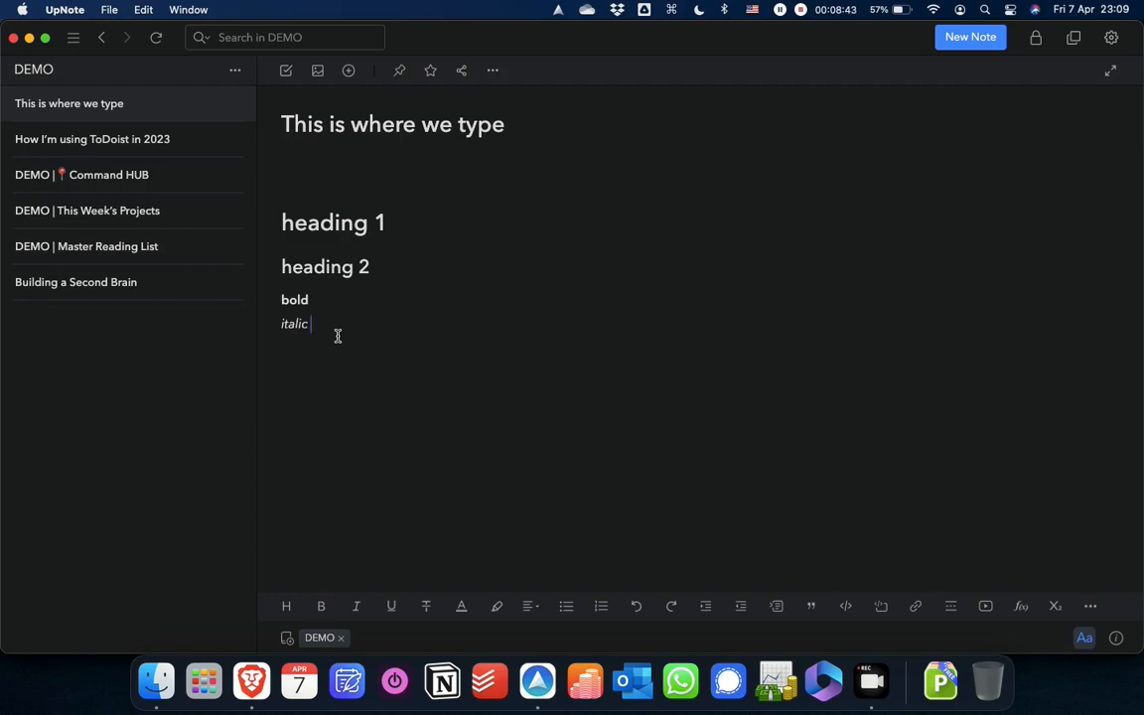
mouse_move(700, 393)
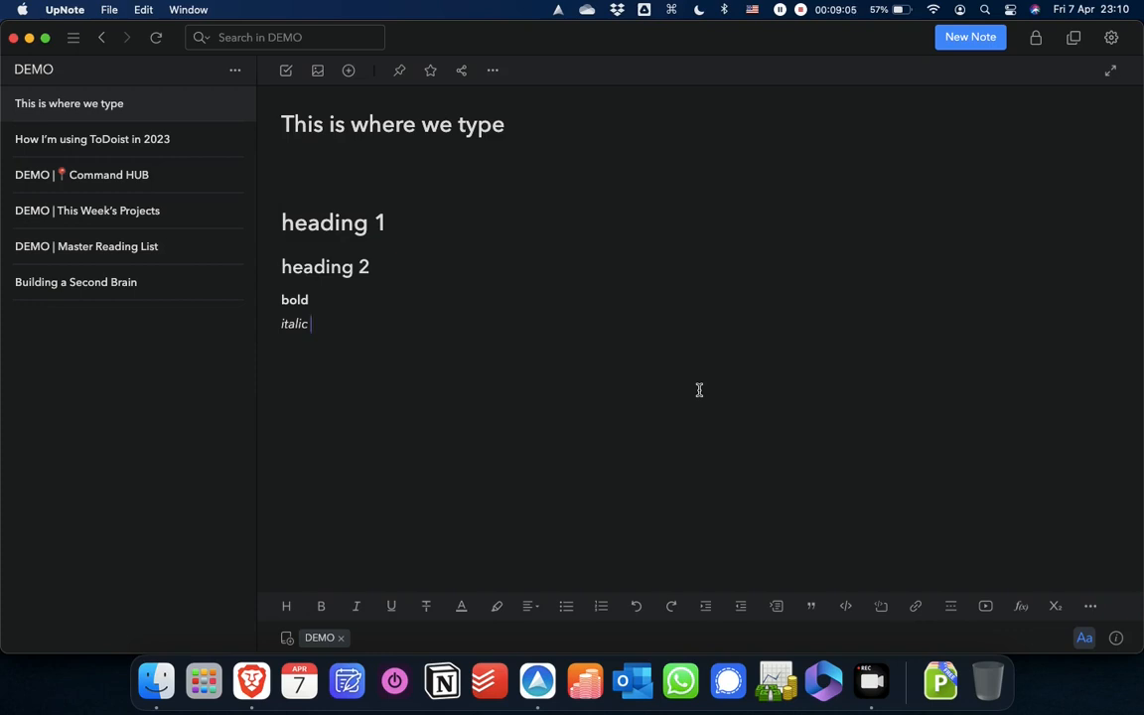
mouse_move(675, 394)
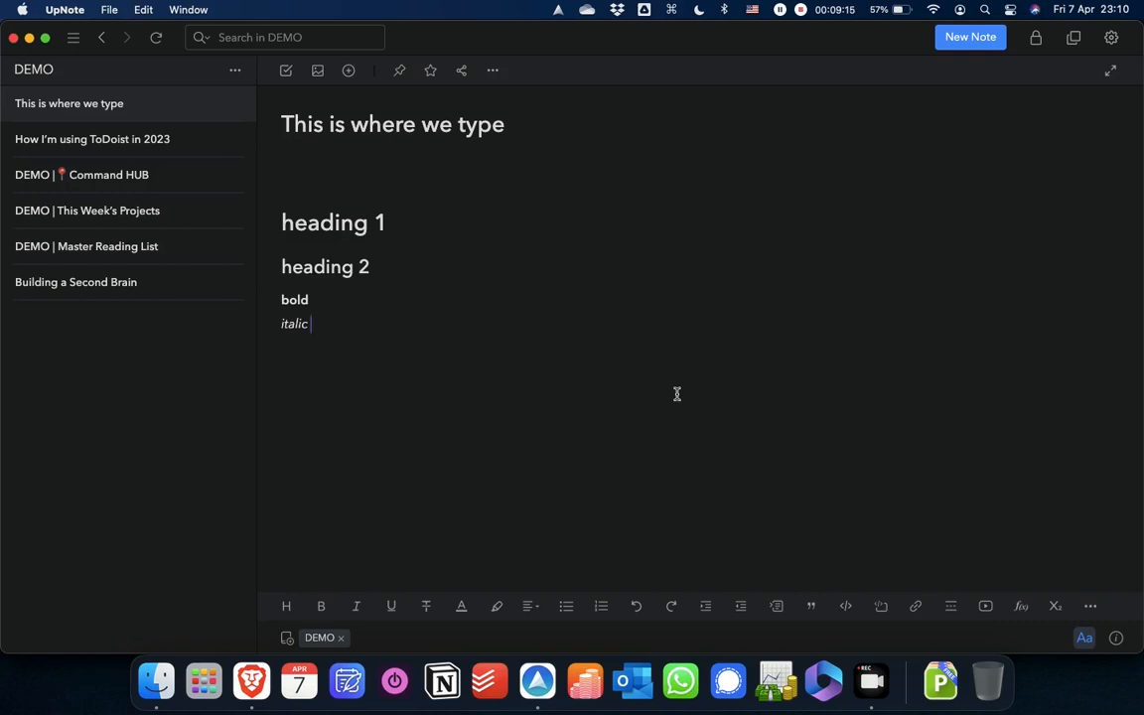
mouse_move(410, 215)
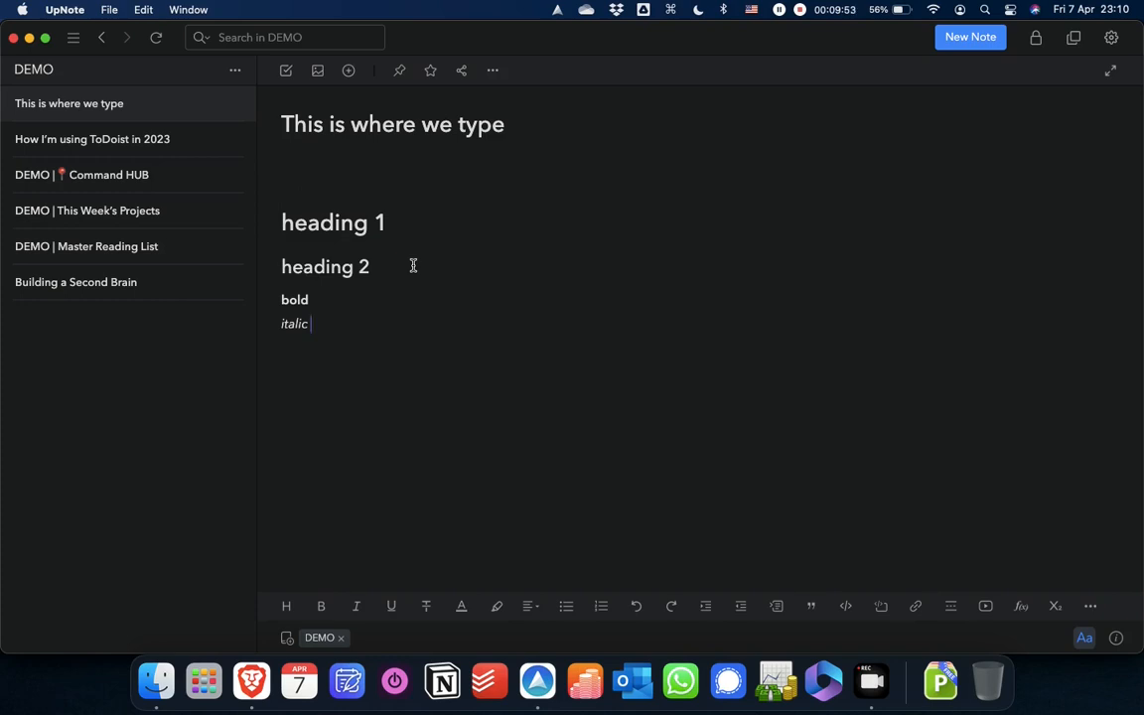
mouse_move(250, 680)
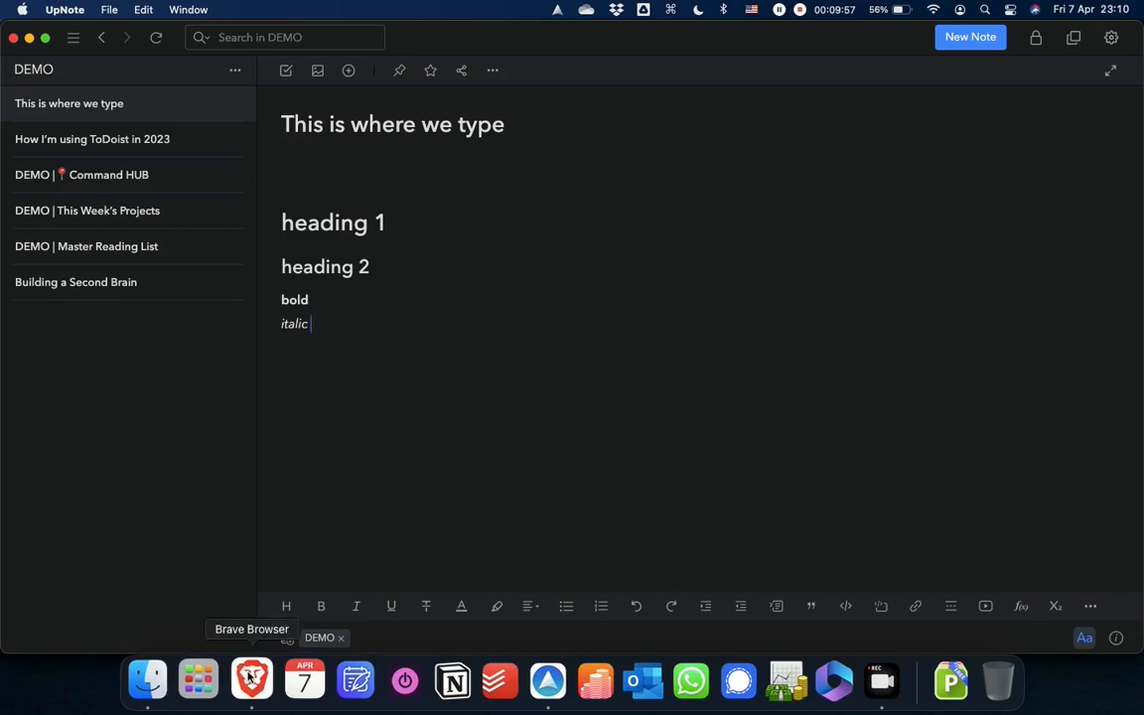
Switch to Brave and scroll through the 'Building A Time Management System From Scratch' article.
click(251, 682)
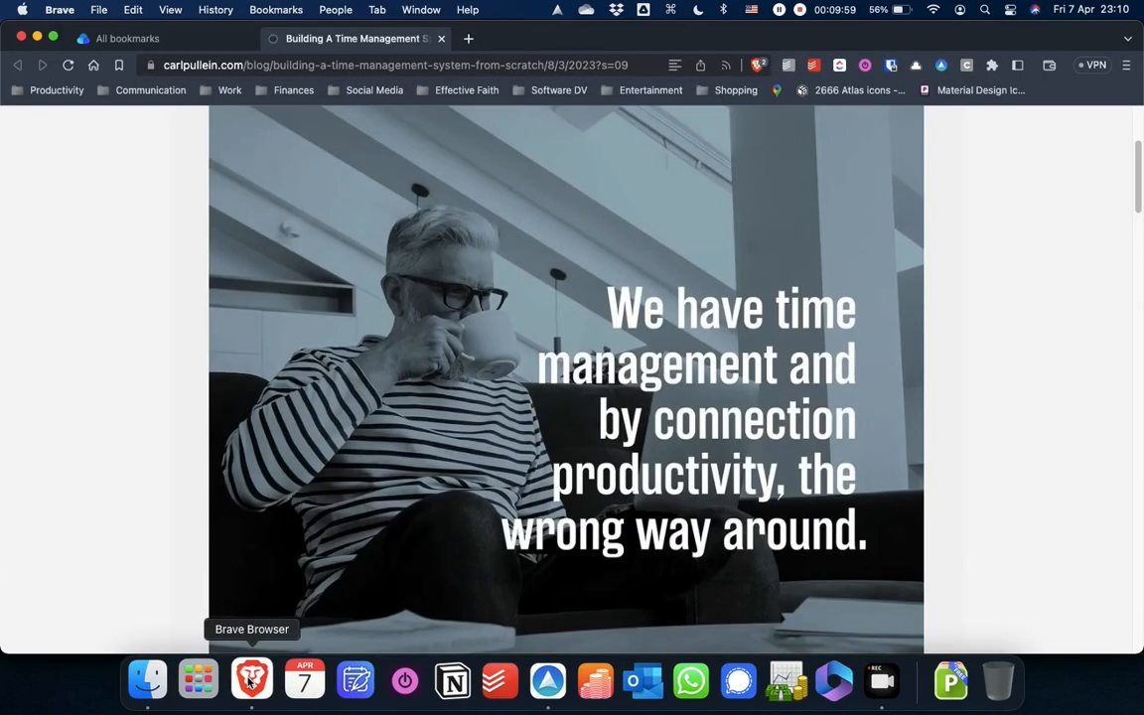
scroll(down, 3)
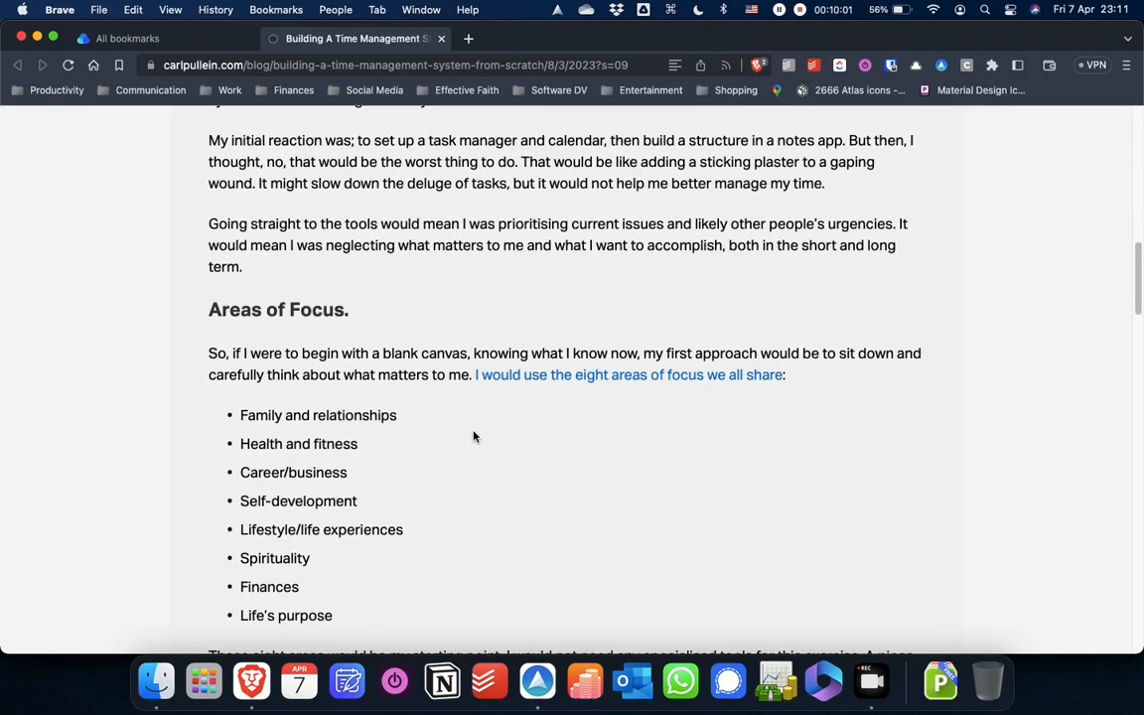
scroll(up, 3)
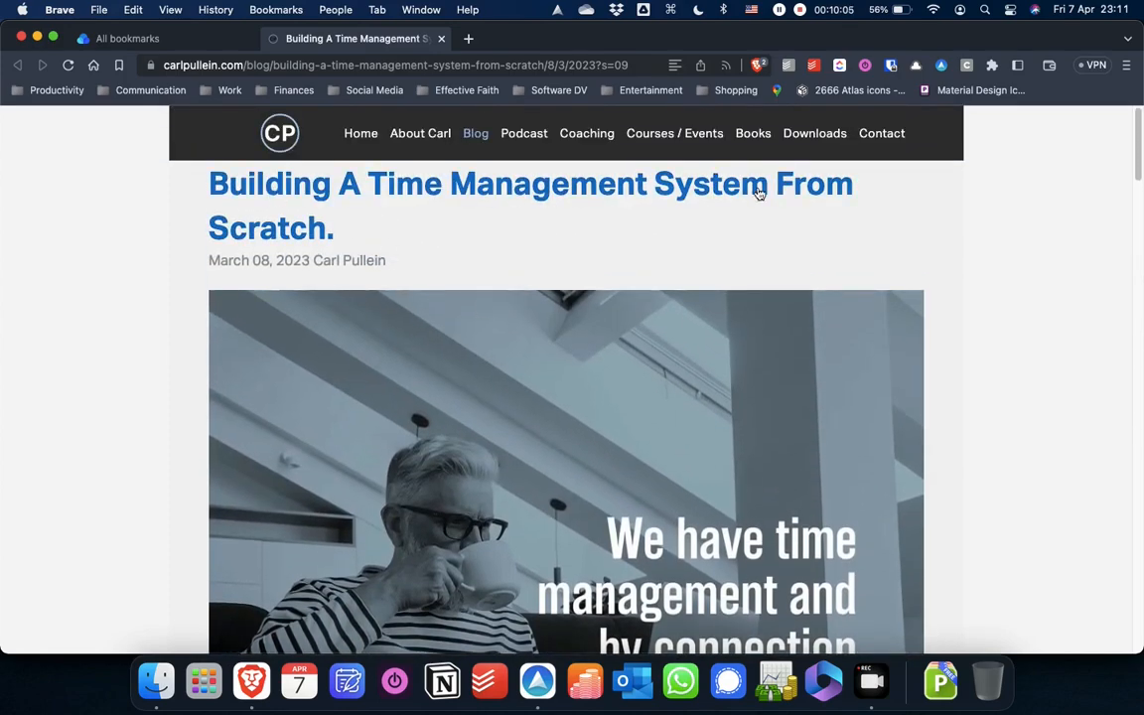
scroll(down, 3)
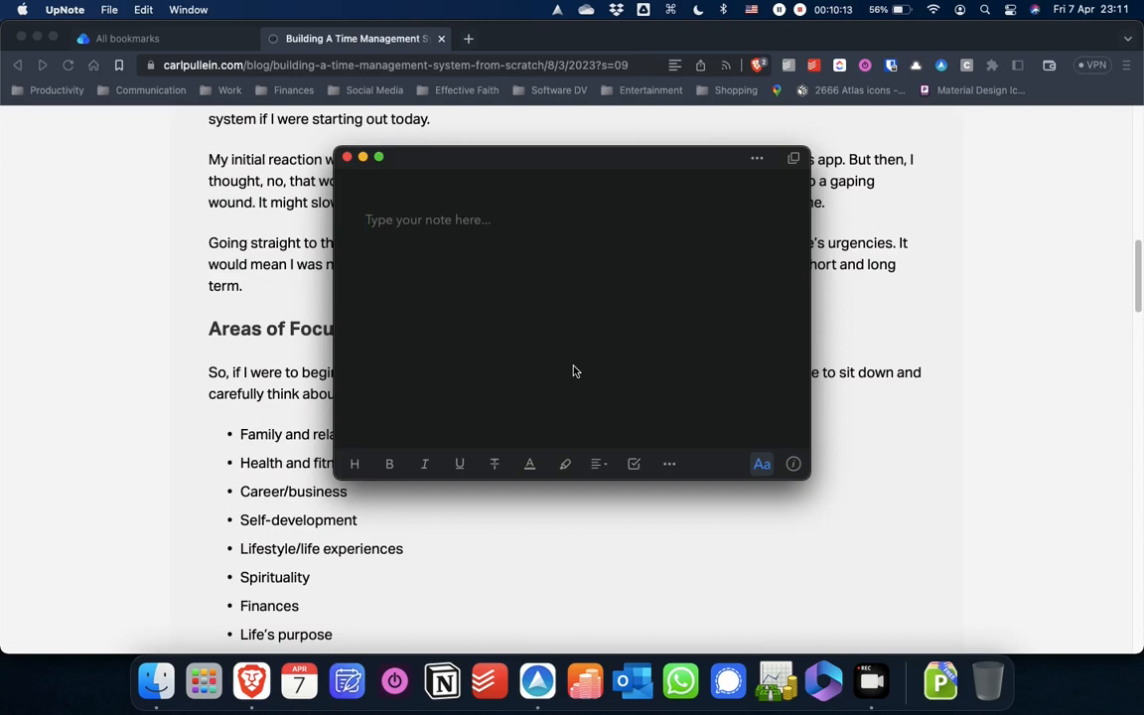
Write 'Type a note' in the Quick Note window and open it from the DEMO note list.
text(Type a)
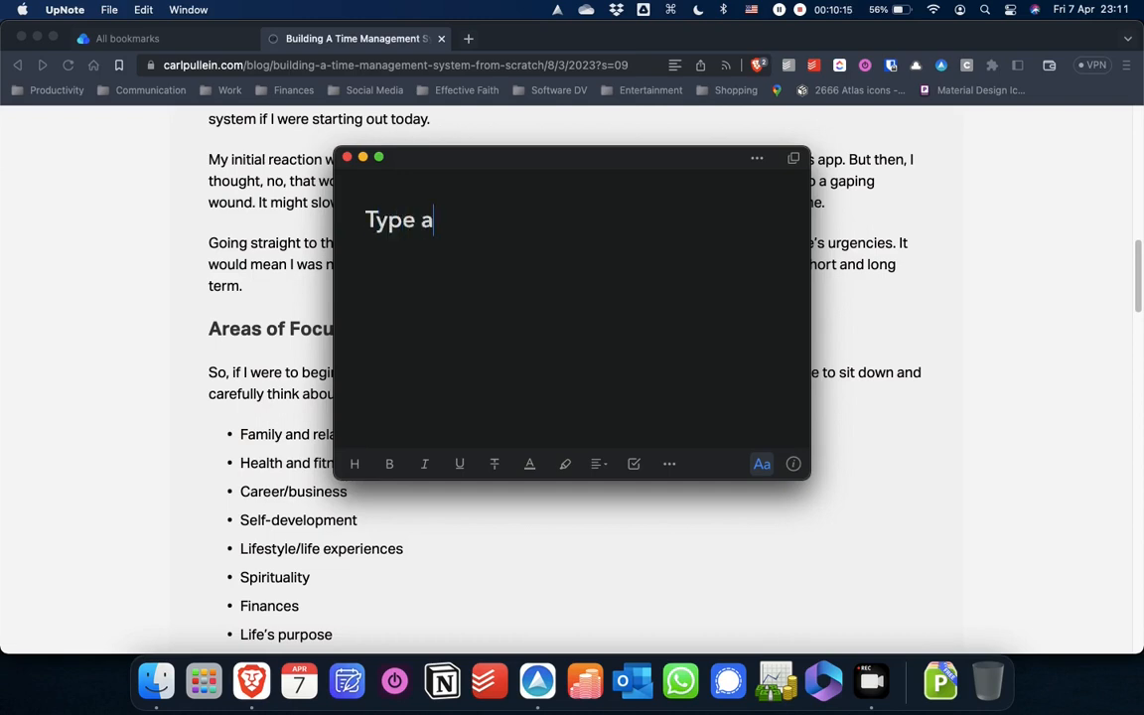
text(note)
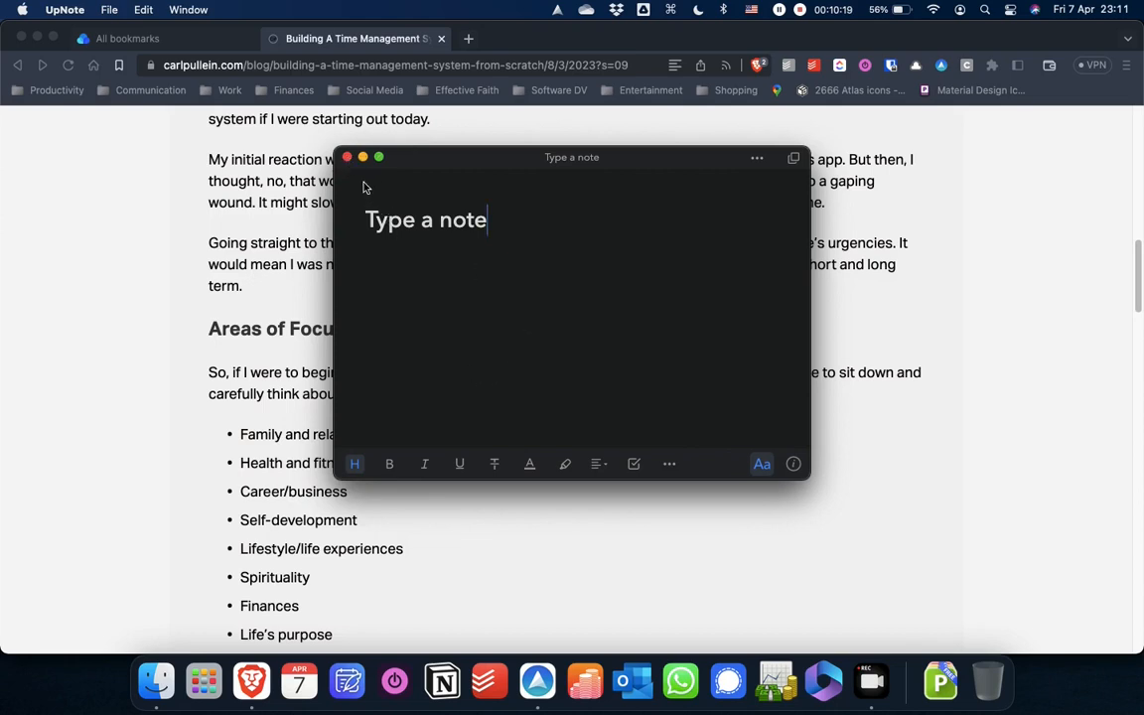
click(793, 157)
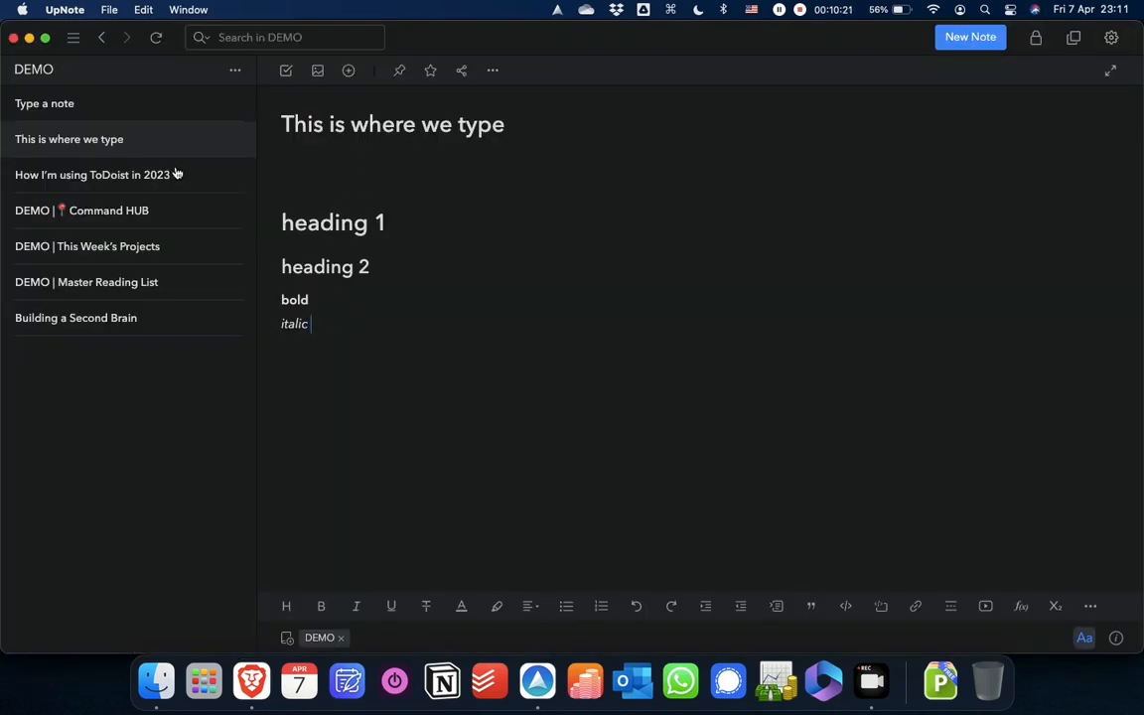
click(43, 104)
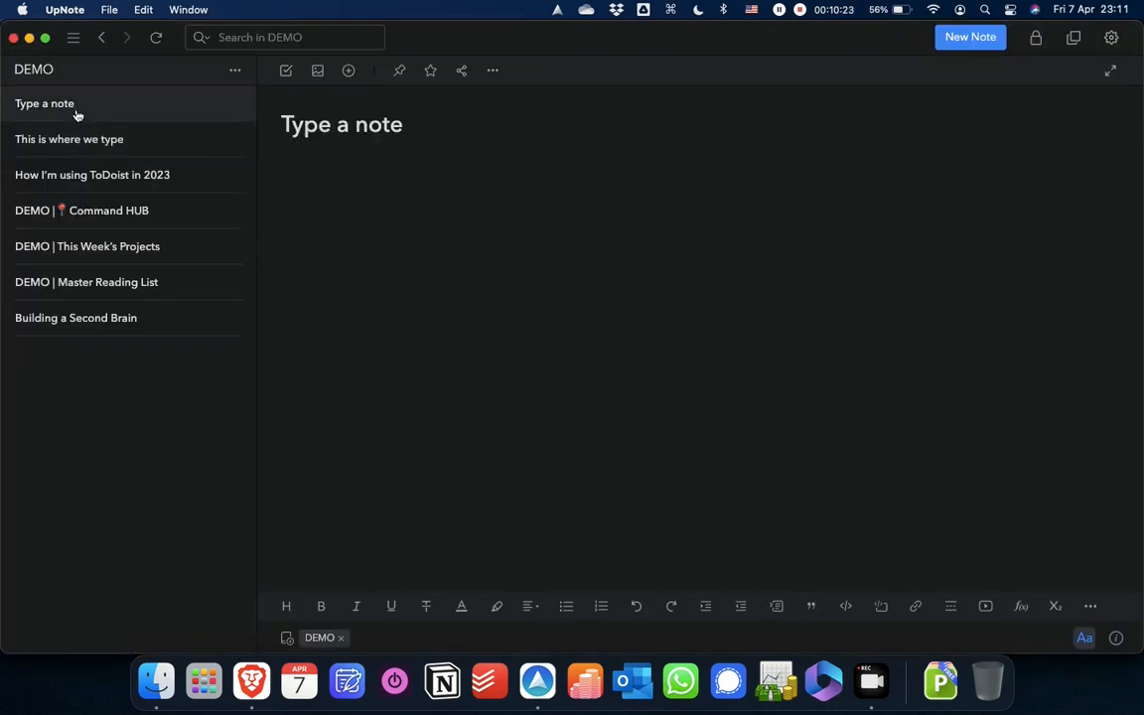
mouse_move(91, 159)
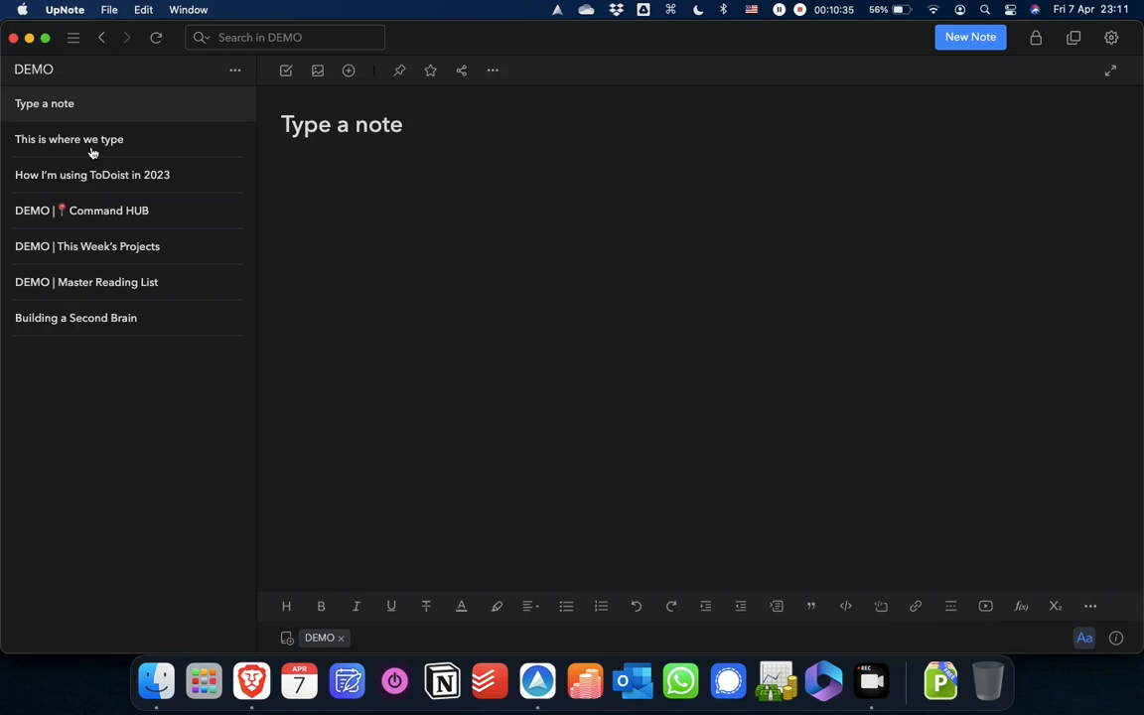
mouse_move(300, 680)
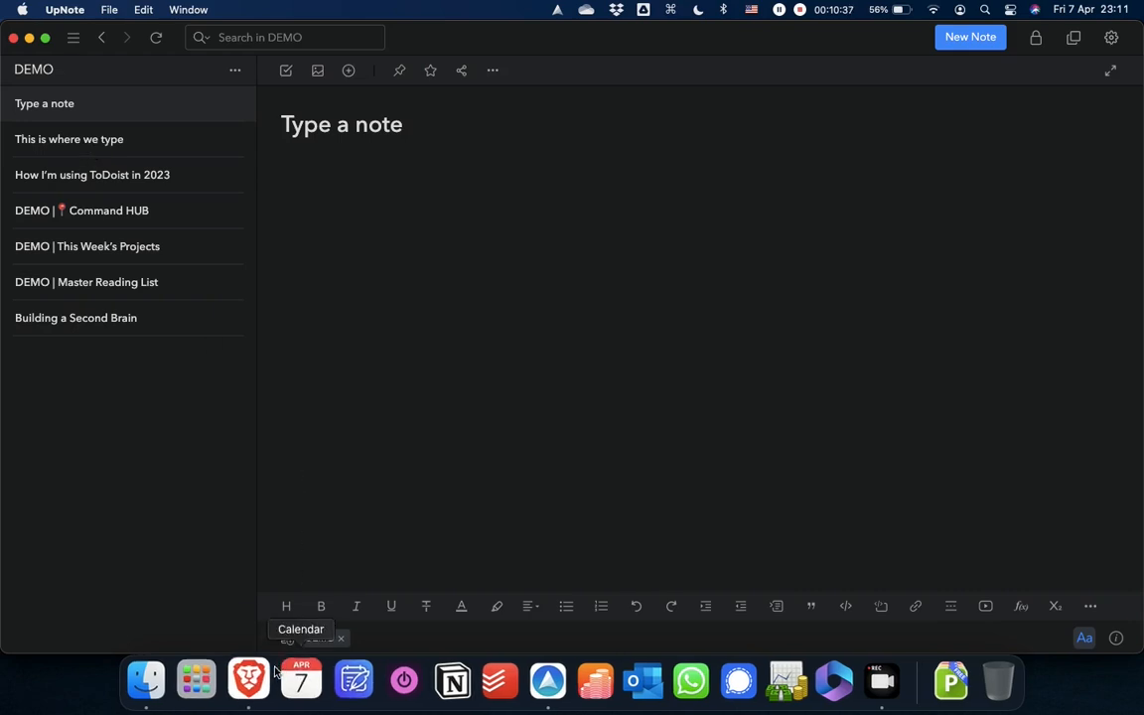
Return to the article in Brave and select the paragraph beginning 'My initial reaction was'.
click(251, 682)
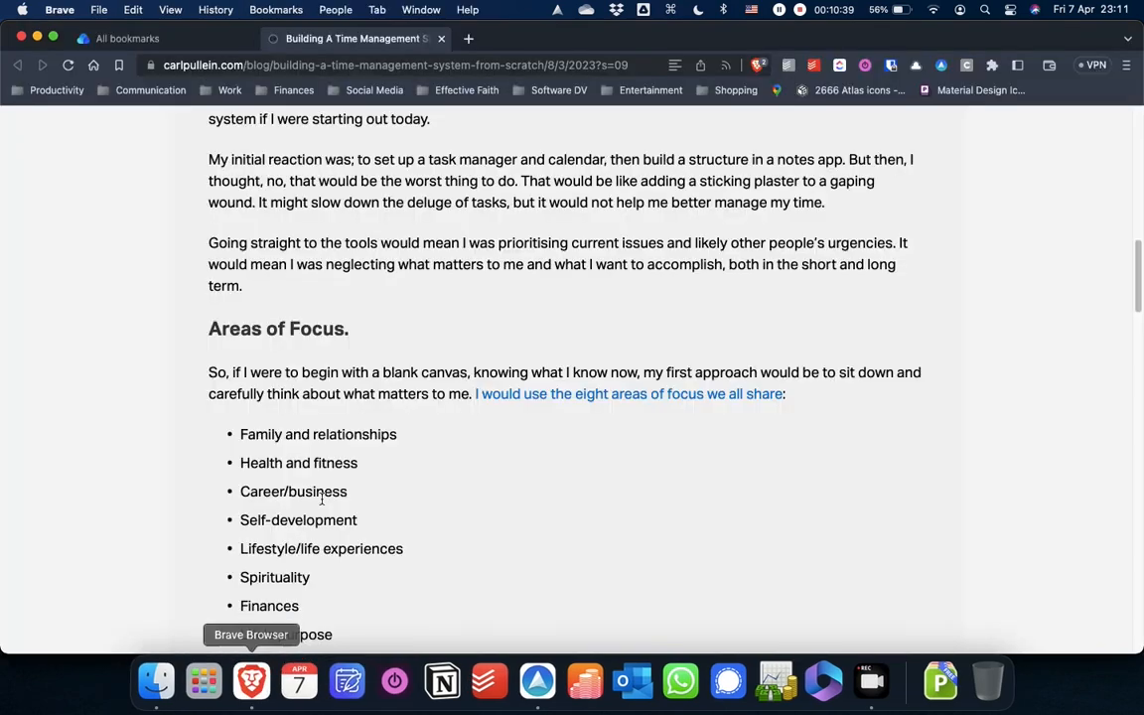
mouse_move(350, 427)
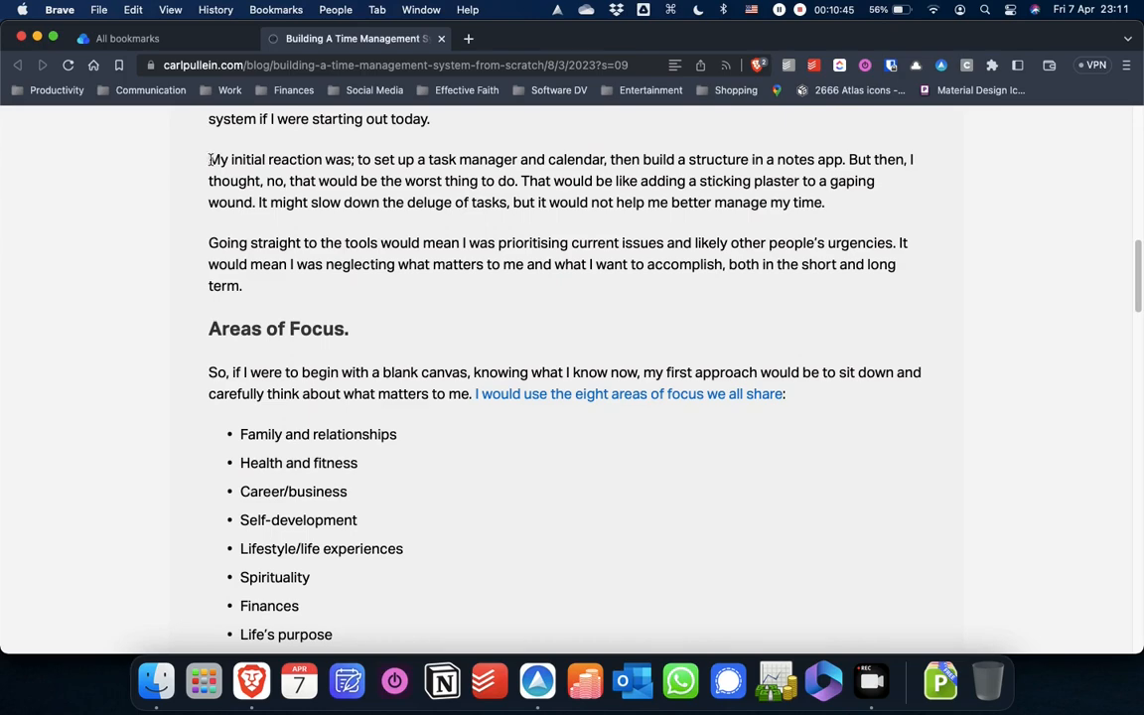
scroll(up, 3)
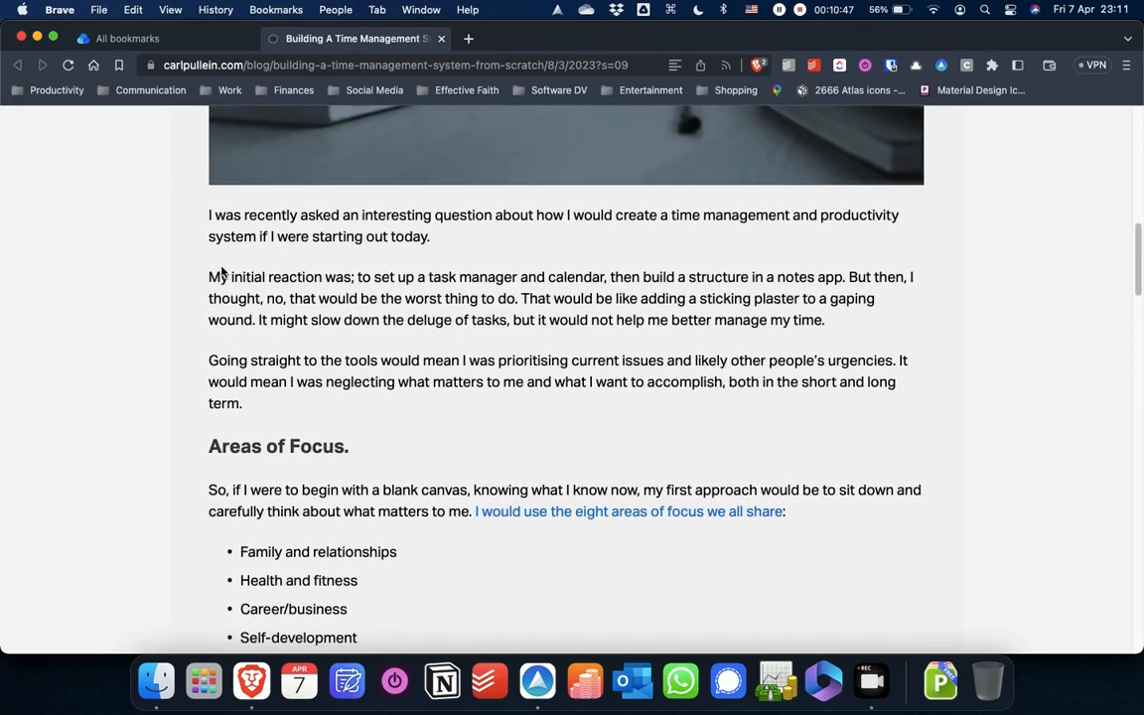
drag(209, 278, 457, 298)
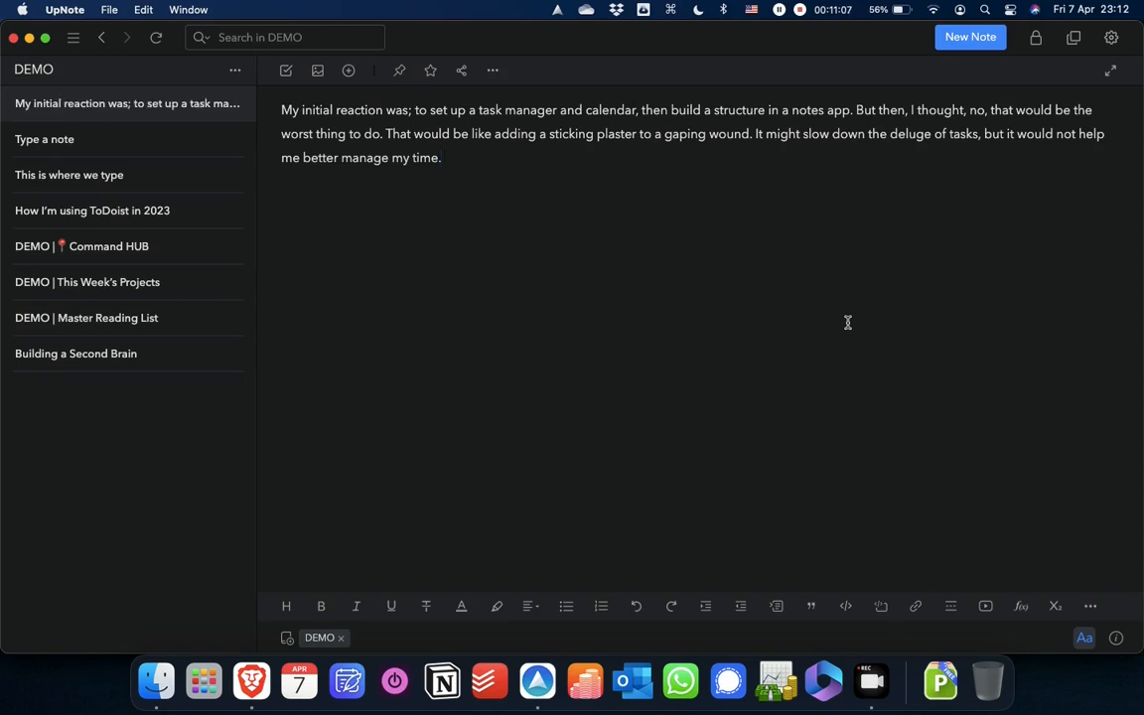
mouse_move(488, 305)
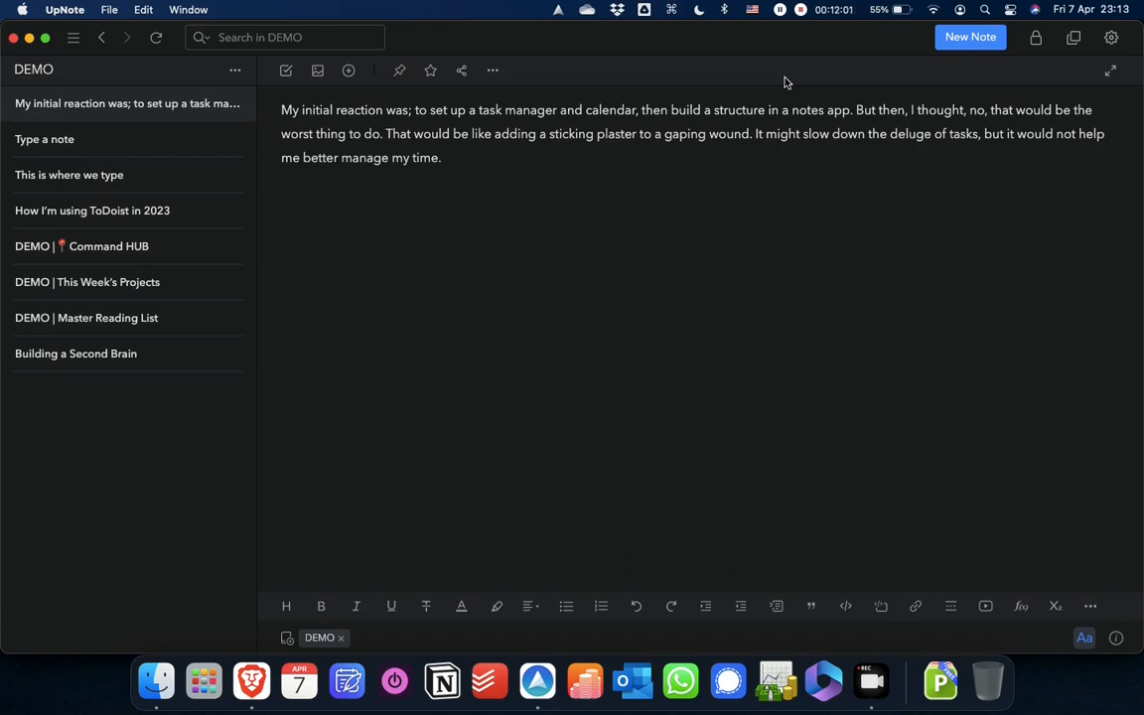
mouse_move(697, 143)
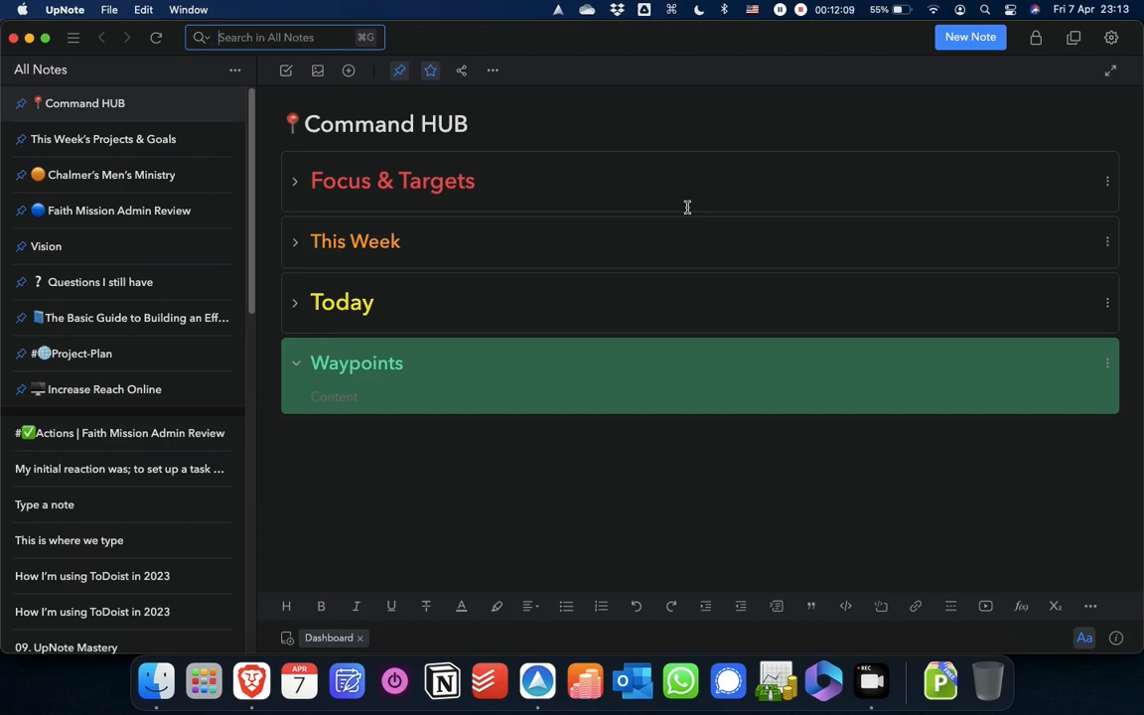
mouse_move(76, 38)
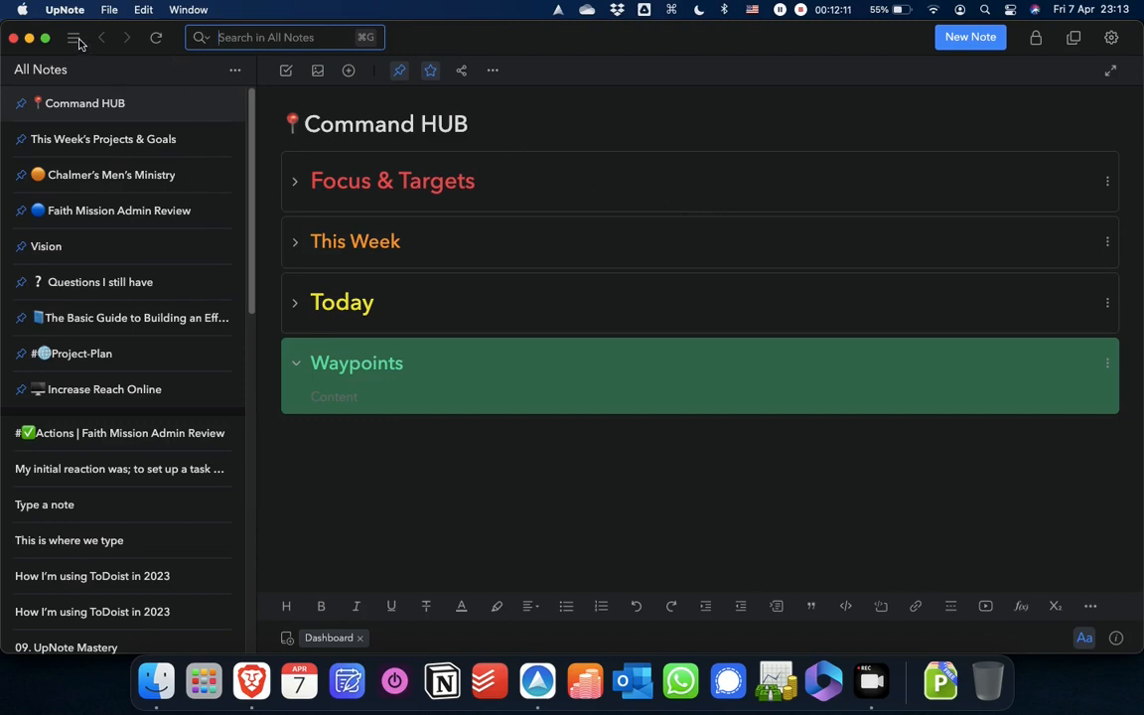
Return from All Notes to the DEMO notebook's 'My initial reaction was…' note.
click(74, 38)
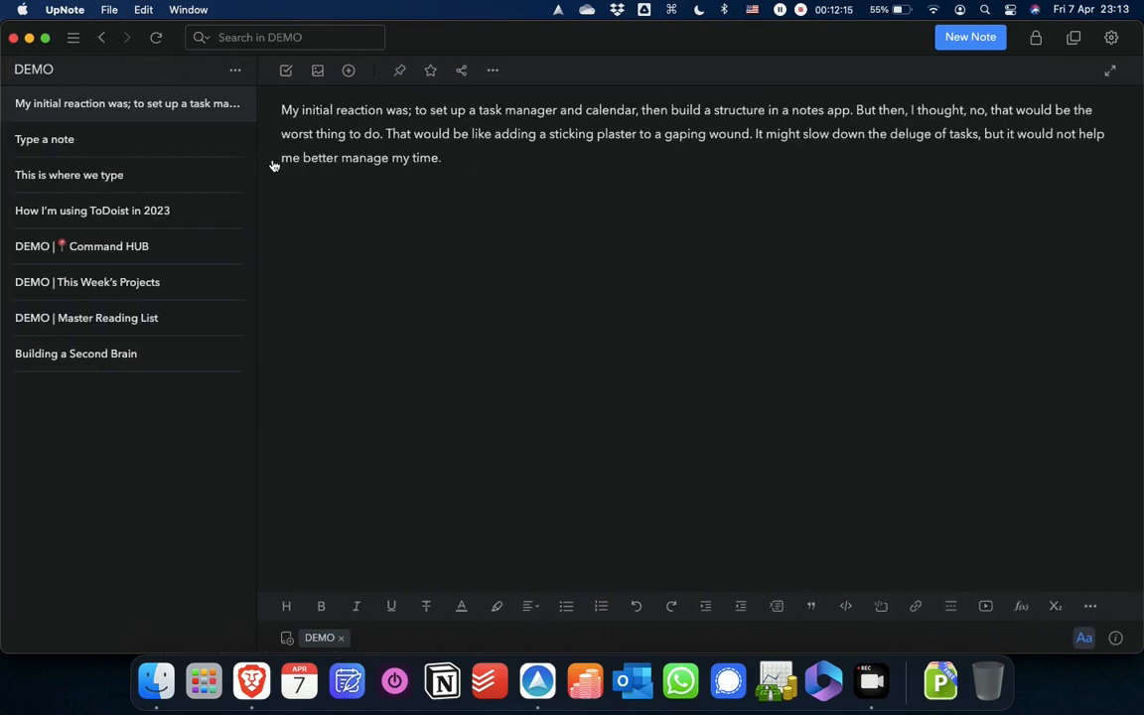
mouse_move(475, 255)
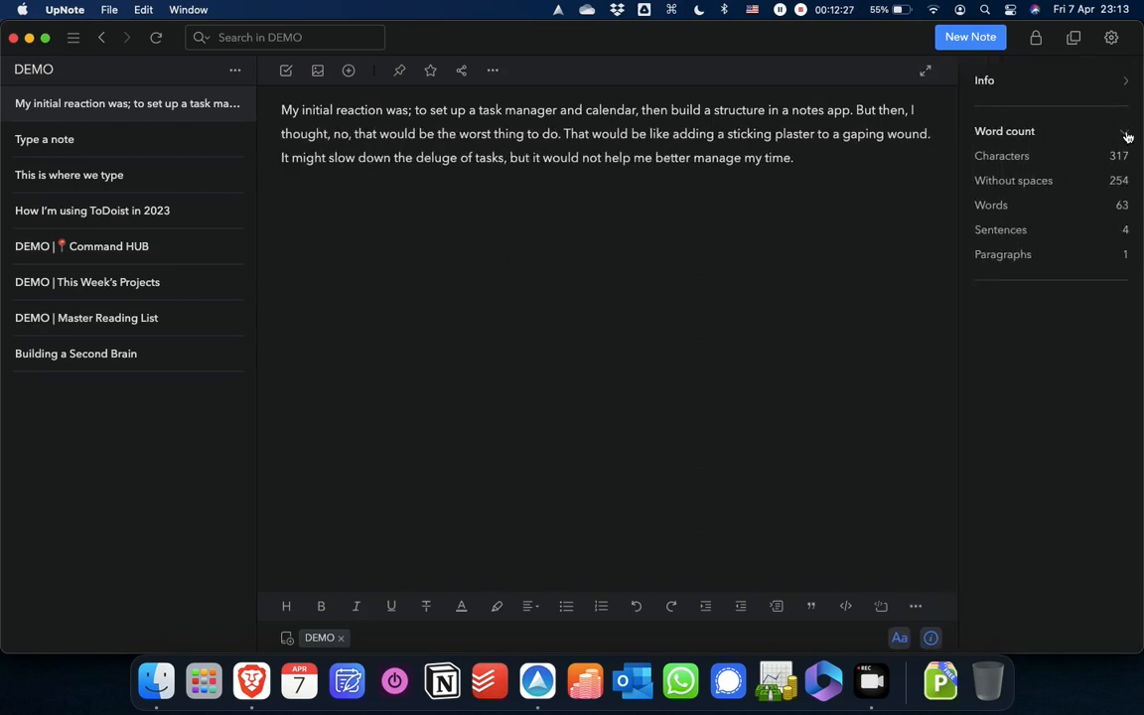
Check the note's word count, add '#UpNote' on a new line, and close the Info panel.
click(1124, 131)
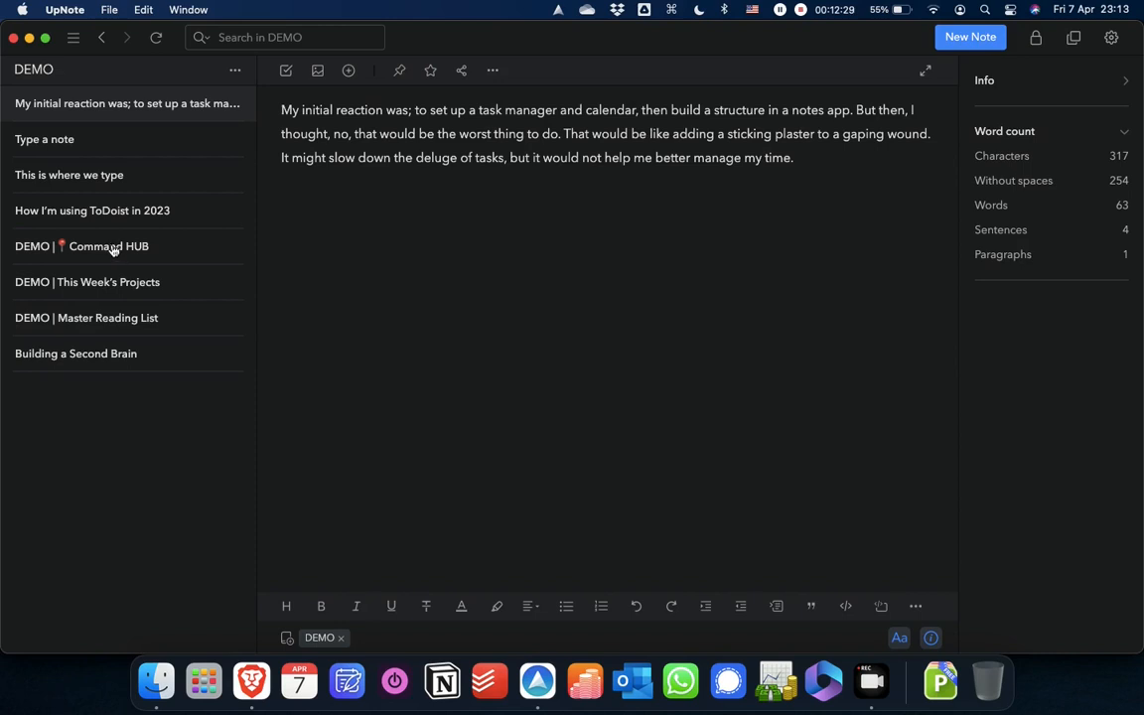
mouse_move(1025, 290)
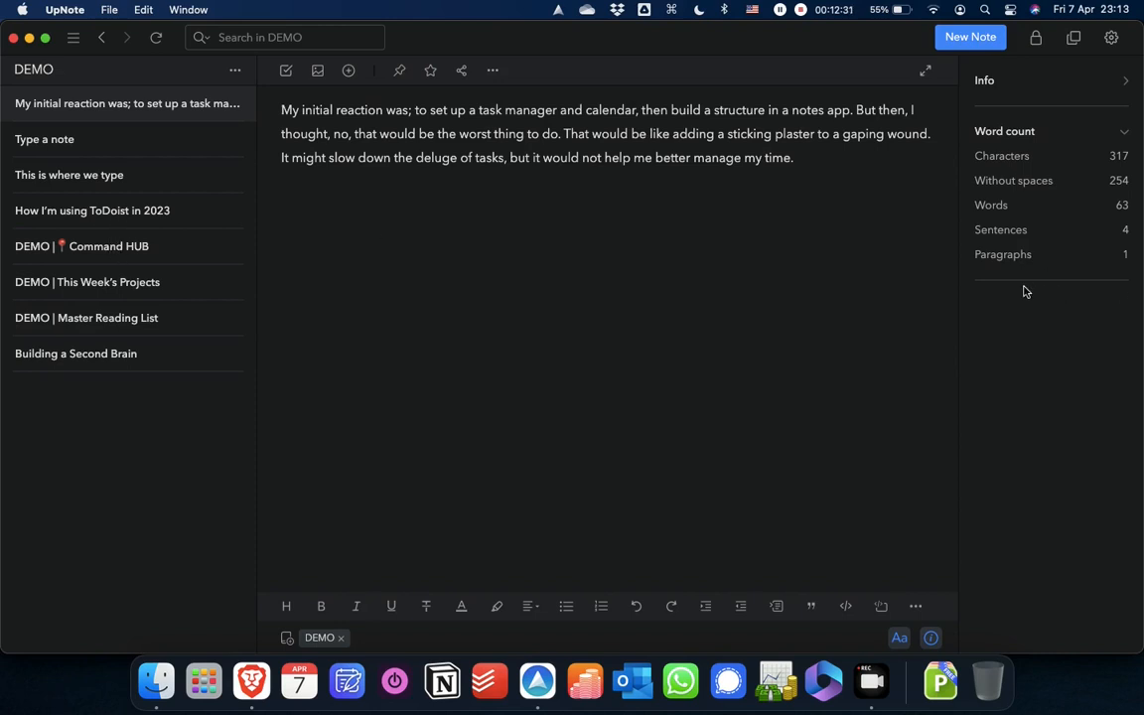
mouse_move(799, 169)
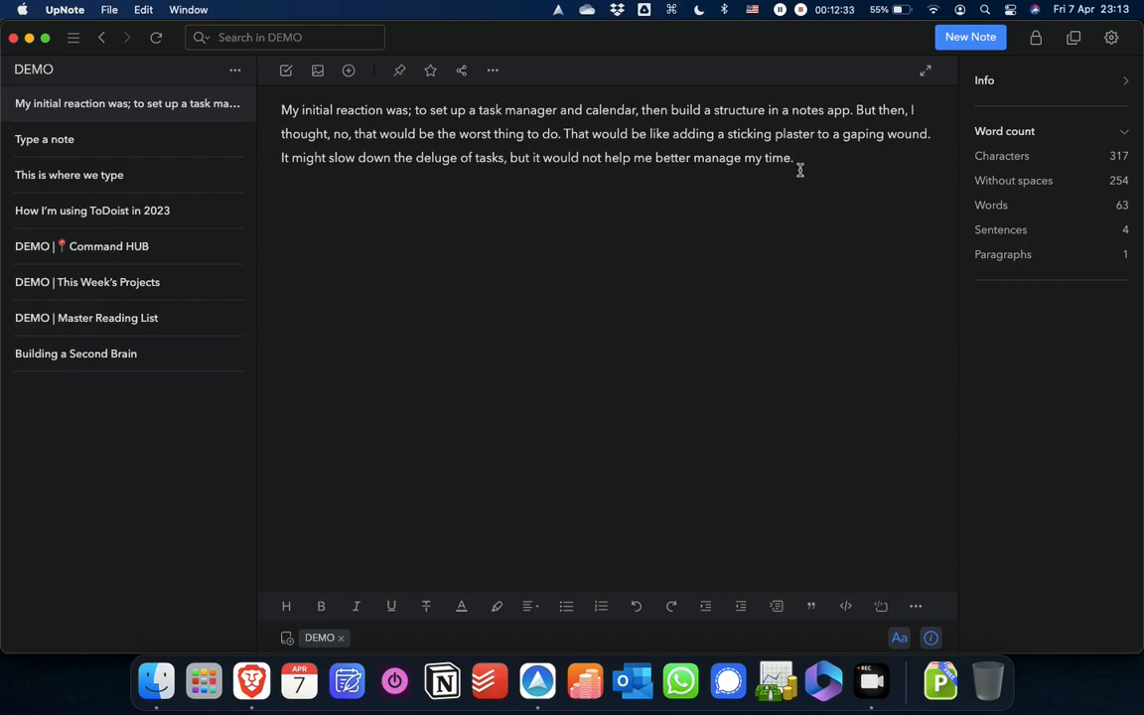
text(#)
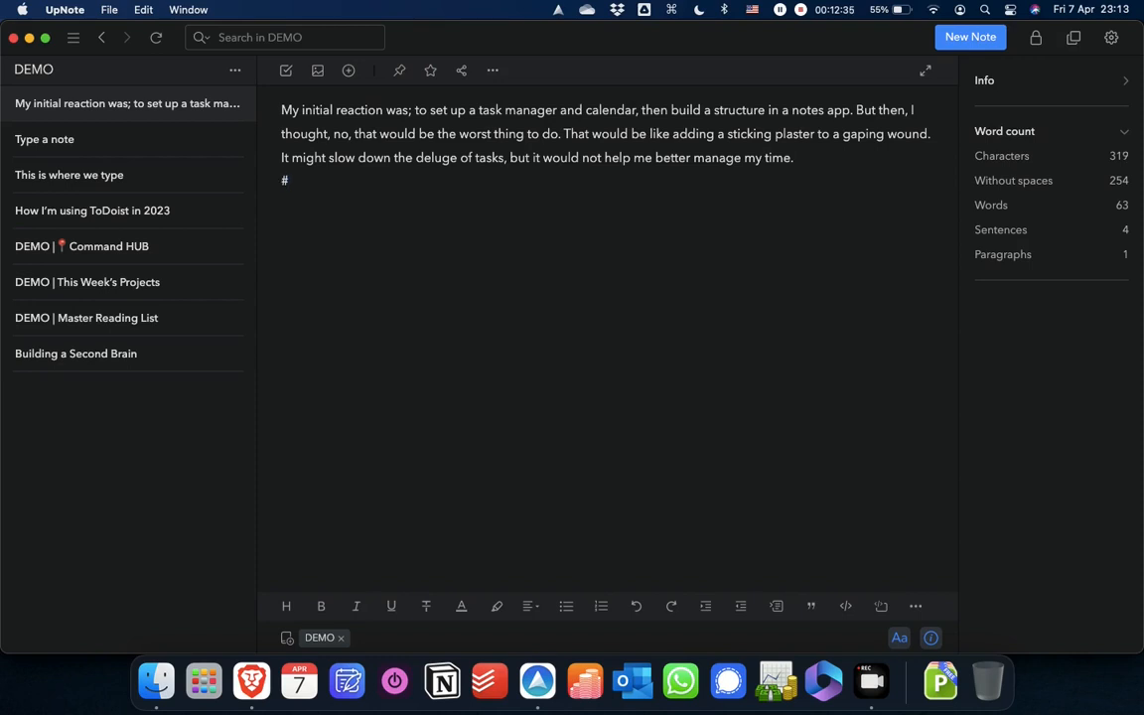
text(UpNote)
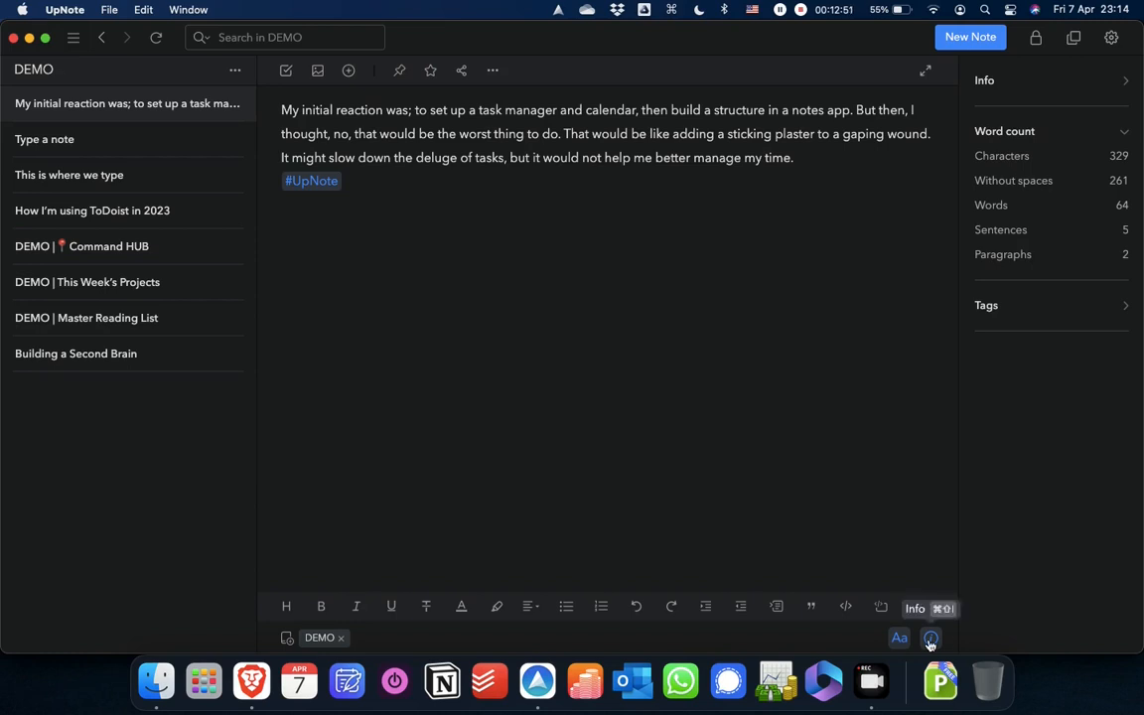
click(929, 638)
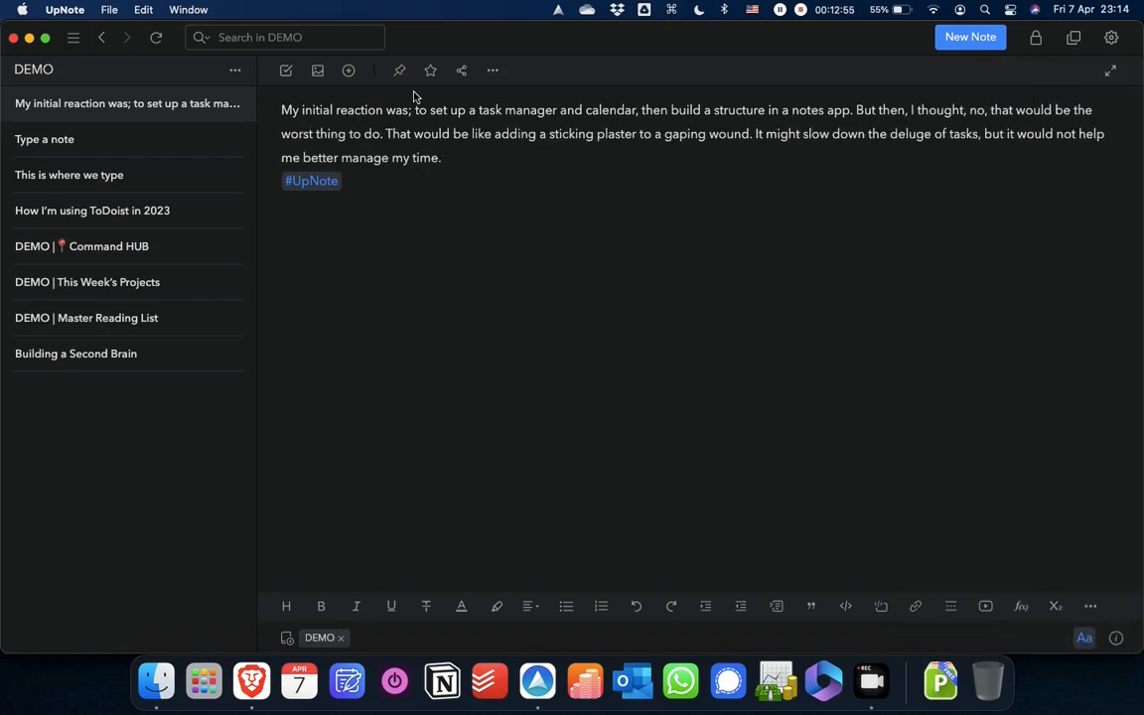
mouse_move(401, 72)
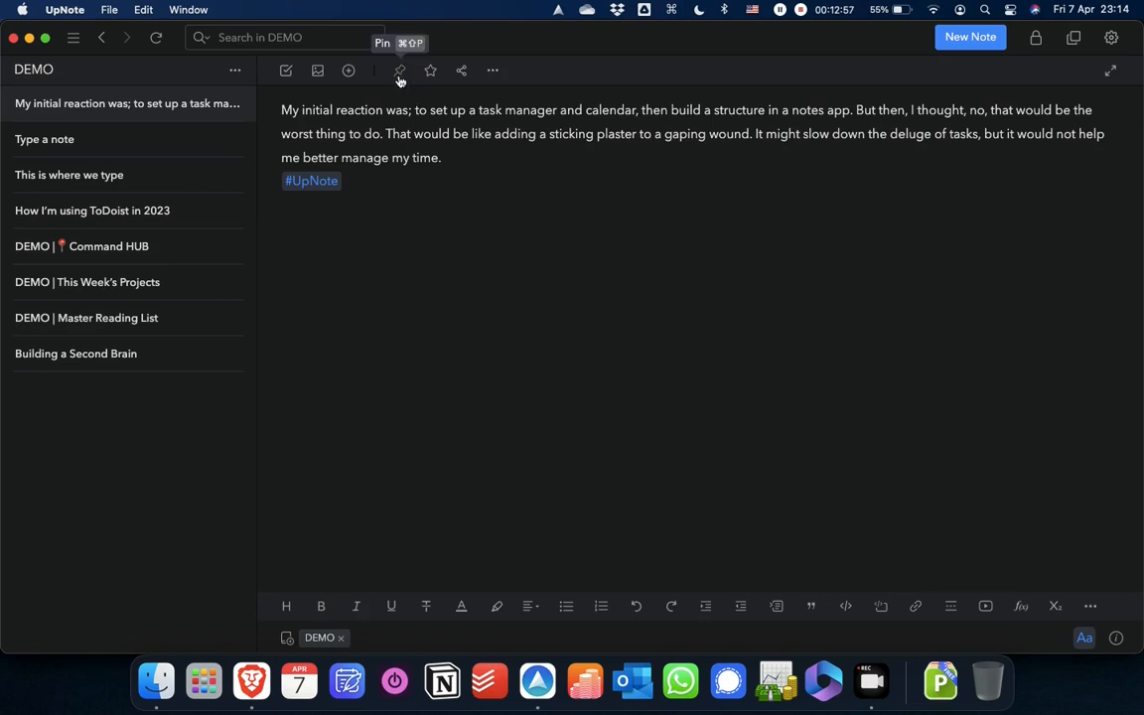
mouse_move(429, 72)
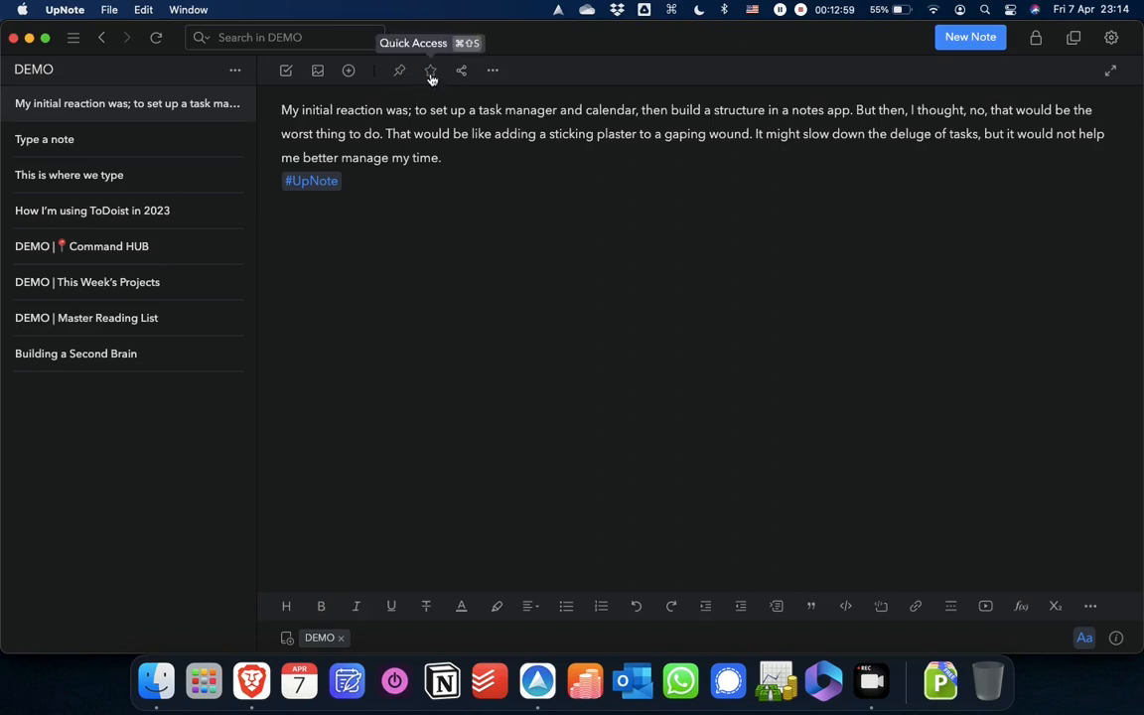
mouse_move(401, 71)
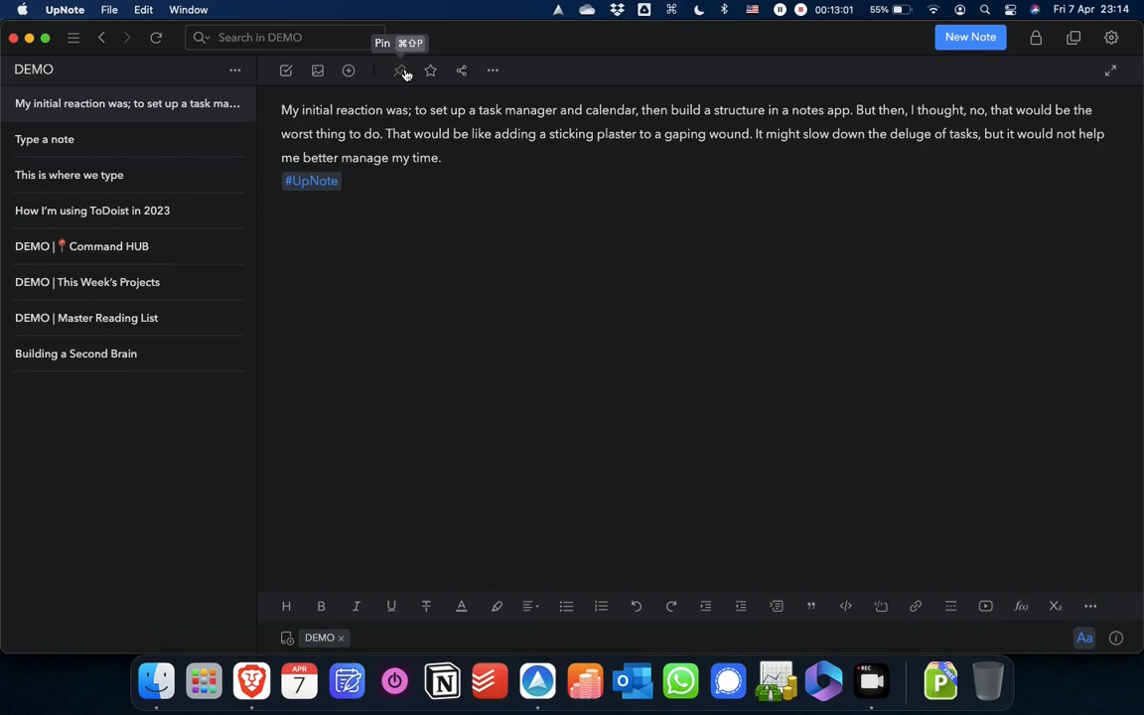
mouse_move(500, 223)
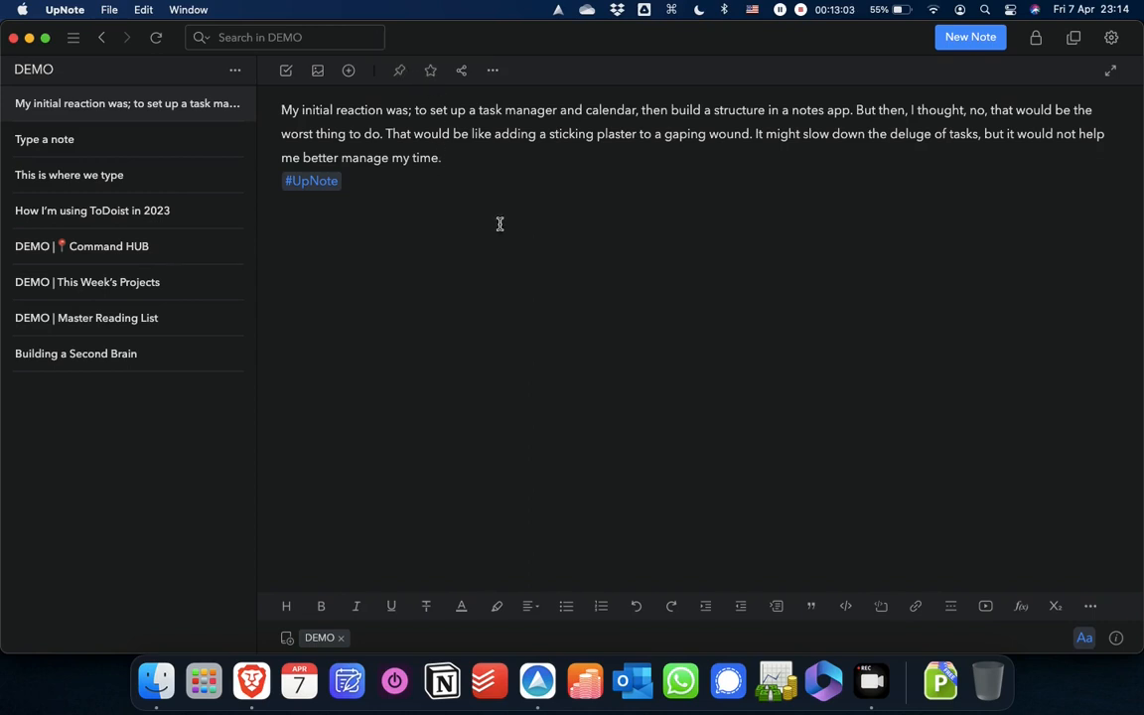
Briefly pin the paragraph note and add it to Quick Access, then undo both.
click(399, 72)
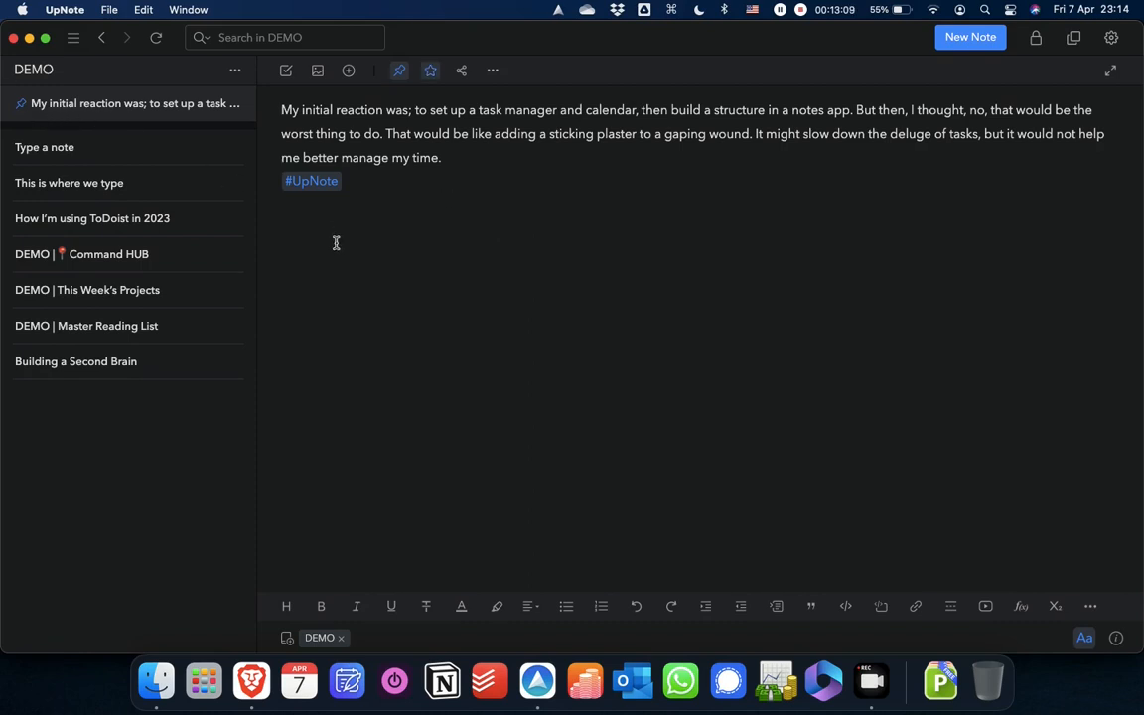
click(74, 38)
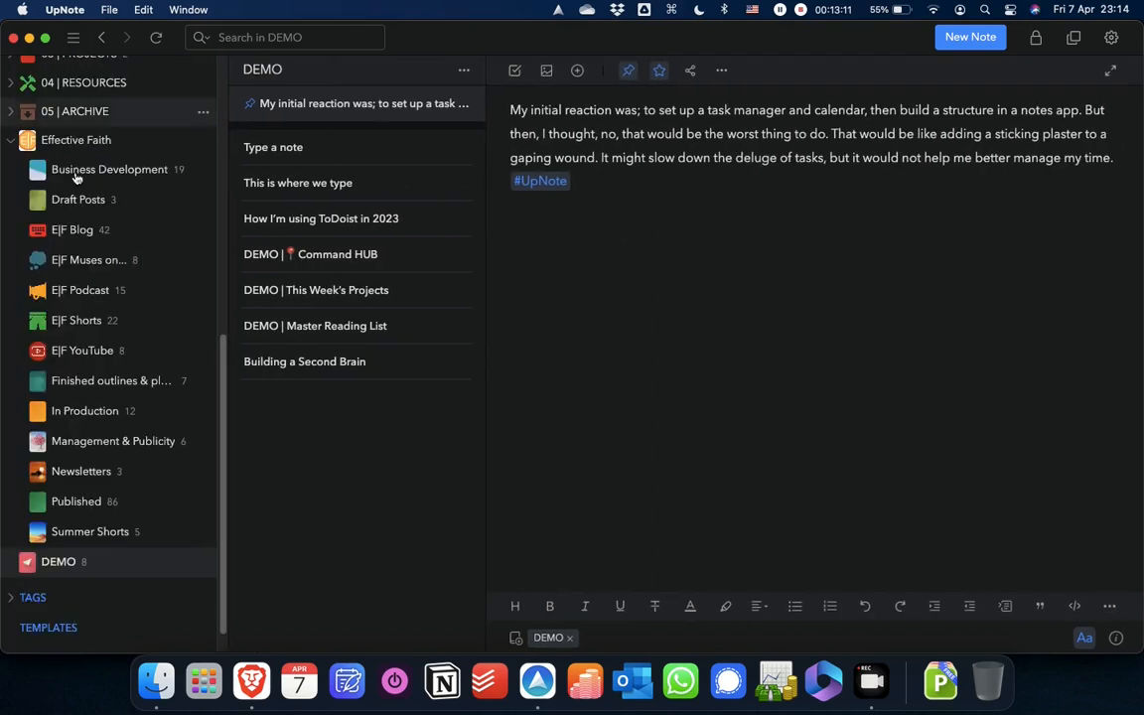
scroll(up, 3)
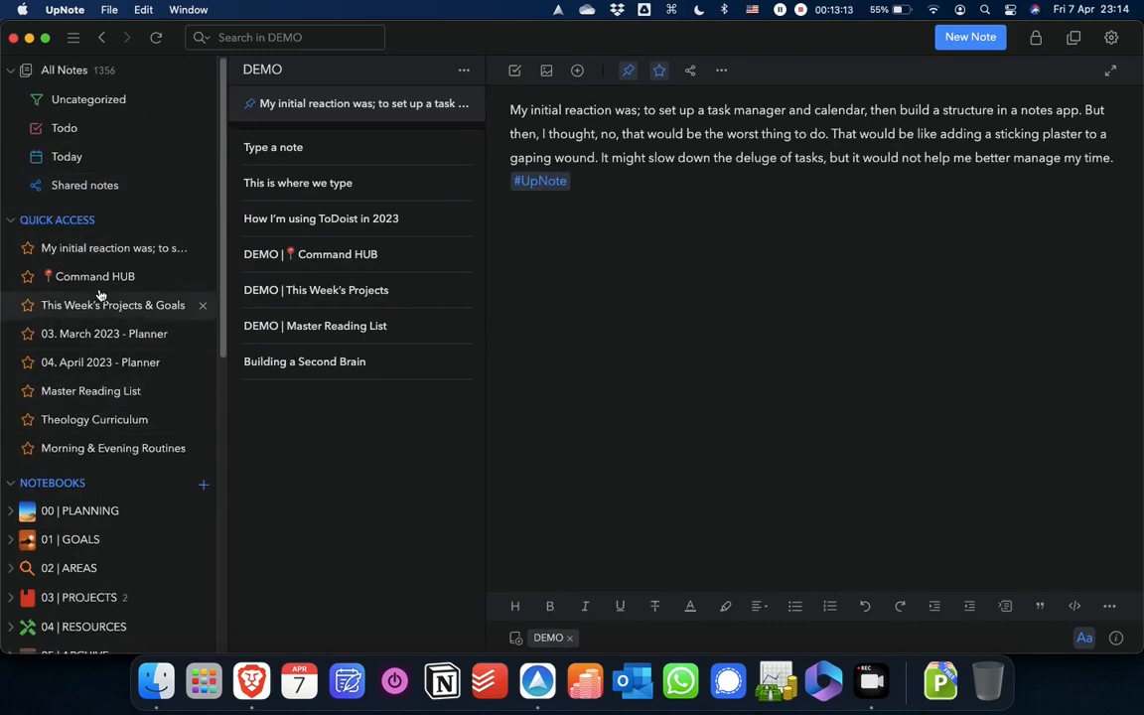
mouse_move(203, 250)
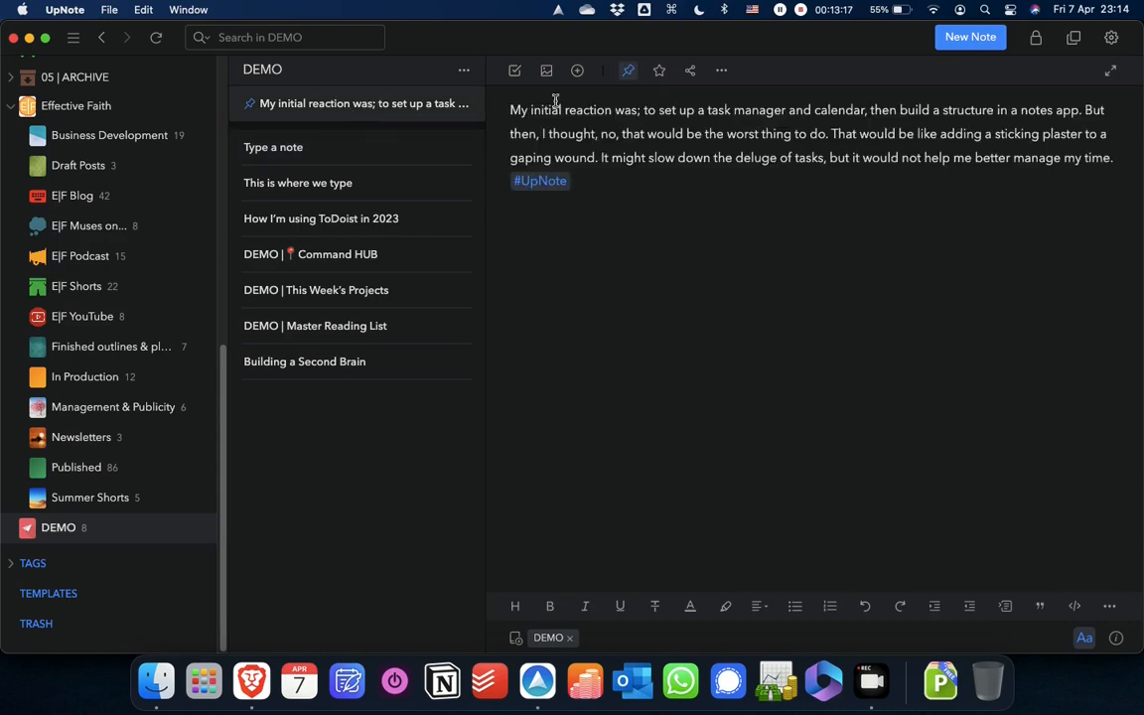
click(628, 71)
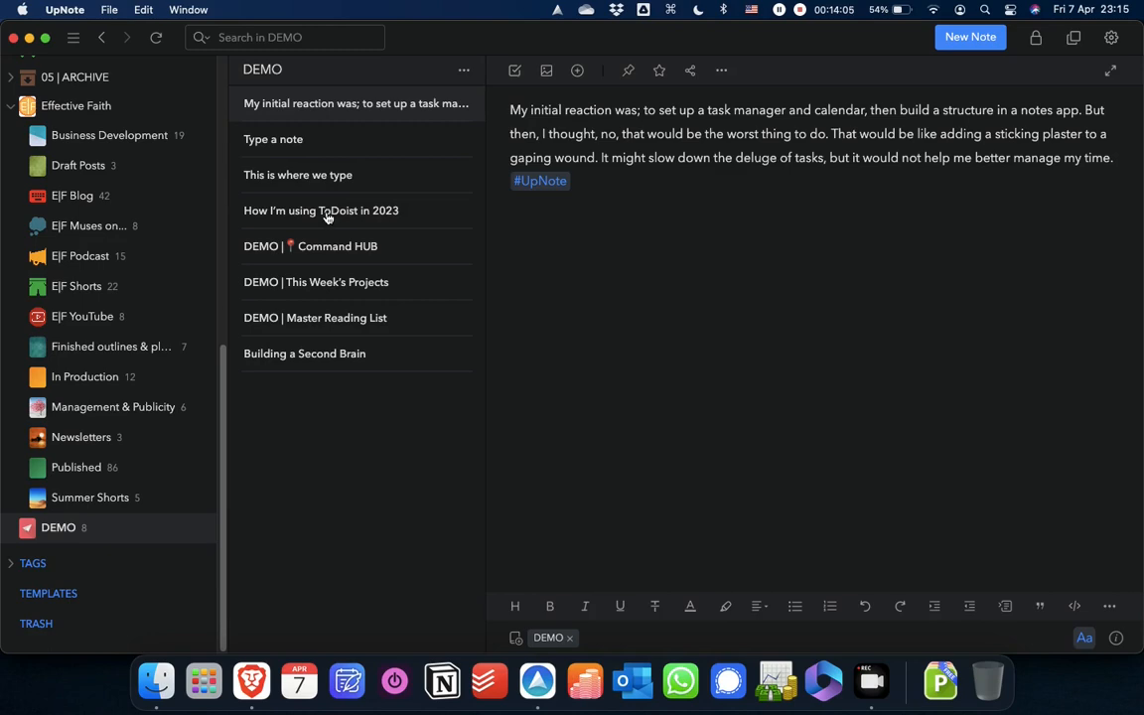
Review the 'How I'm using ToDoist in 2023' note and turn on Share via web link.
click(322, 210)
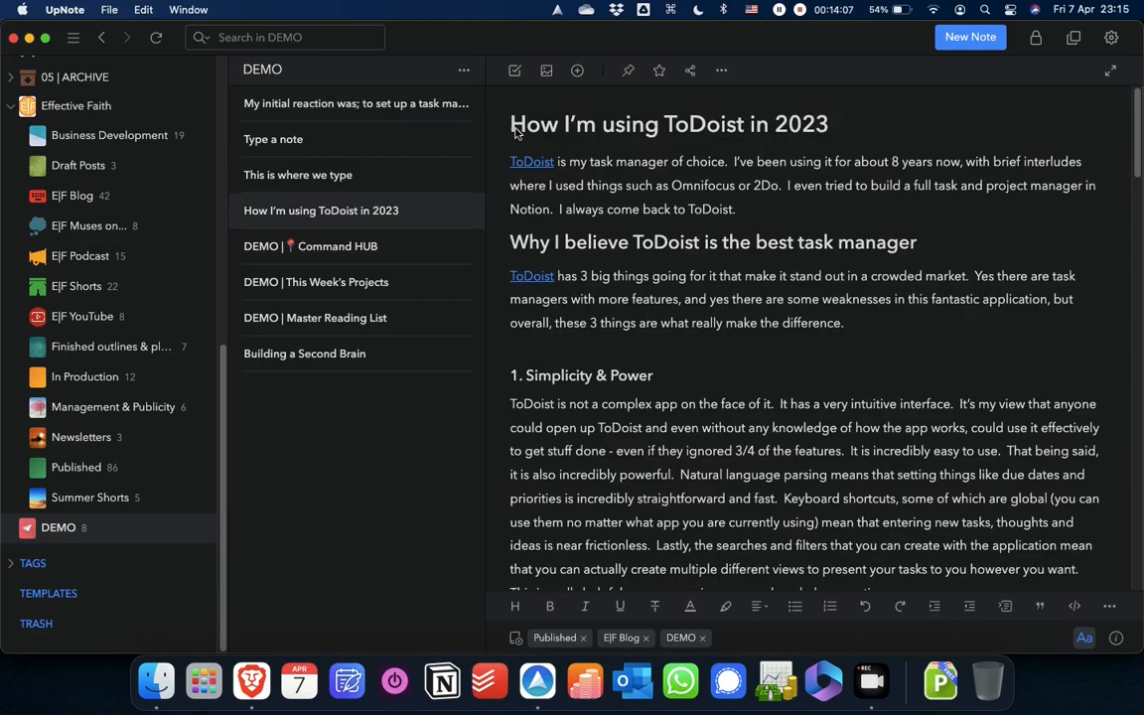
scroll(down, 3)
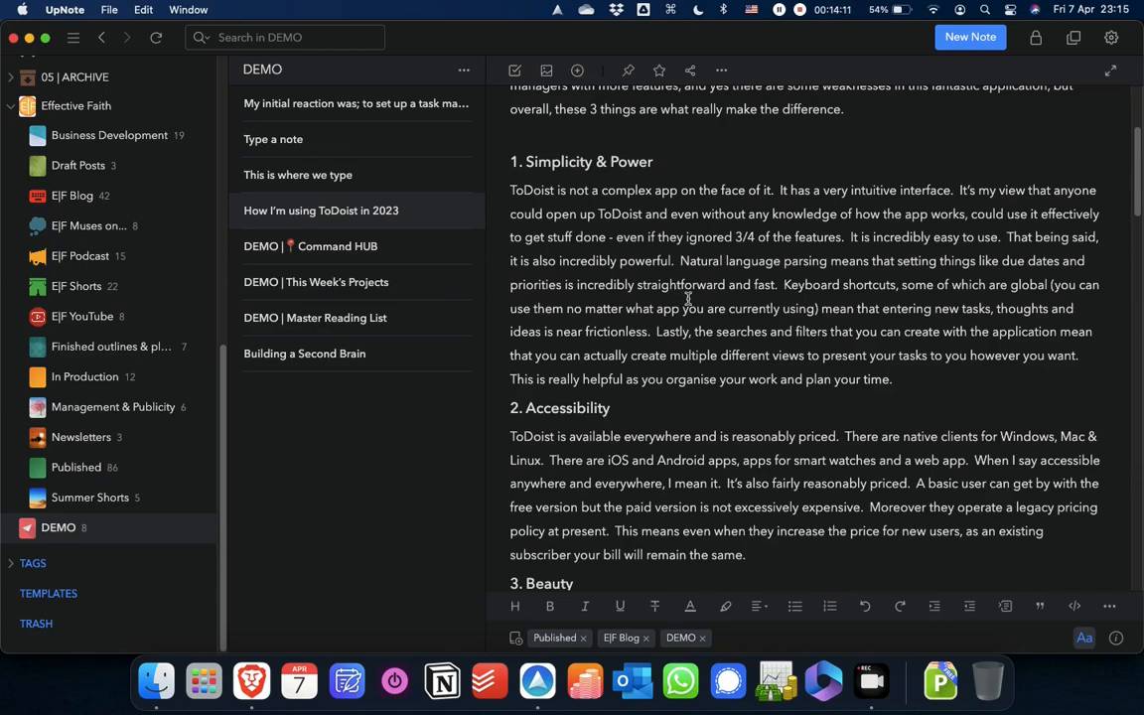
scroll(up, 3)
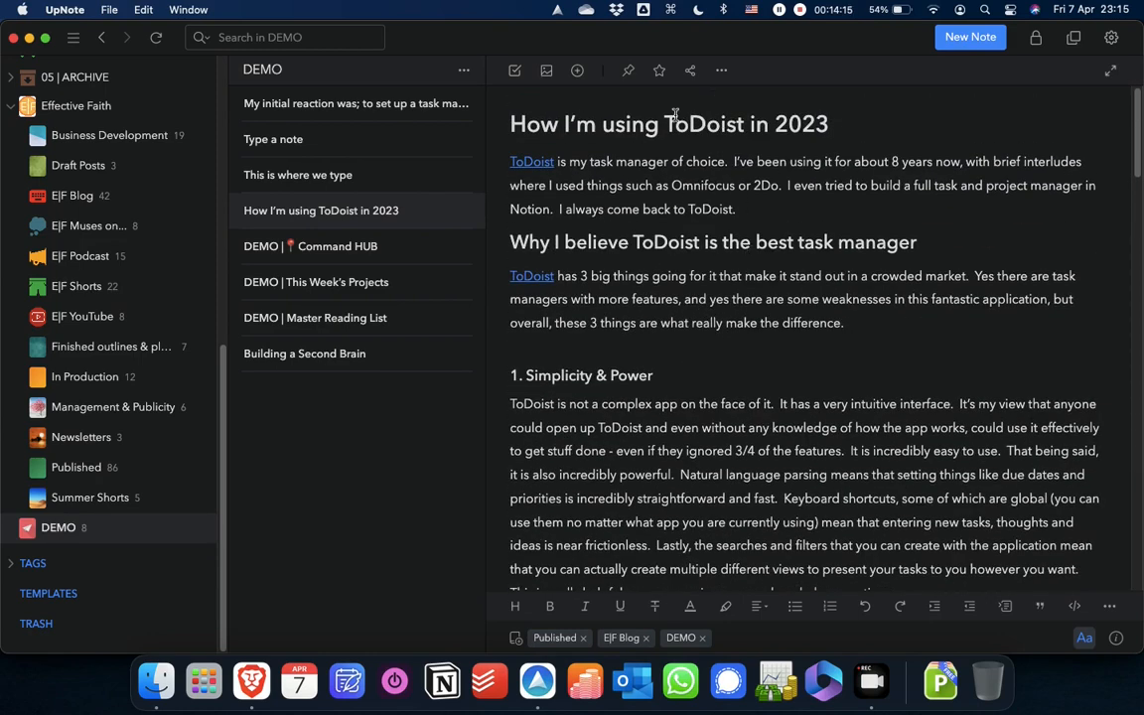
click(689, 71)
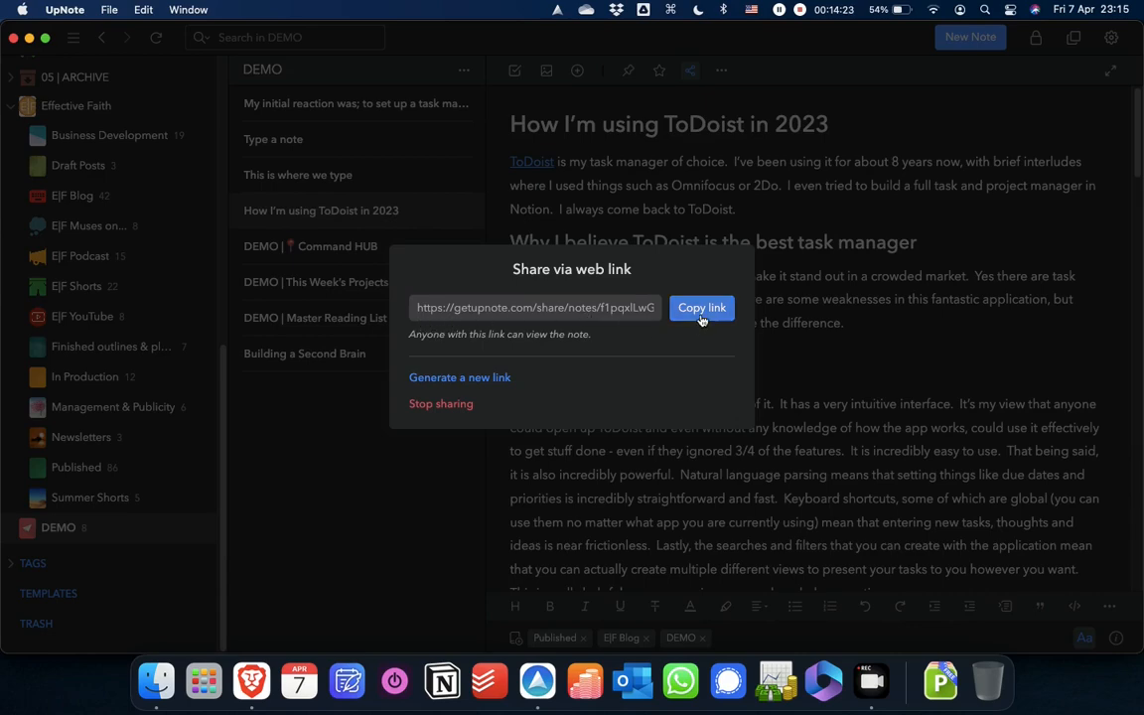
Copy the public link and read the ToDoist note as a web page in a new Brave tab.
click(250, 682)
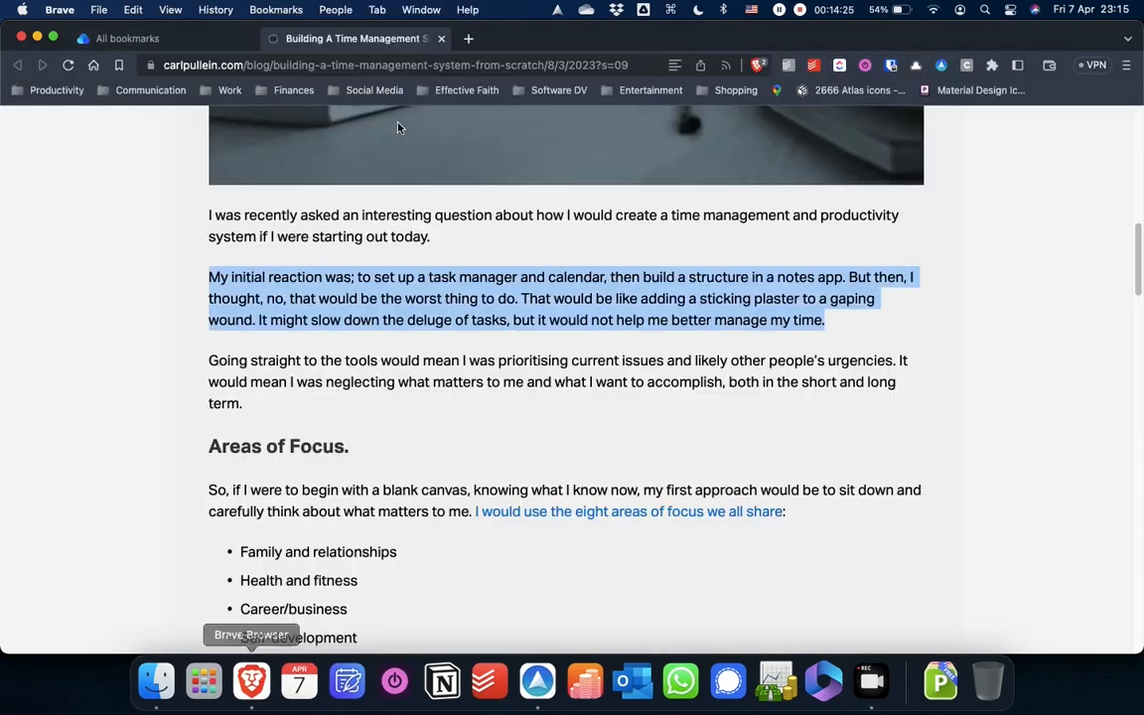
click(544, 40)
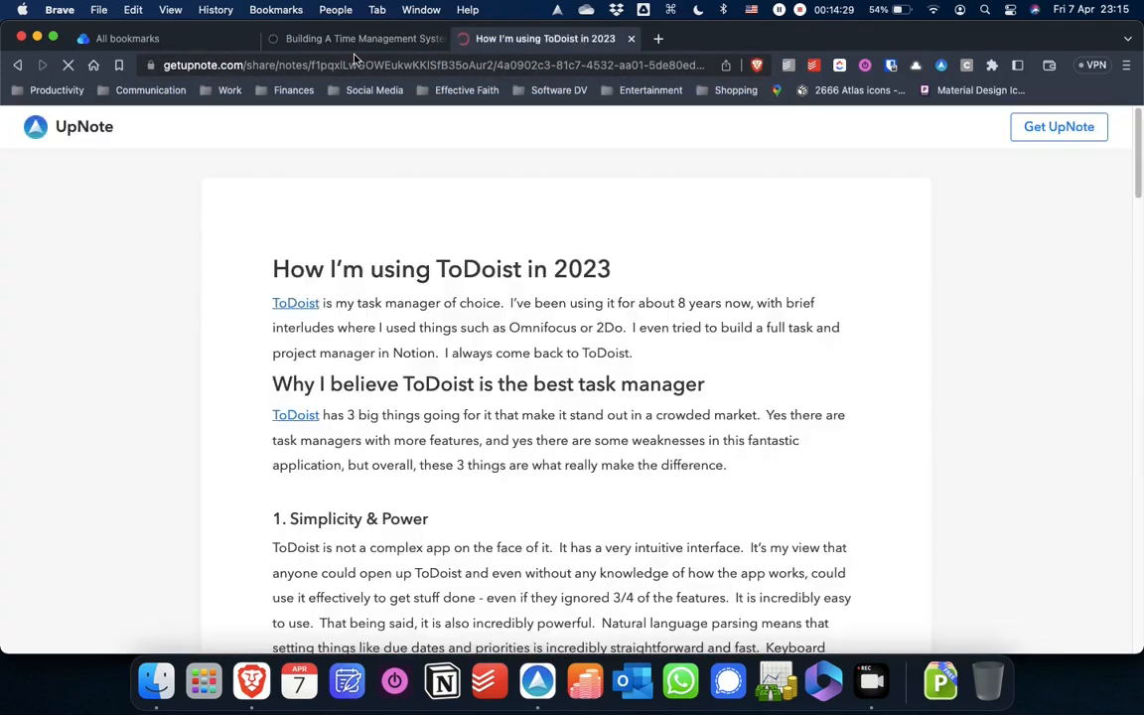
scroll(down, 3)
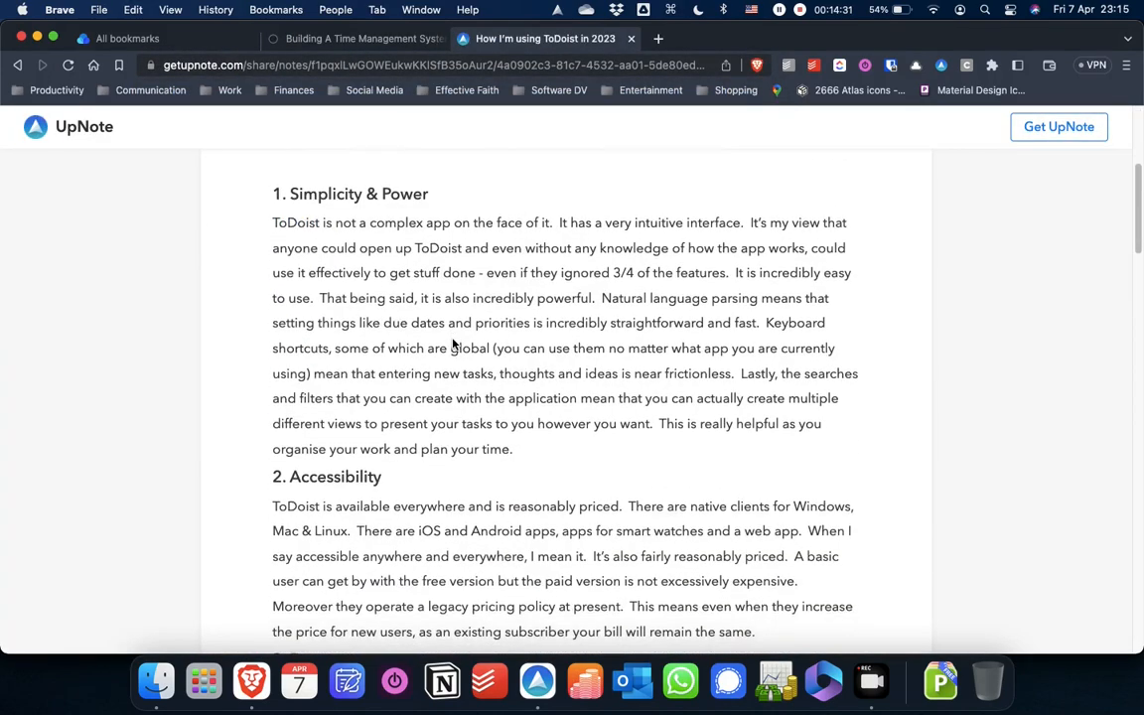
scroll(down, 3)
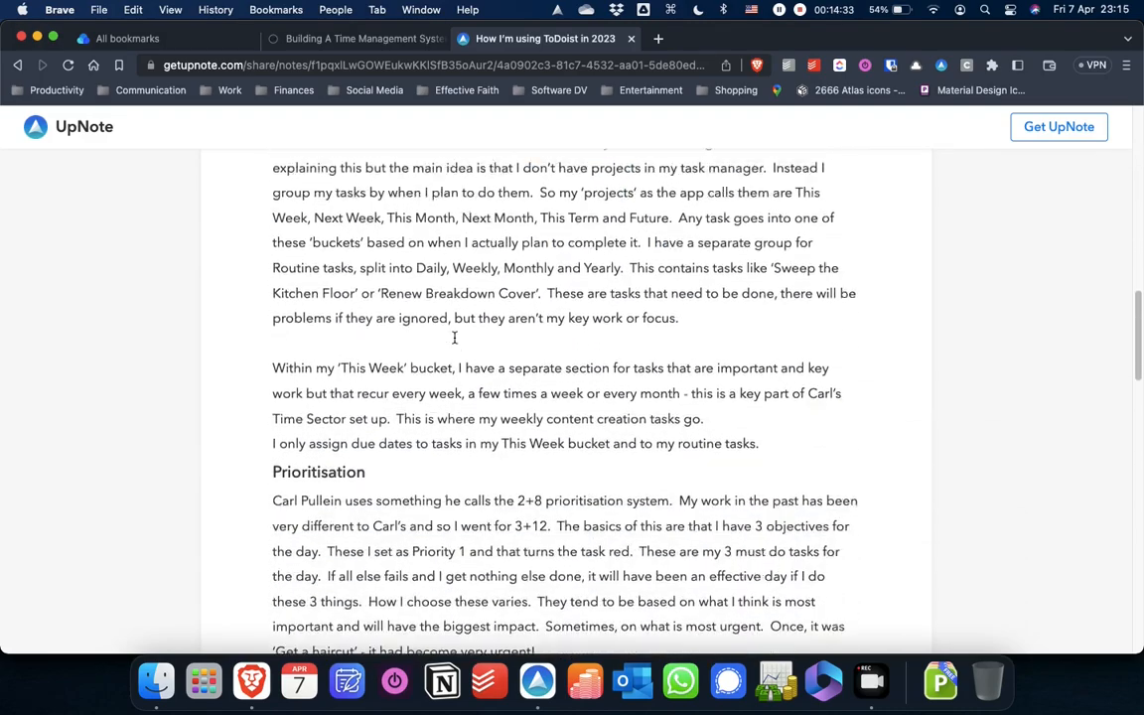
scroll(down, 3)
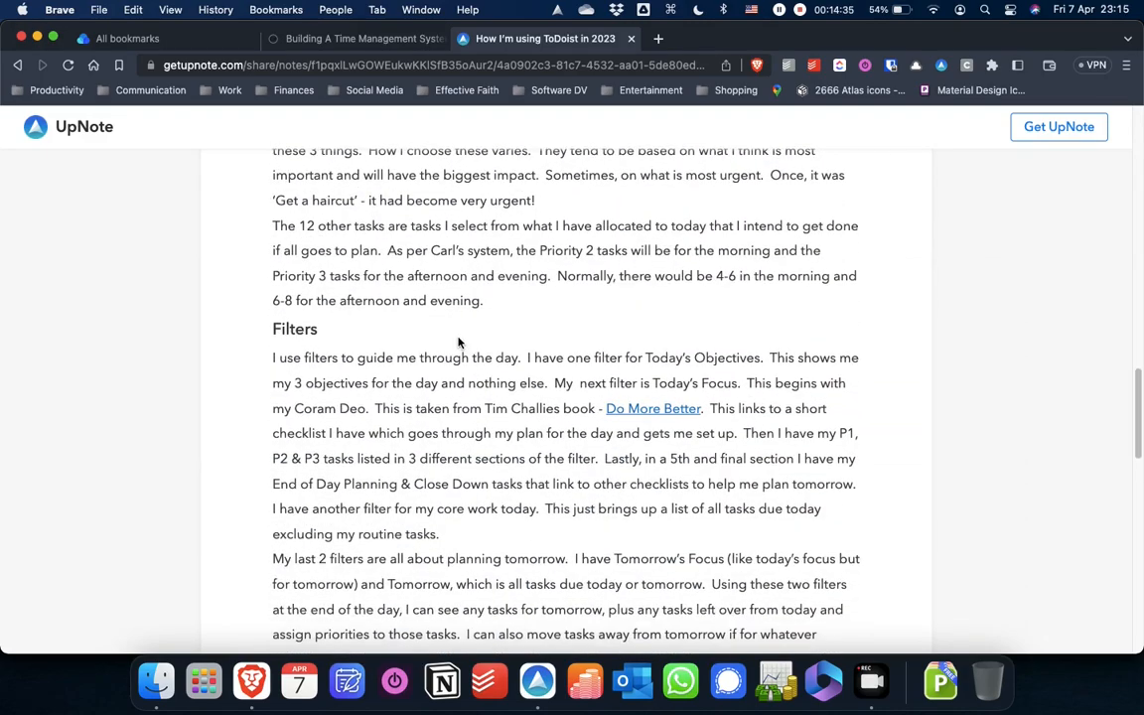
scroll(down, 3)
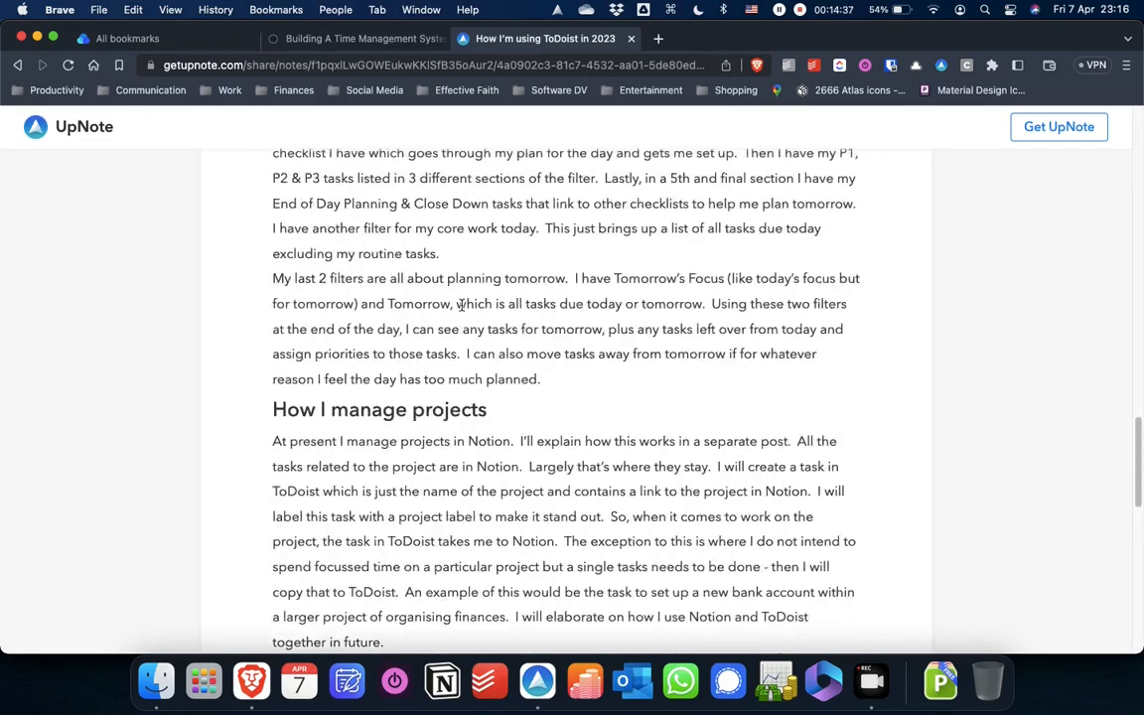
scroll(up, 3)
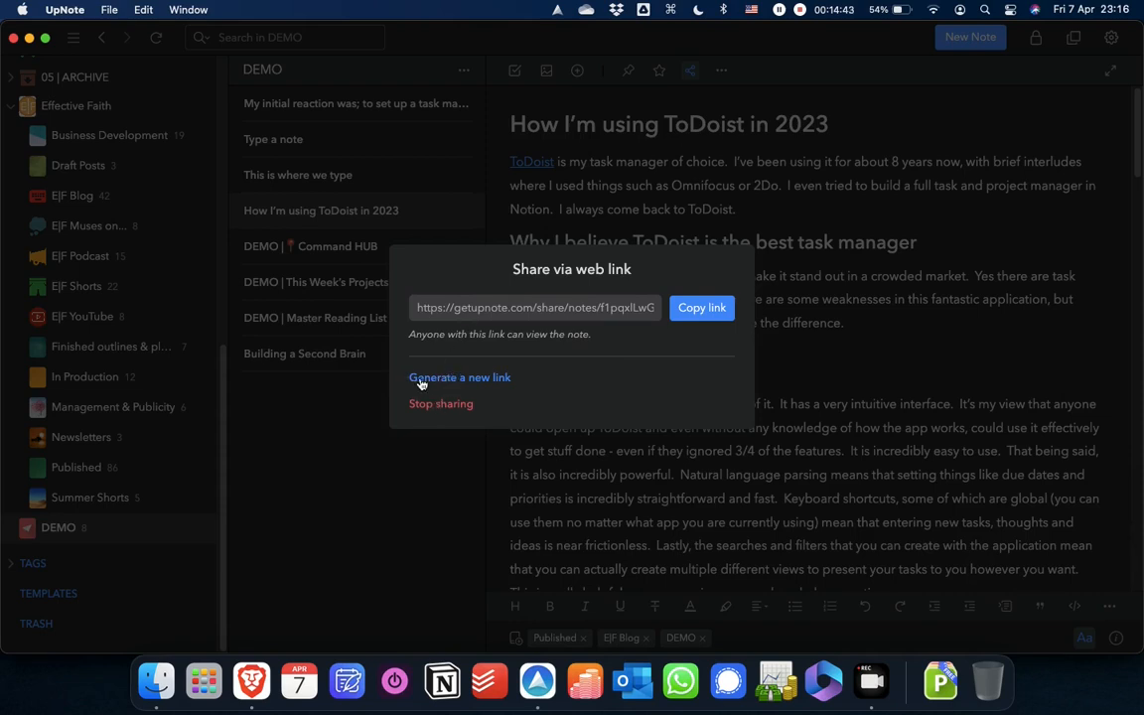
mouse_move(612, 318)
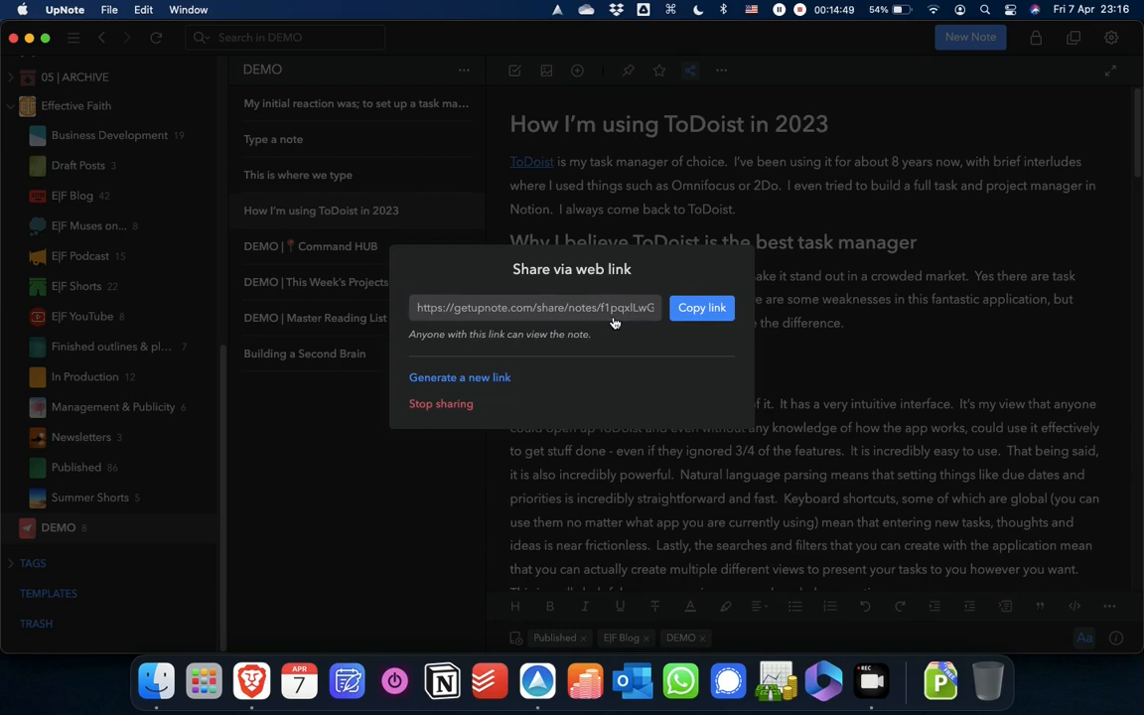
mouse_move(541, 390)
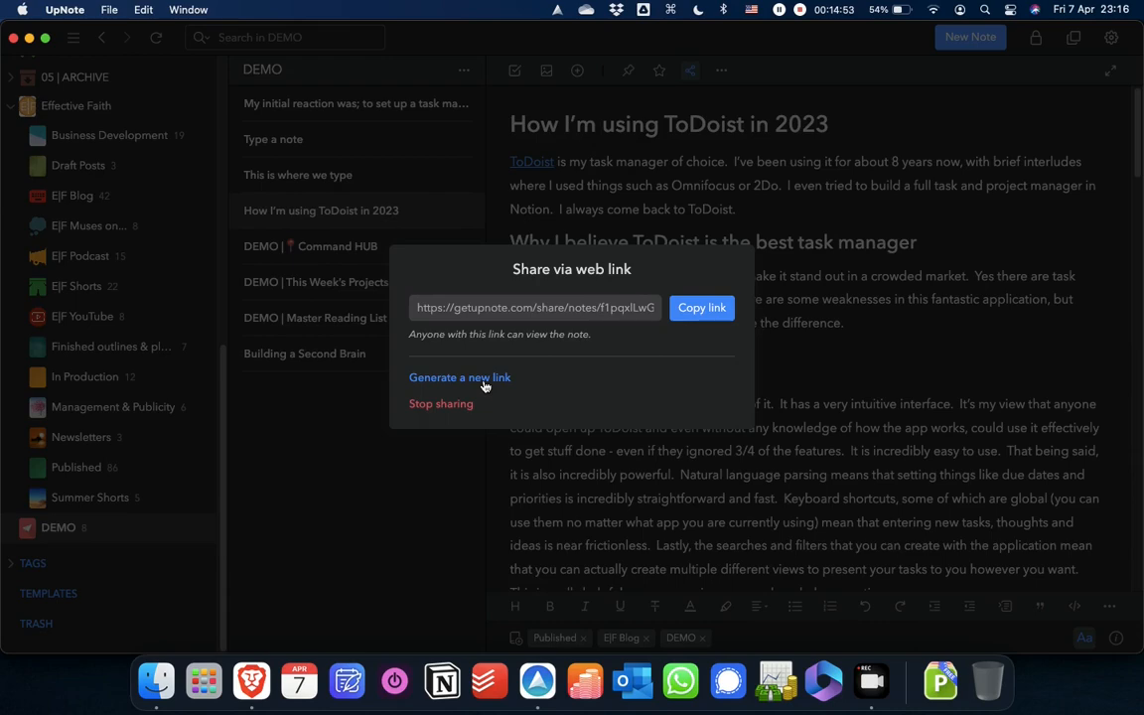
Generate a new shared link for the ToDoist note, replacing the old one.
click(441, 403)
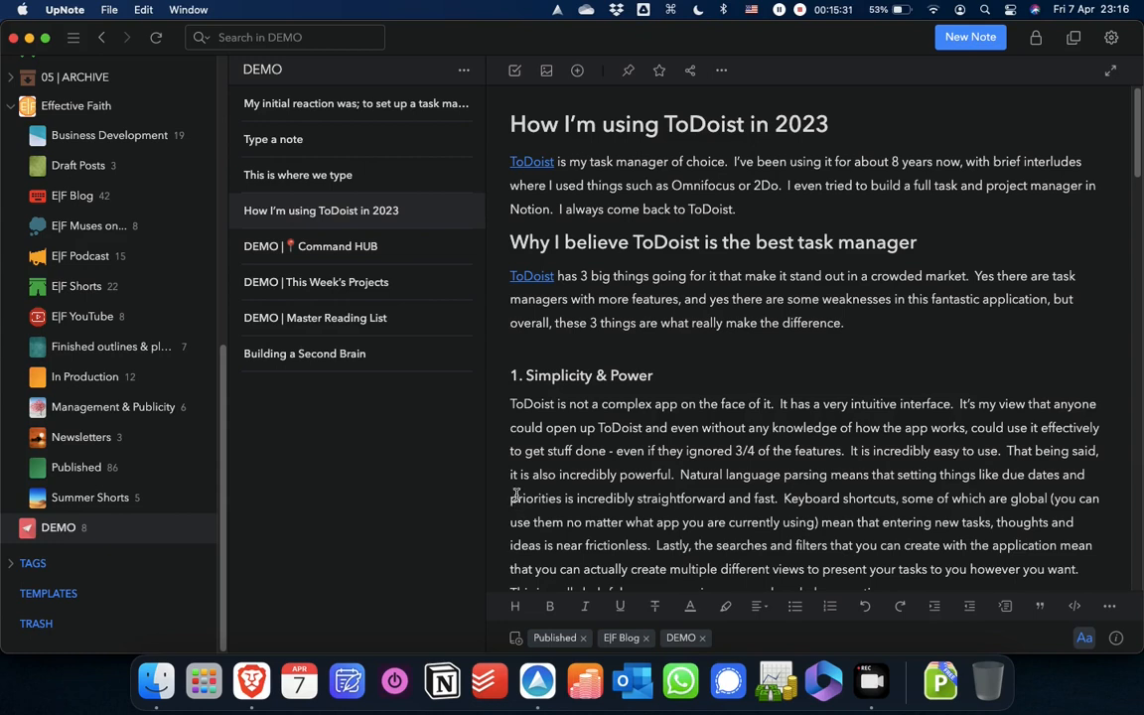
mouse_move(514, 492)
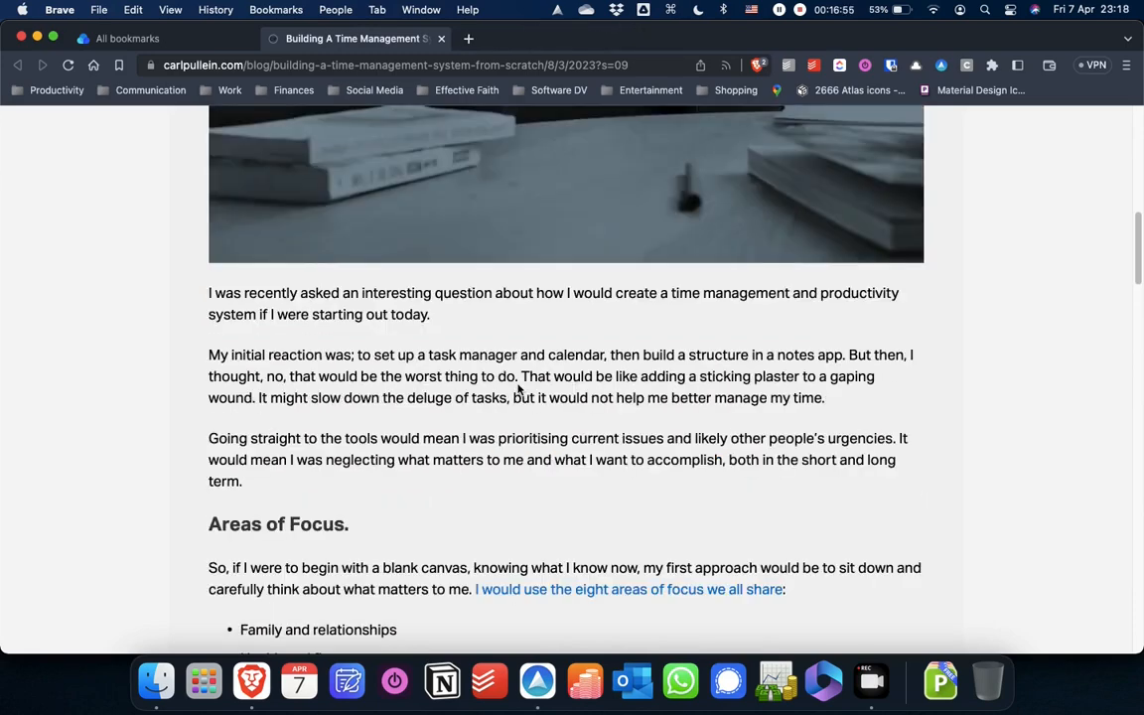
Scroll the Carl Pullein article back up to its header image.
scroll(up, 3)
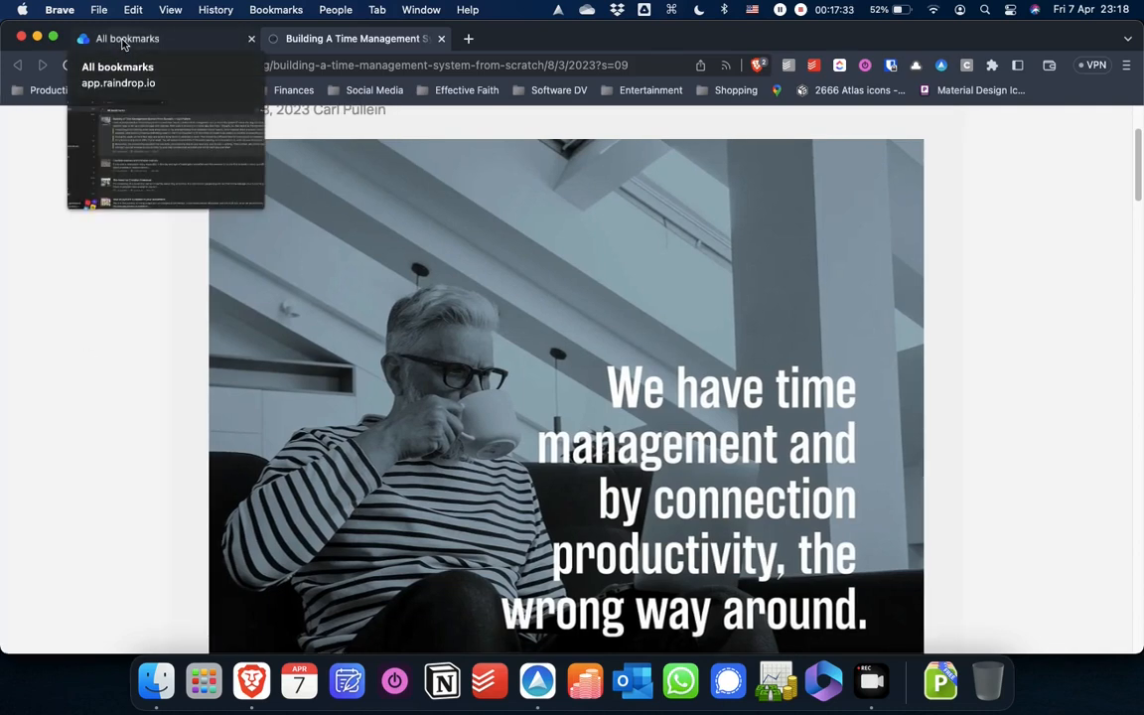
Switch to Raindrop.io's All bookmarks and scroll to the Carl Pullein bookmark's three highlights.
click(127, 38)
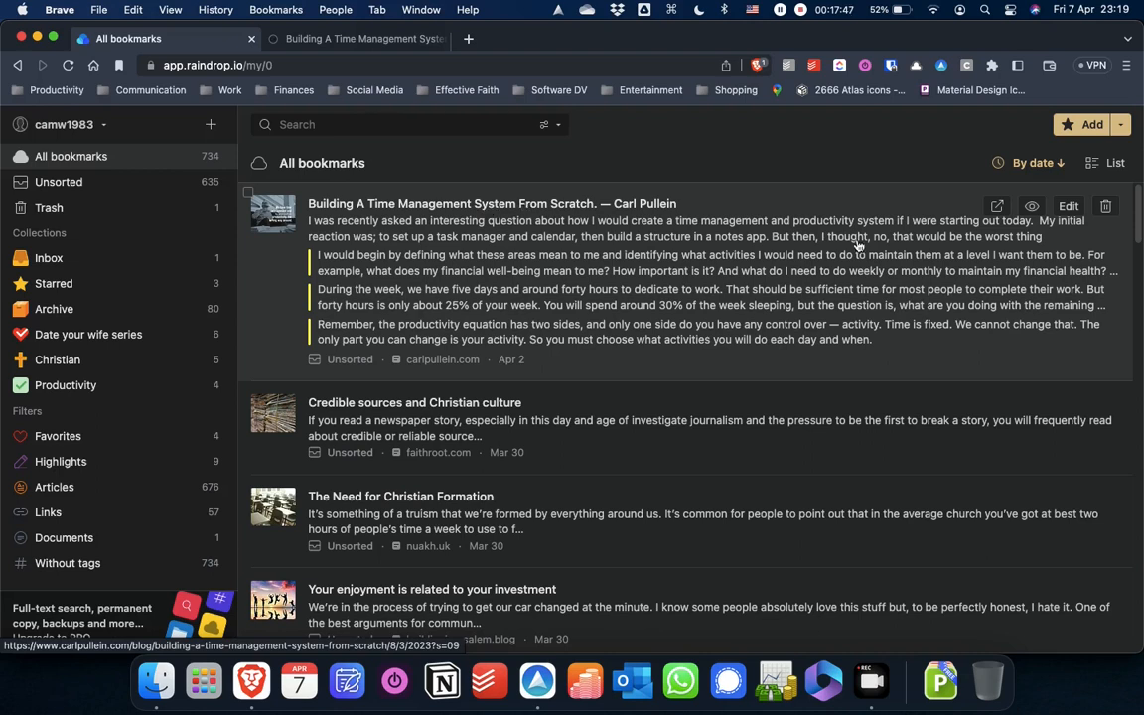
mouse_move(409, 276)
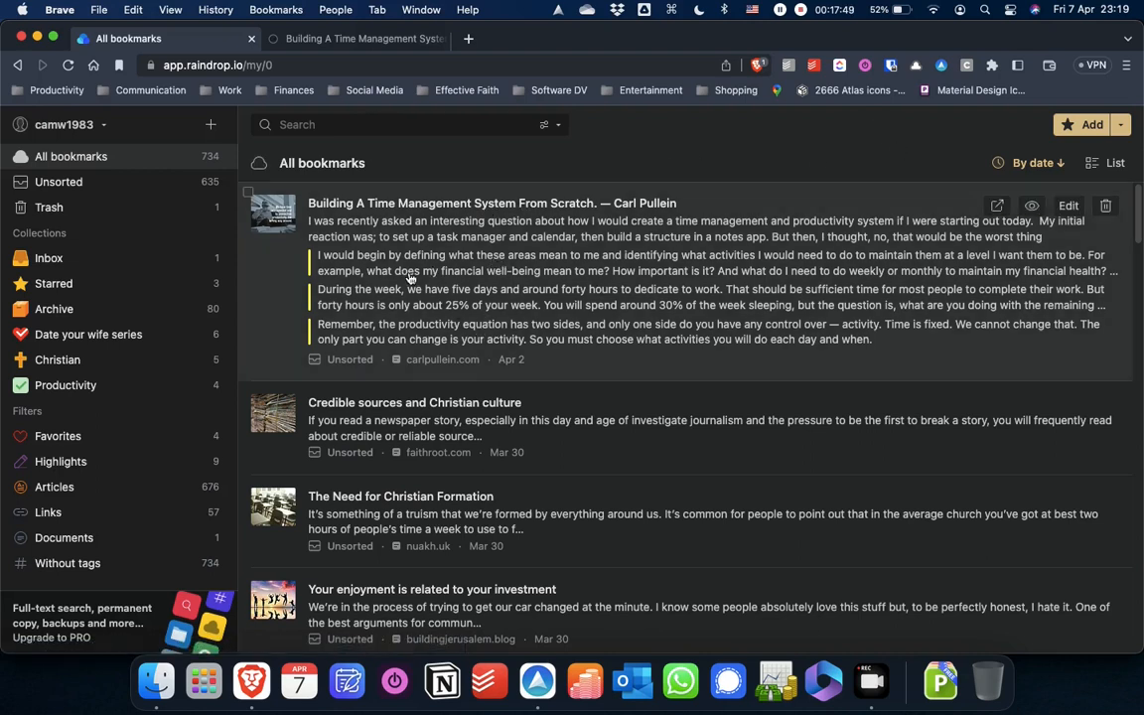
mouse_move(398, 203)
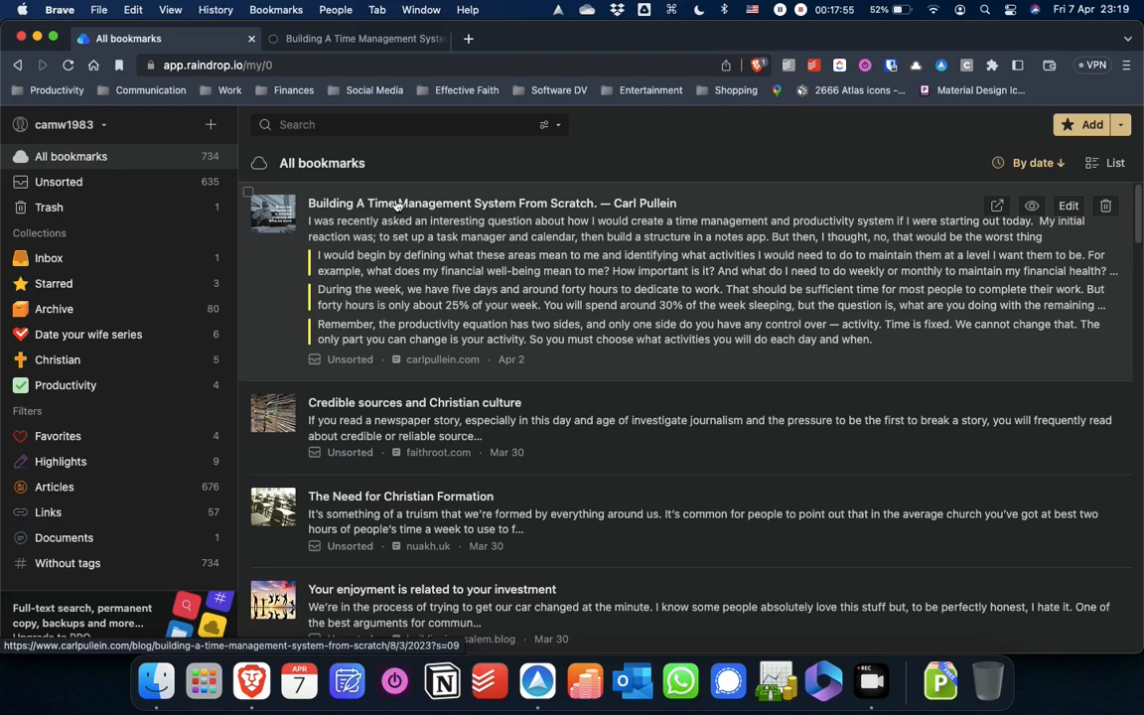
mouse_move(564, 240)
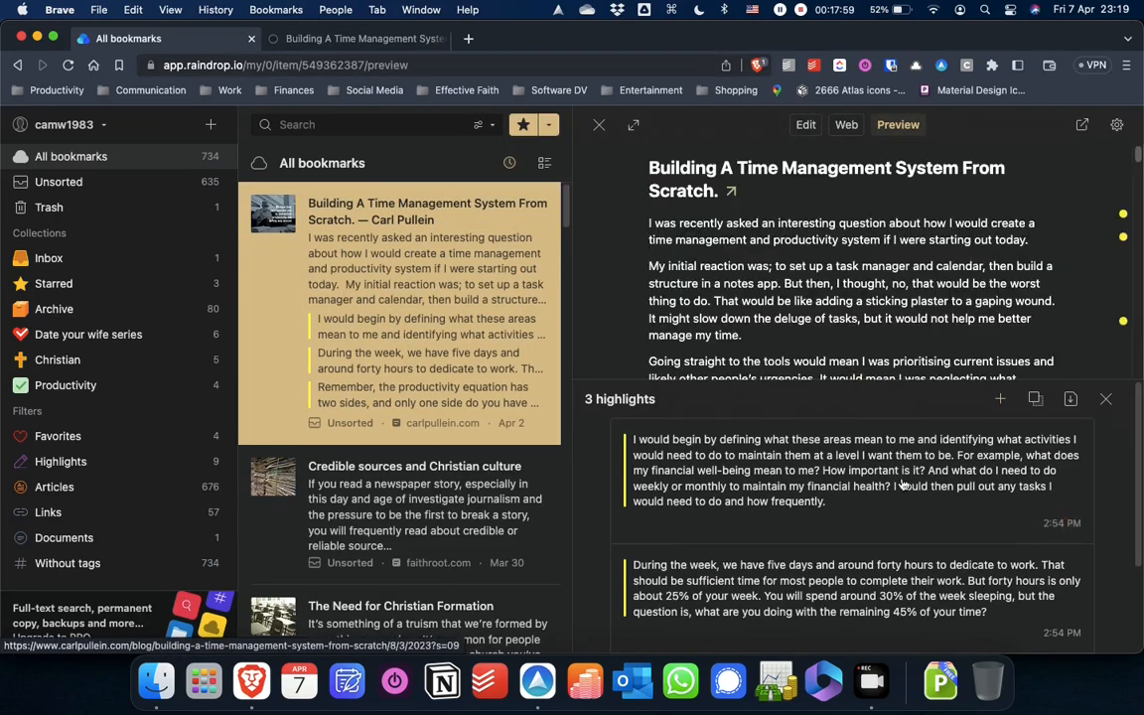
scroll(down, 3)
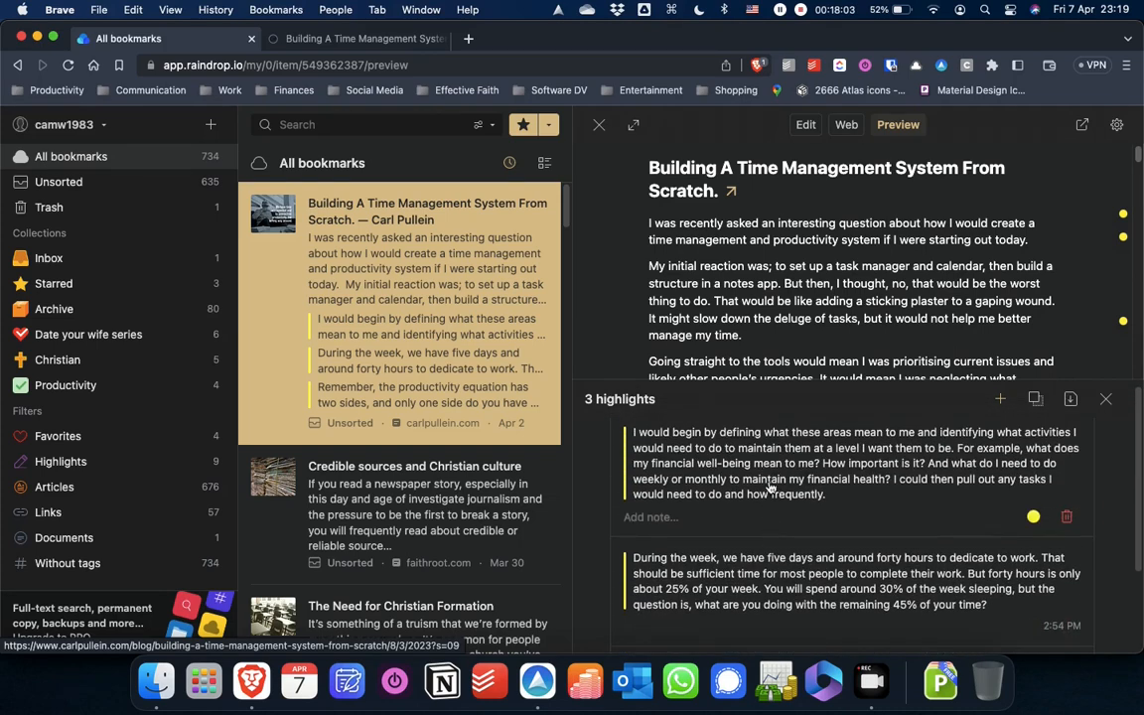
scroll(down, 3)
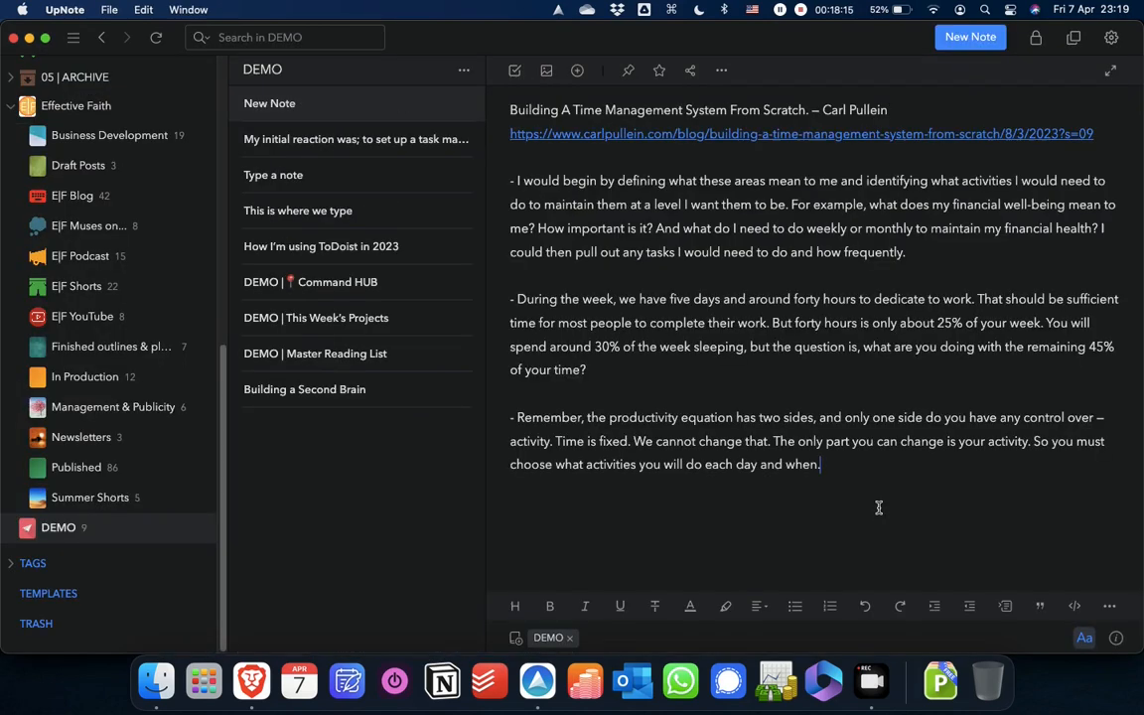
mouse_move(525, 163)
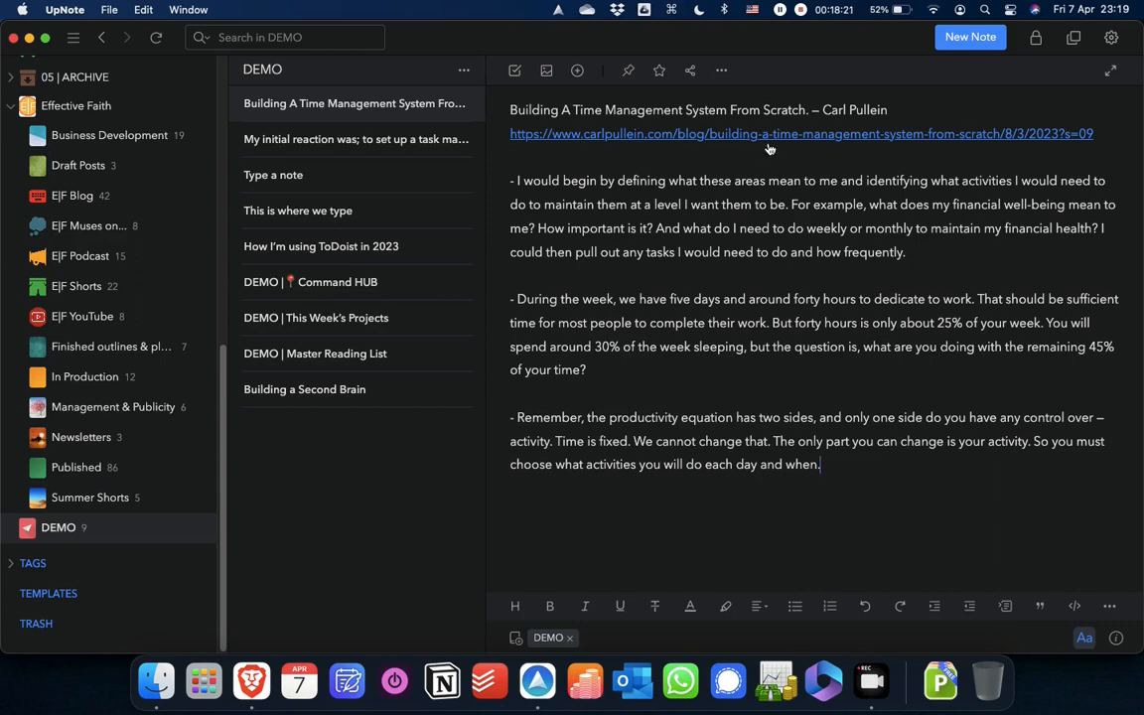
mouse_move(745, 235)
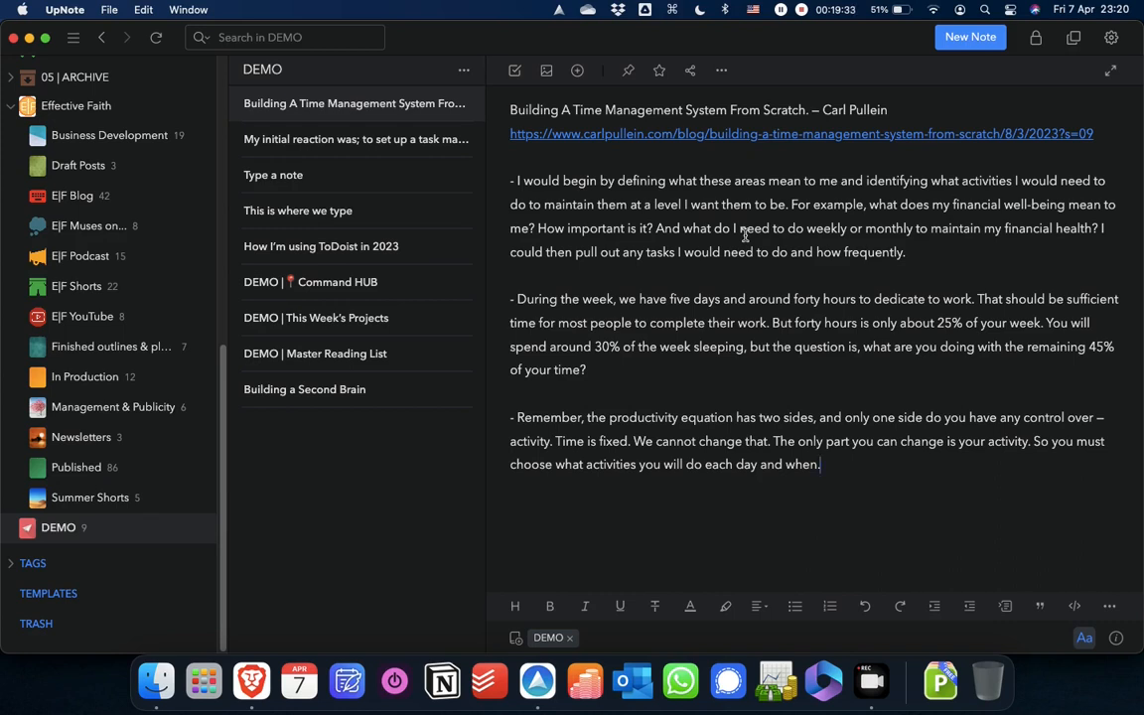
mouse_move(673, 305)
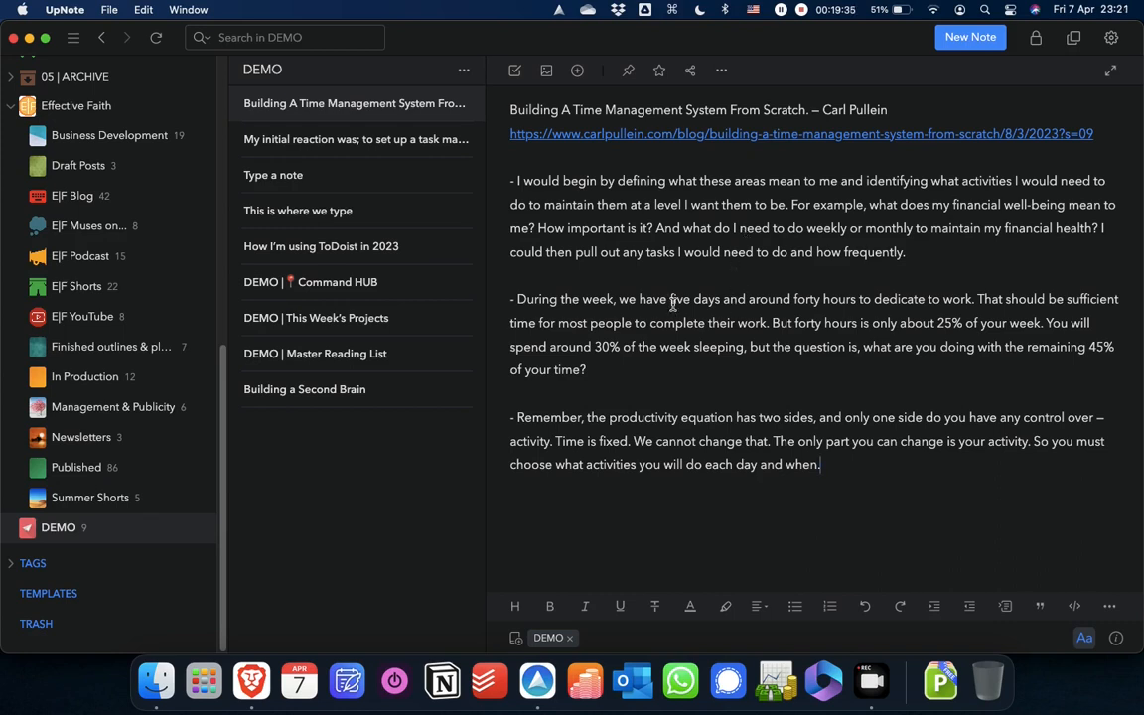